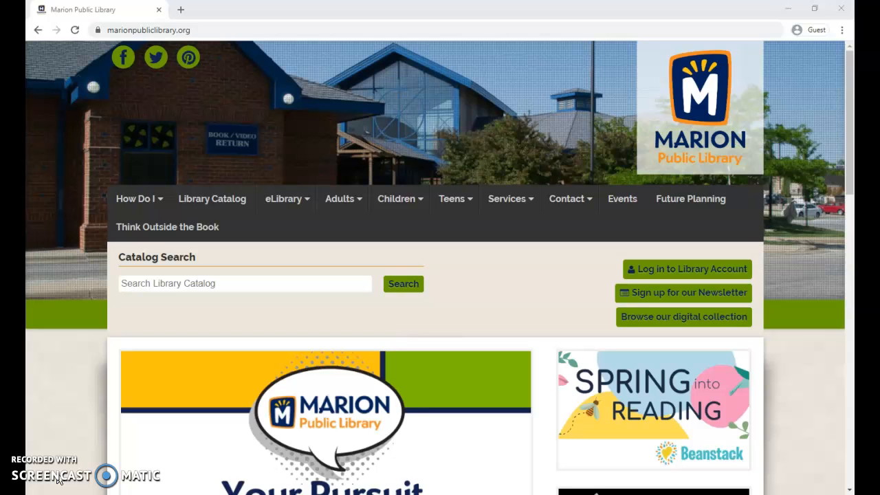
# - Search the web for 'skyscraper 100' from the Chrome address bar
pyautogui.click(159, 30)
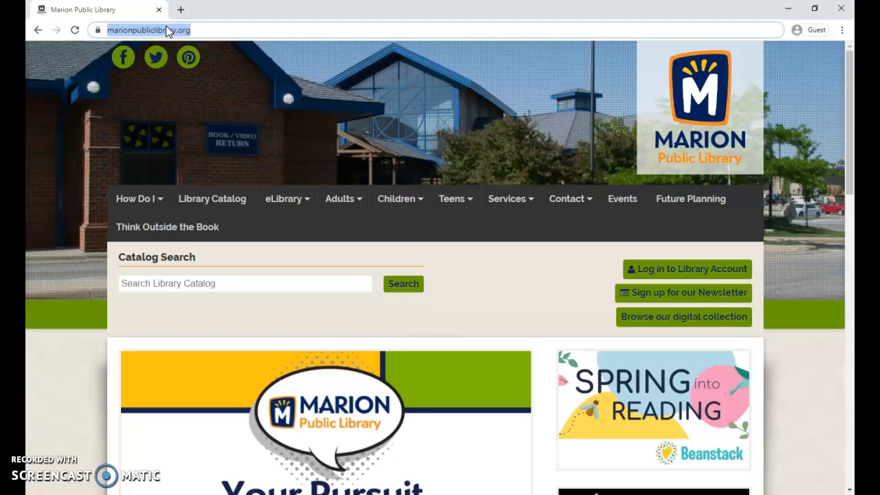
pyautogui.write('sky')
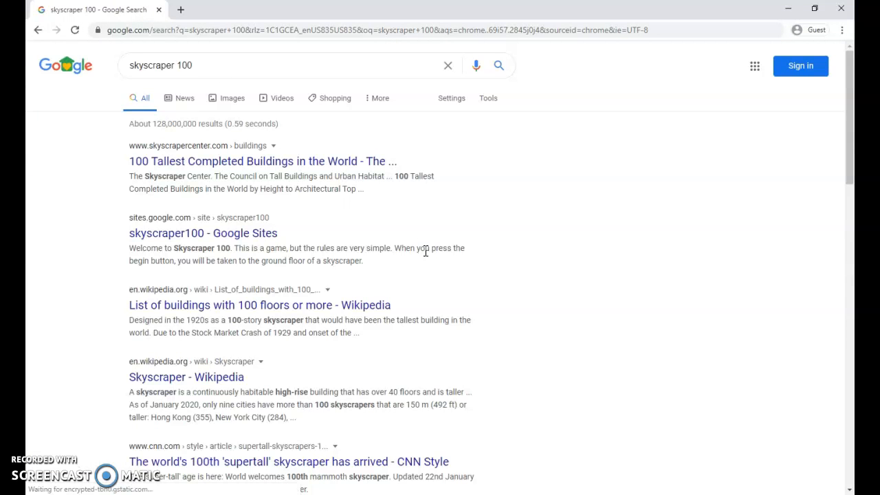
pyautogui.moveTo(164, 238)
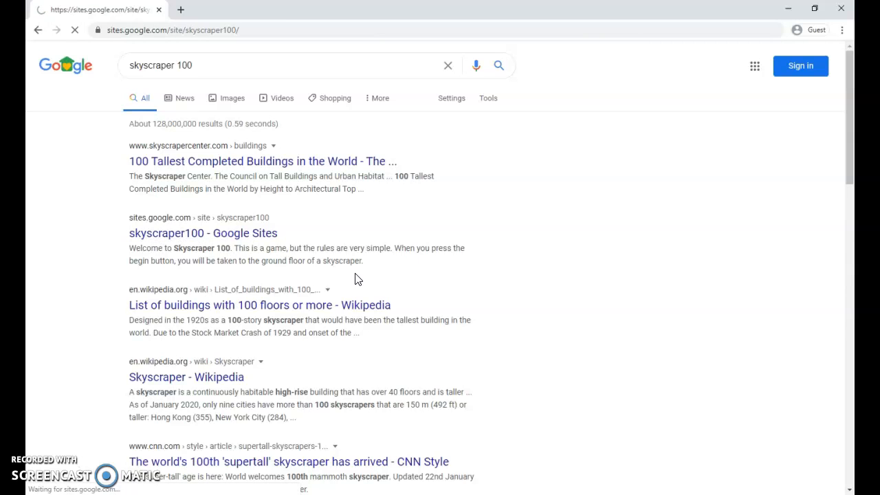
# - Open the skyscraper100 Google Sites result and view its welcome page rules
pyautogui.click(204, 233)
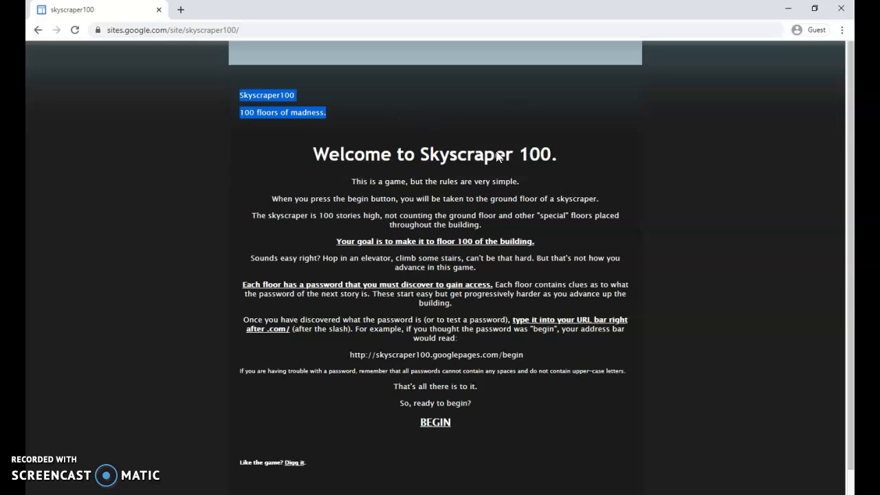
pyautogui.click(775, 313)
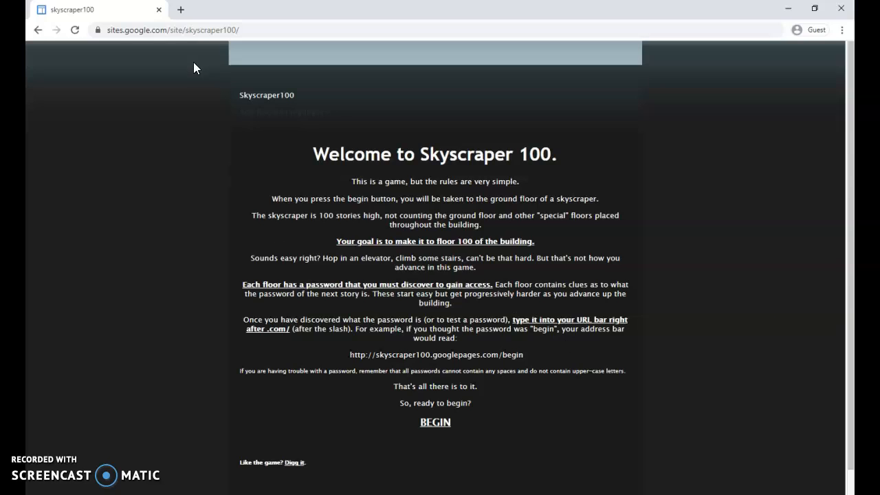
pyautogui.moveTo(219, 323)
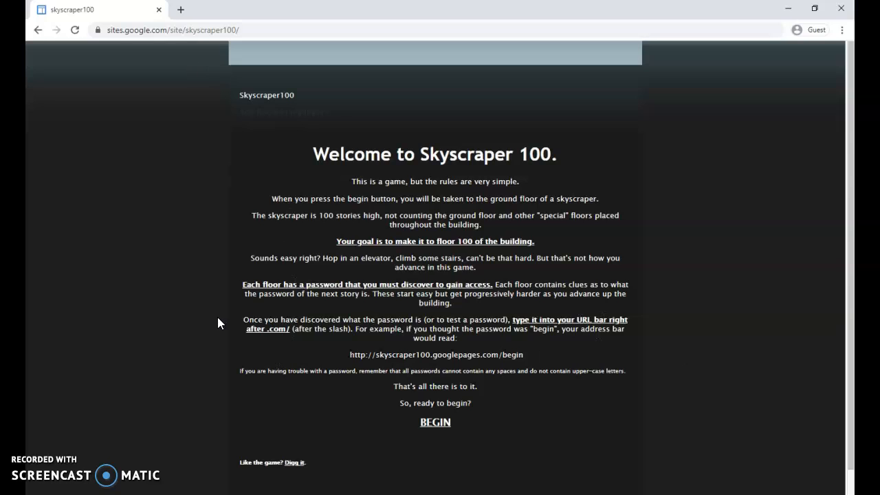
# - Note where passwords go in the address, then follow the BEGIN link to the ground floor
pyautogui.click(267, 30)
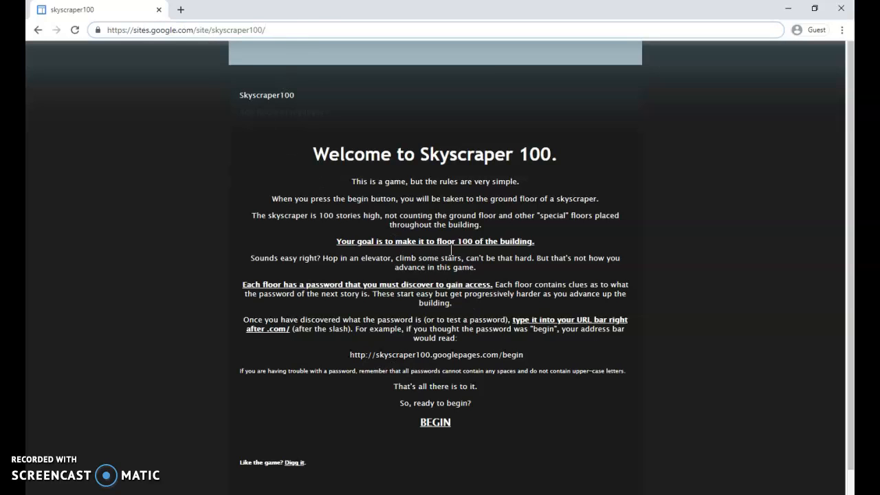
pyautogui.doubleClick(234, 30)
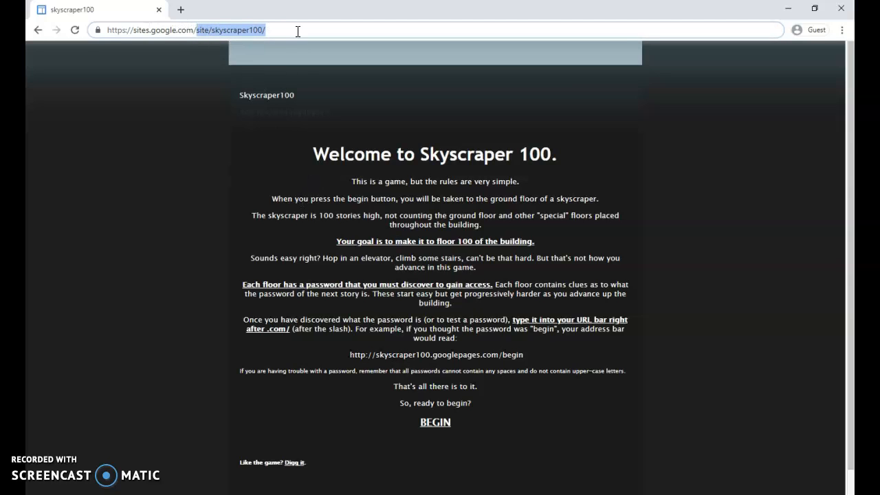
pyautogui.click(138, 260)
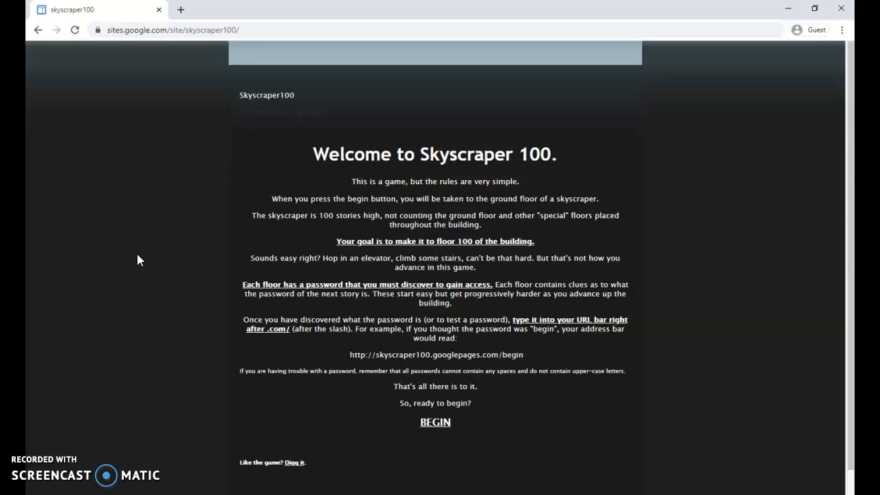
pyautogui.click(434, 423)
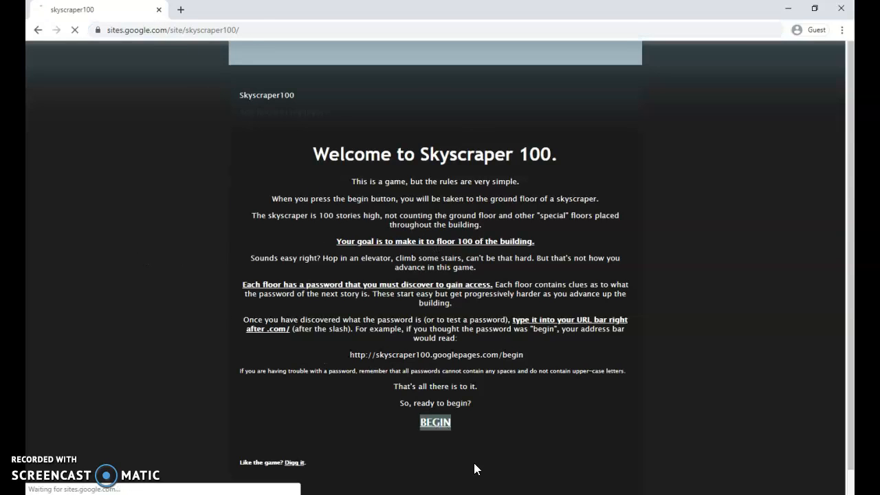
pyautogui.click(435, 422)
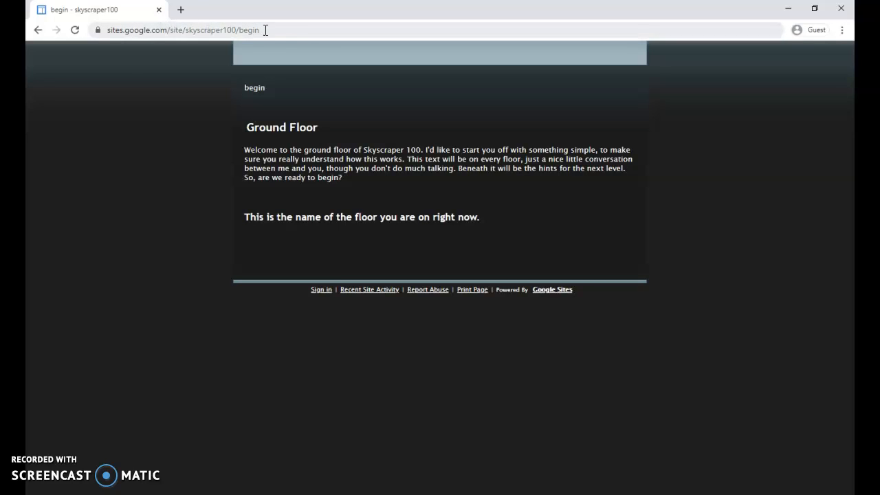
pyautogui.doubleClick(250, 31)
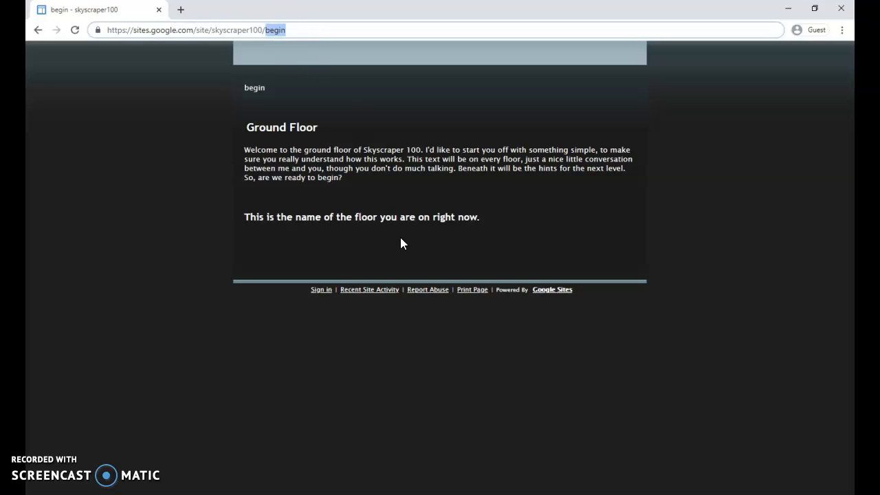
pyautogui.moveTo(266, 139)
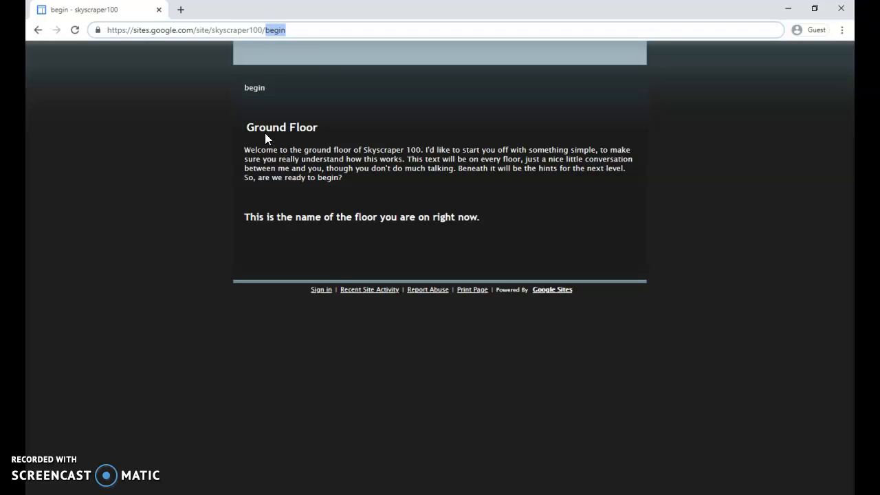
pyautogui.moveTo(369, 160)
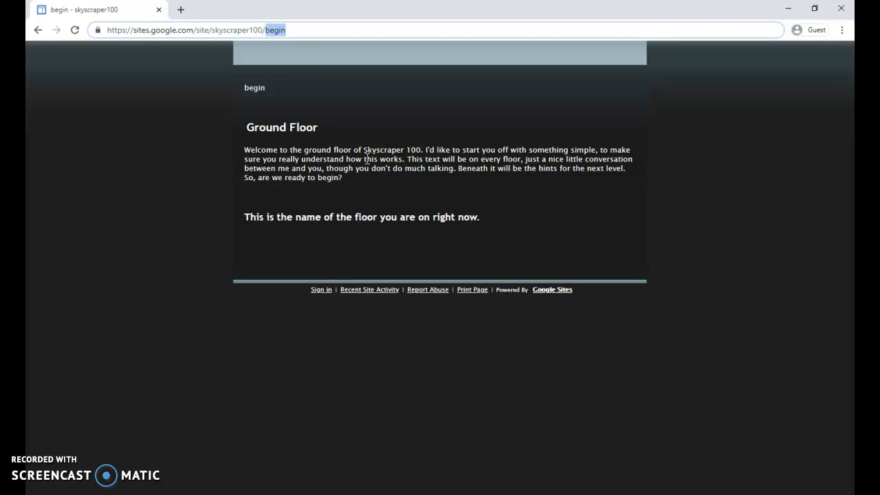
pyautogui.moveTo(439, 154)
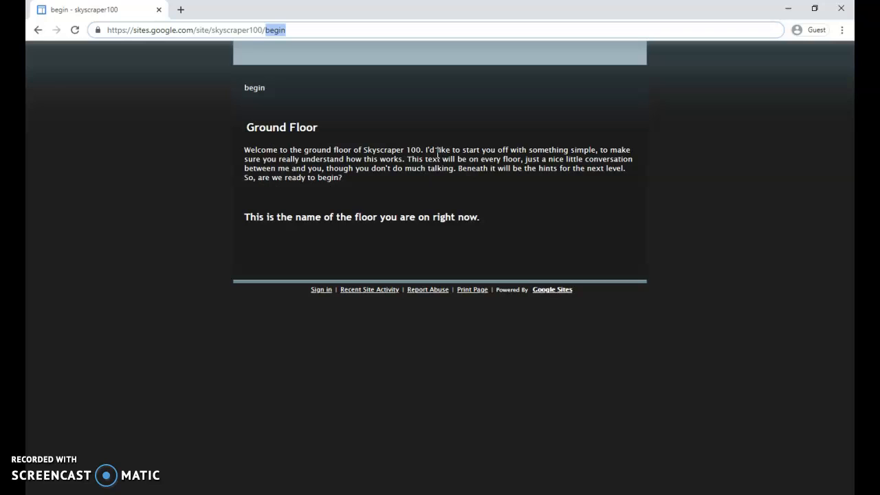
pyautogui.moveTo(308, 159)
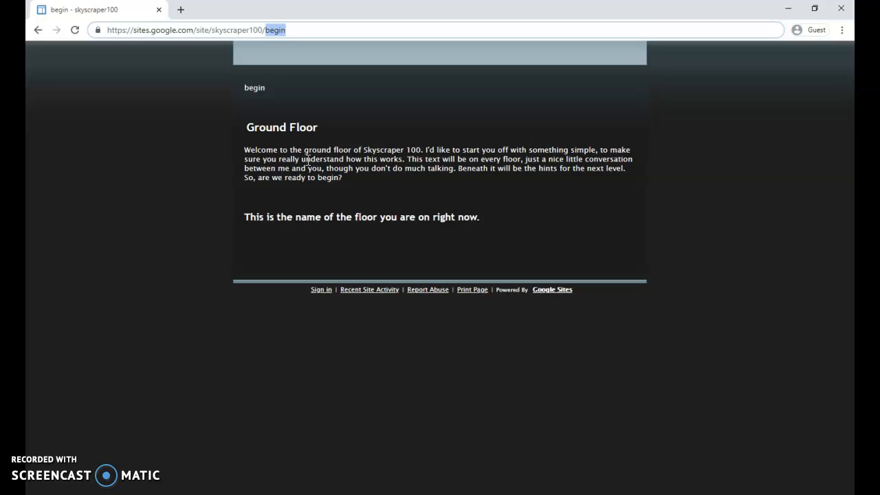
pyautogui.moveTo(370, 203)
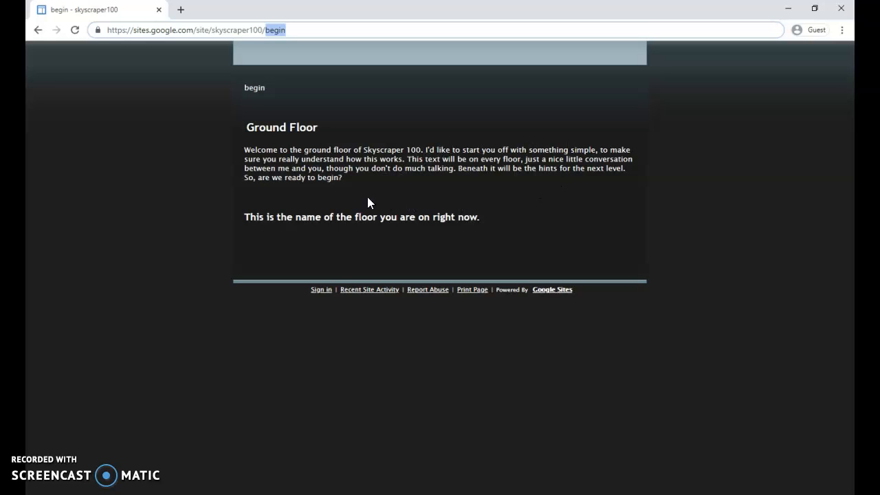
pyautogui.moveTo(344, 160)
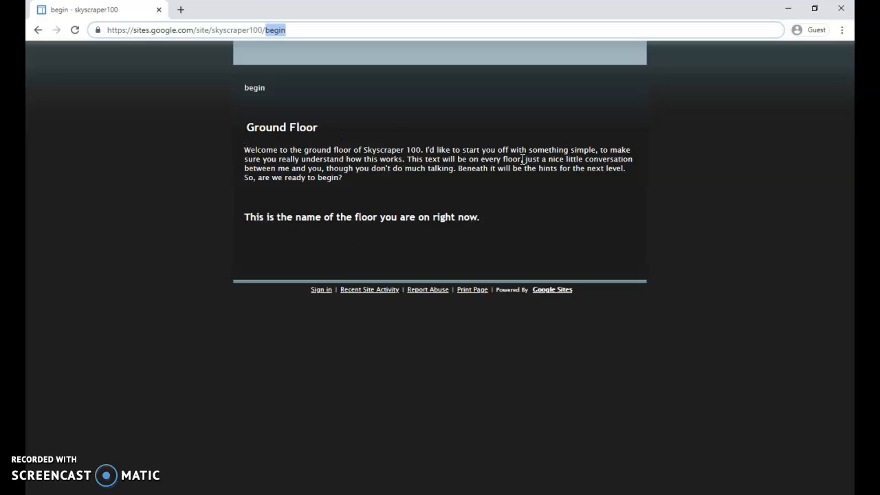
pyautogui.moveTo(297, 164)
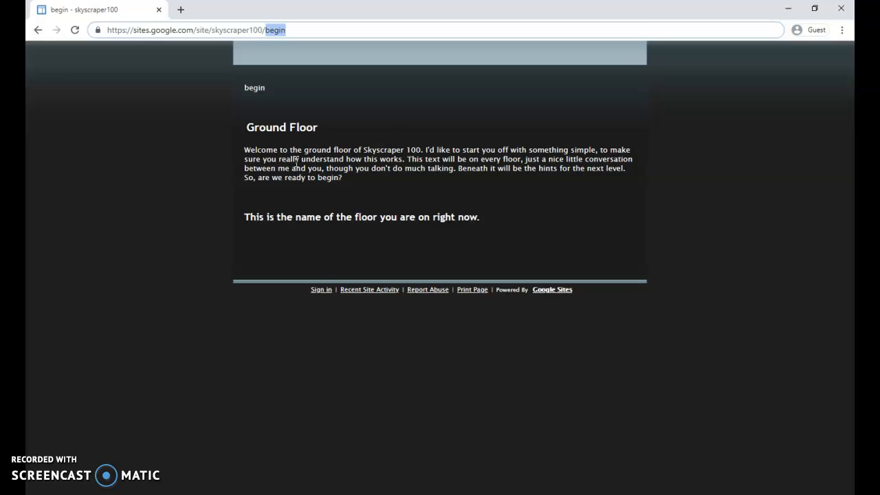
pyautogui.moveTo(428, 160)
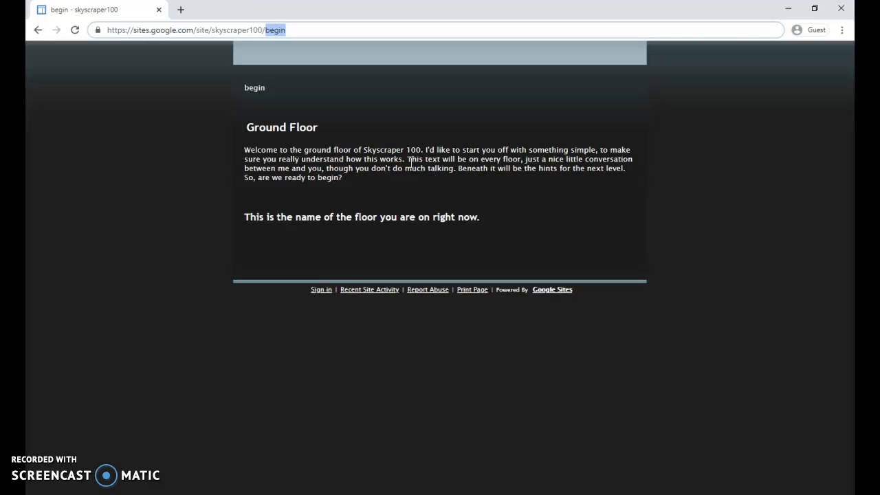
pyautogui.moveTo(264, 206)
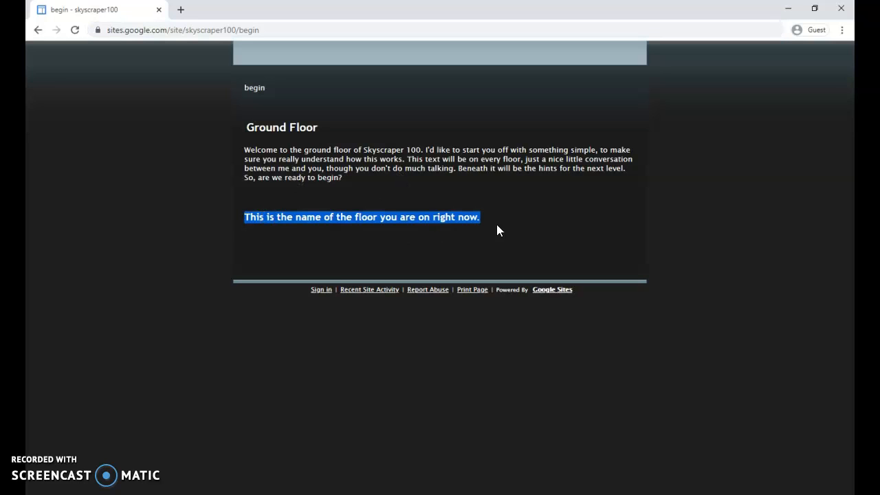
pyautogui.click(514, 225)
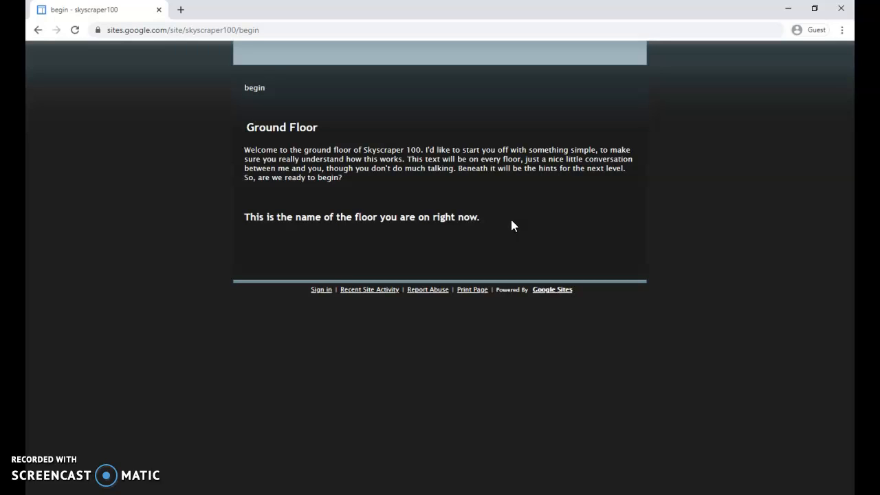
pyautogui.moveTo(484, 225)
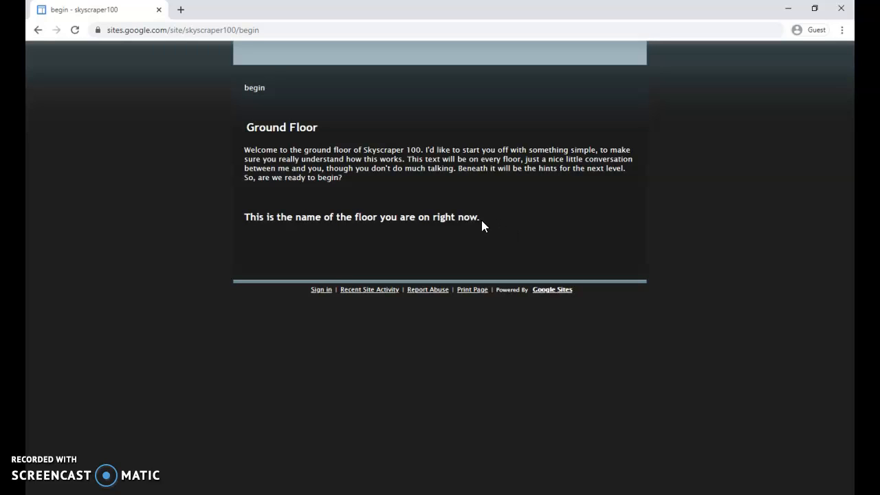
pyautogui.moveTo(259, 219)
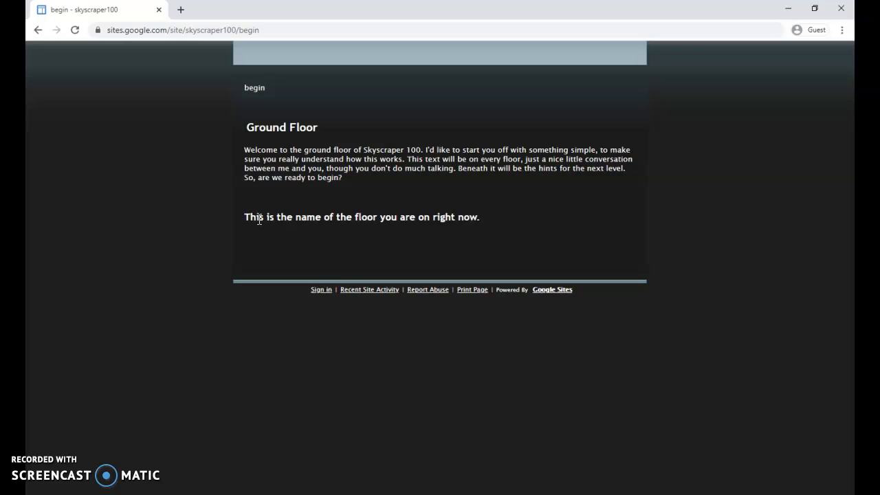
pyautogui.moveTo(278, 220)
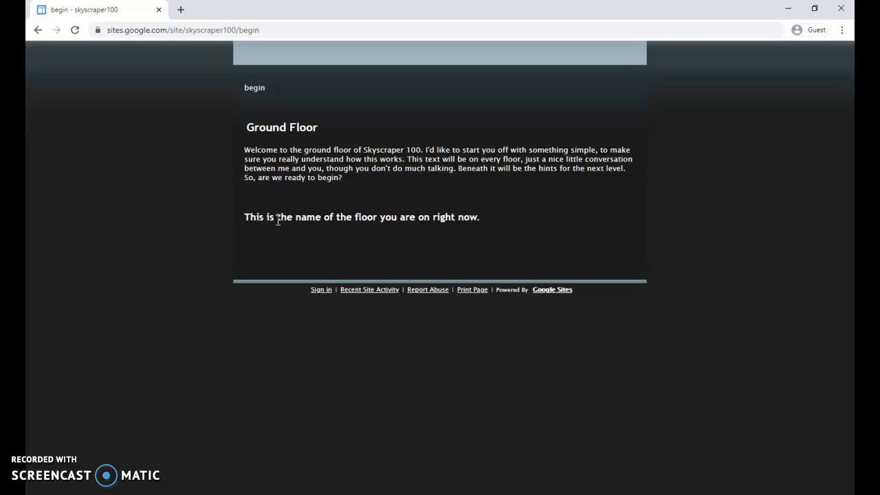
pyautogui.moveTo(448, 222)
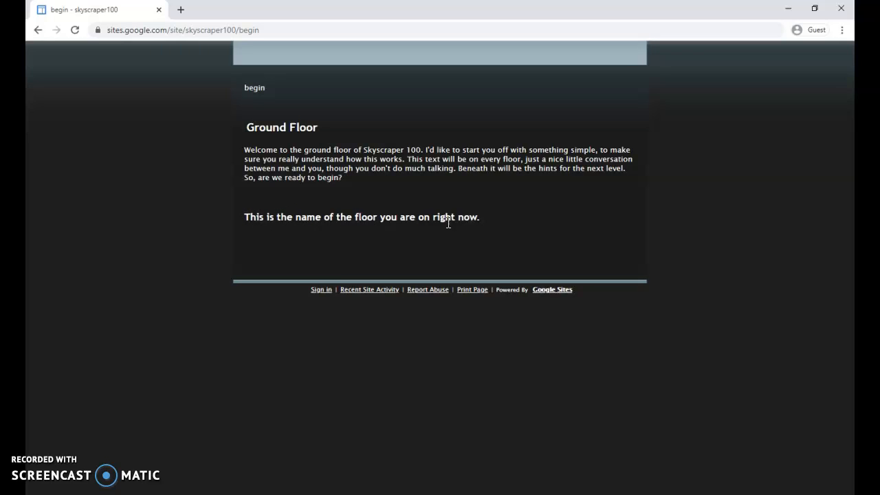
pyautogui.moveTo(476, 213)
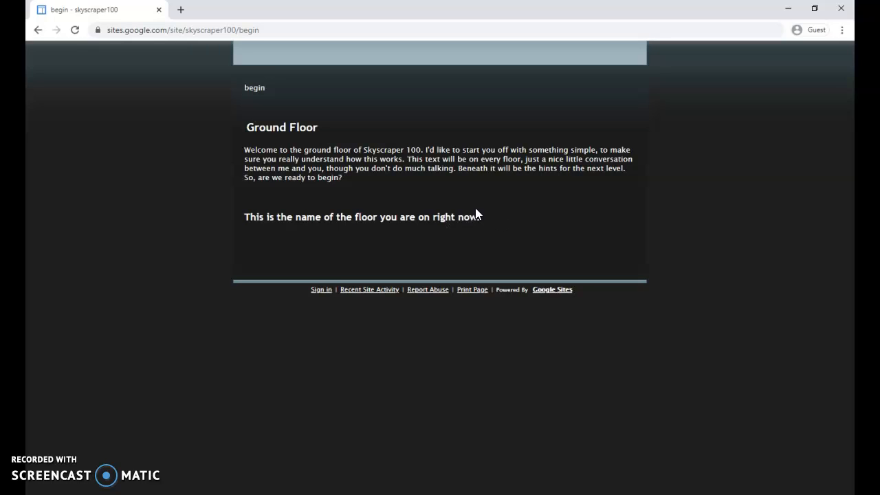
pyautogui.moveTo(322, 131)
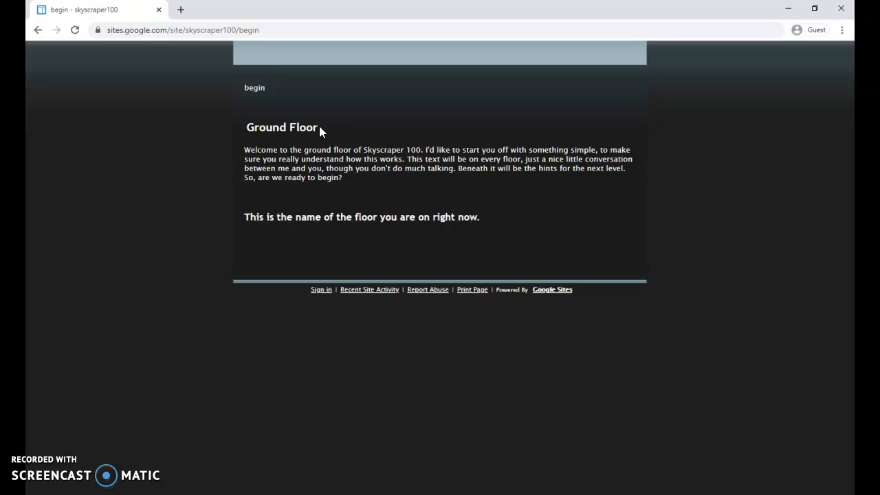
pyautogui.doubleClick(281, 127)
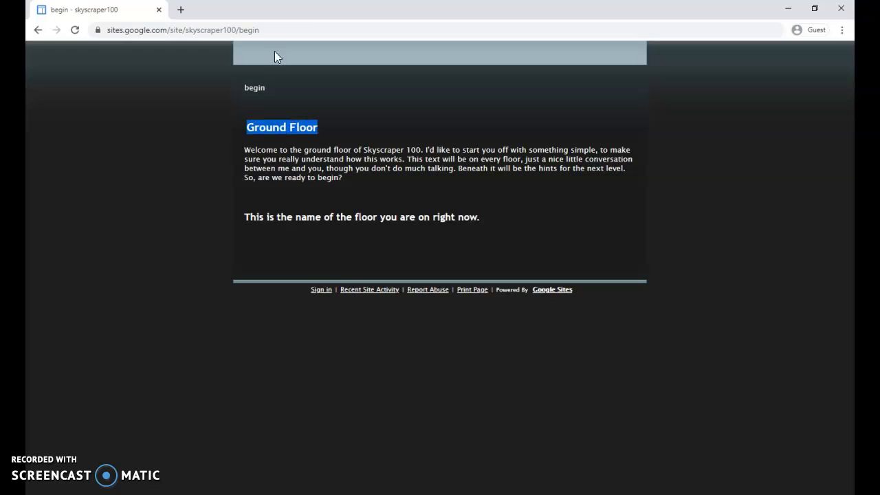
pyautogui.moveTo(350, 128)
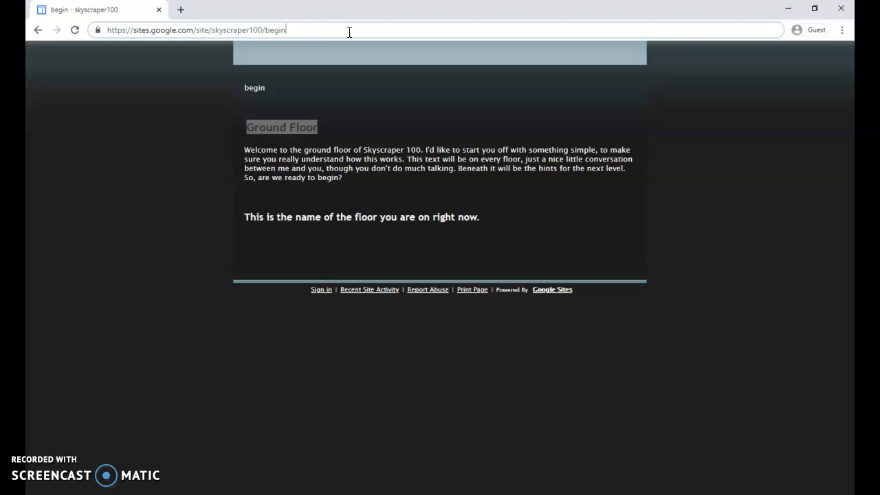
# - Replace the address ending with 'groundfloor' to reach Floor 1
pyautogui.doubleClick(276, 30)
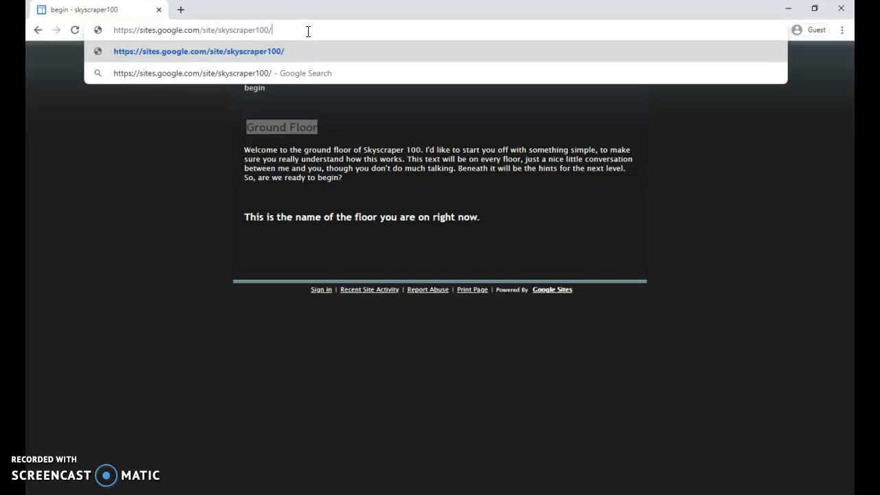
pyautogui.write('gro')
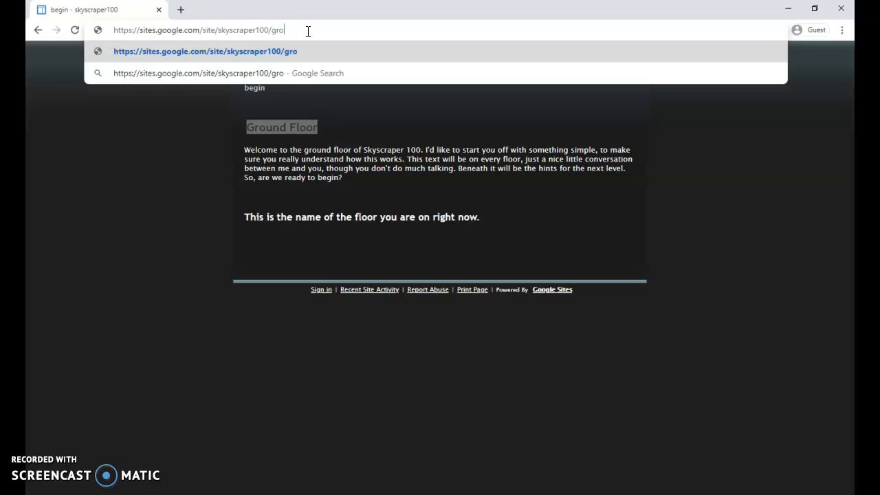
pyautogui.write('undfloor')
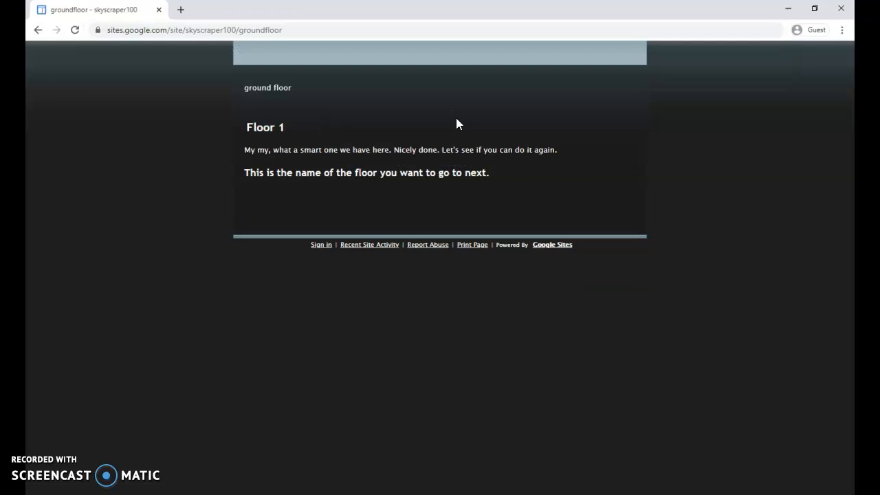
pyautogui.moveTo(407, 137)
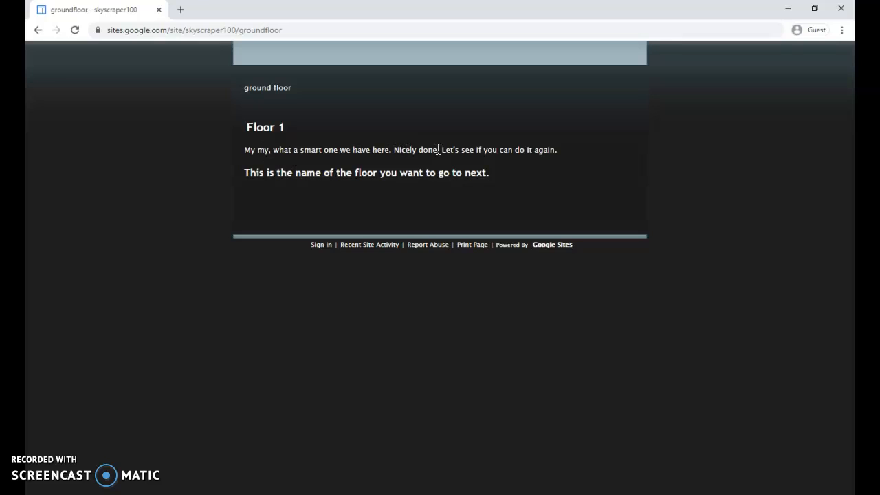
pyautogui.moveTo(335, 181)
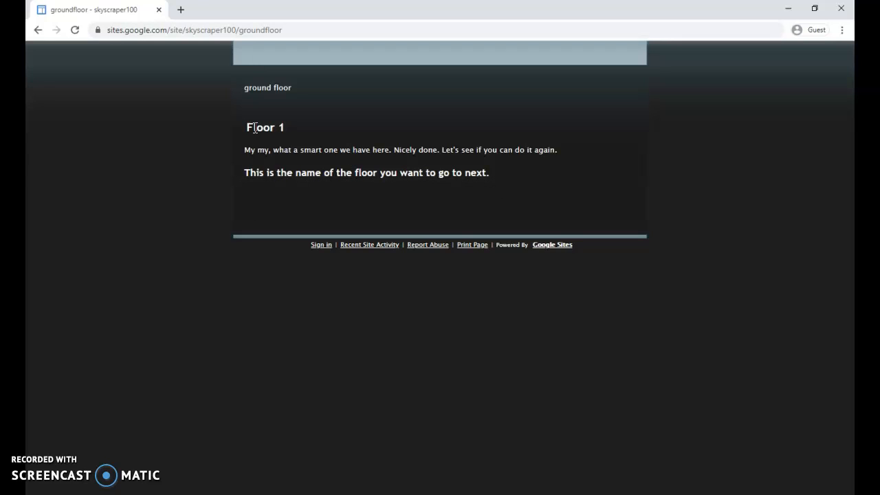
pyautogui.moveTo(314, 28)
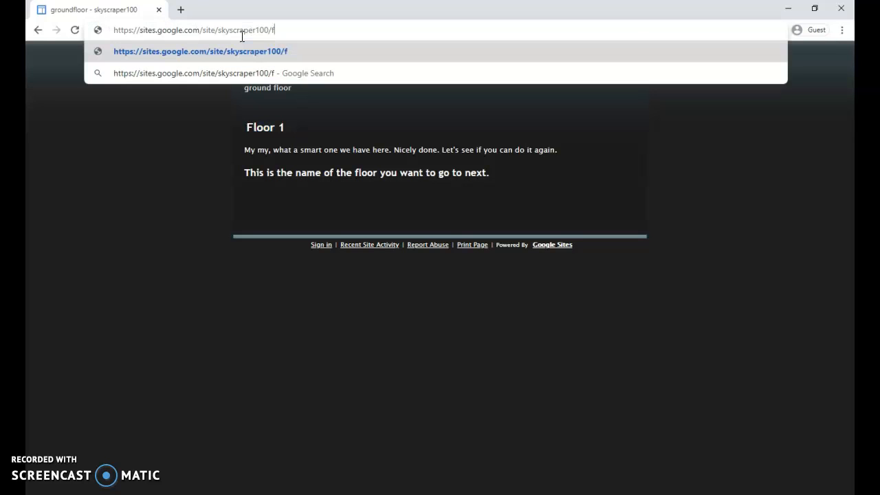
# - Enter the wrongly named 'floortwo' address, which returns Page not found
pyautogui.write('loor2')
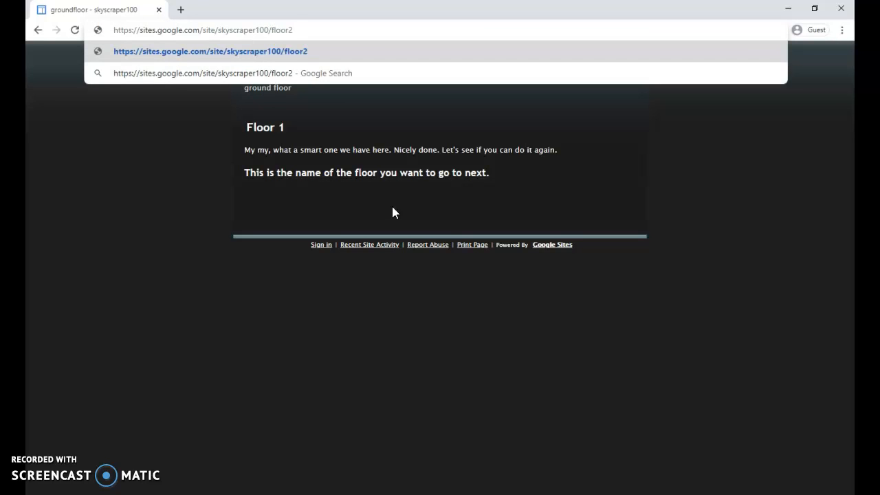
pyautogui.click(303, 30)
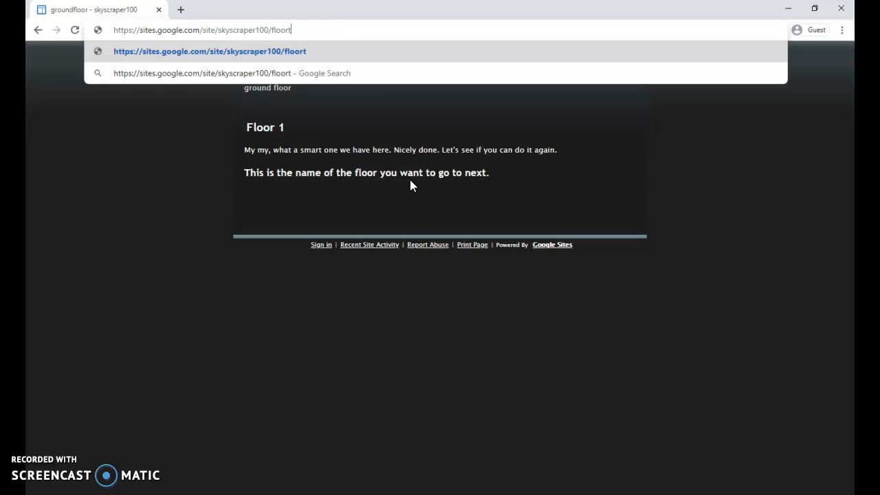
pyautogui.write('wo')
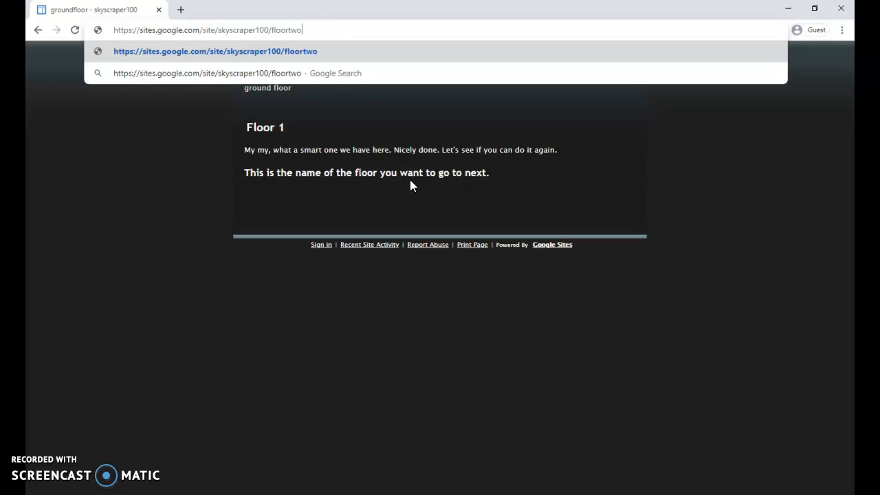
pyautogui.press('Enter')
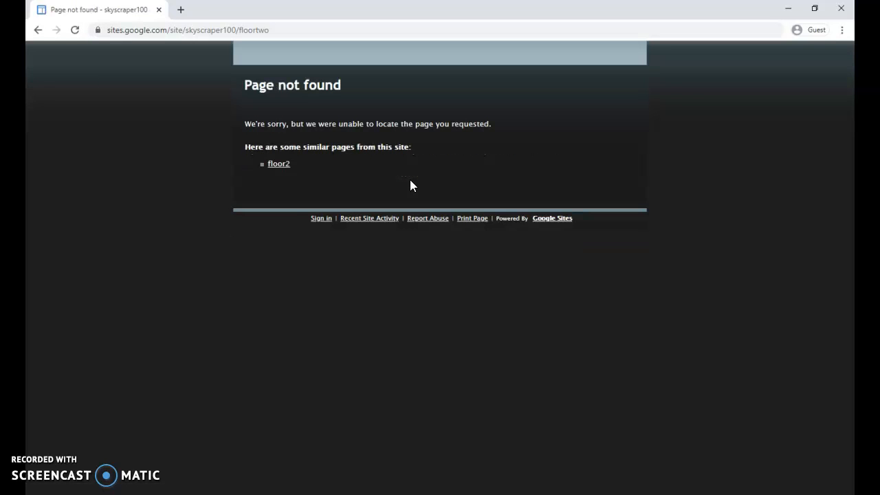
pyautogui.moveTo(465, 143)
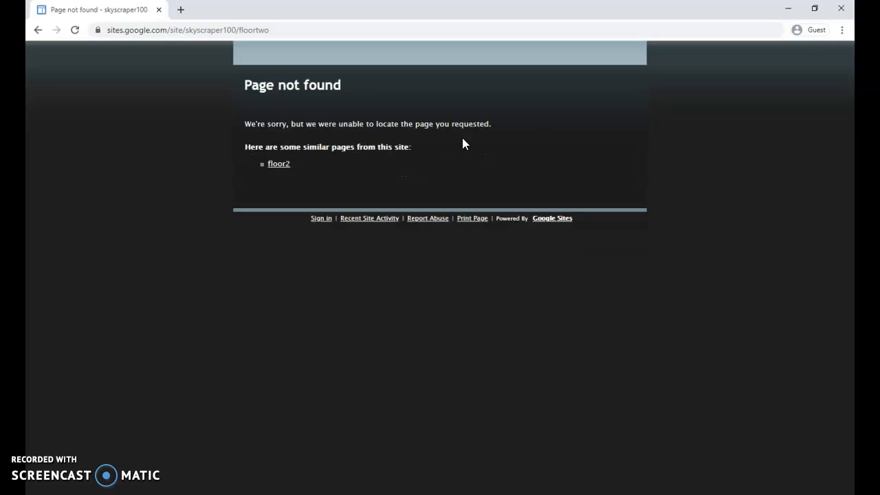
pyautogui.moveTo(211, 157)
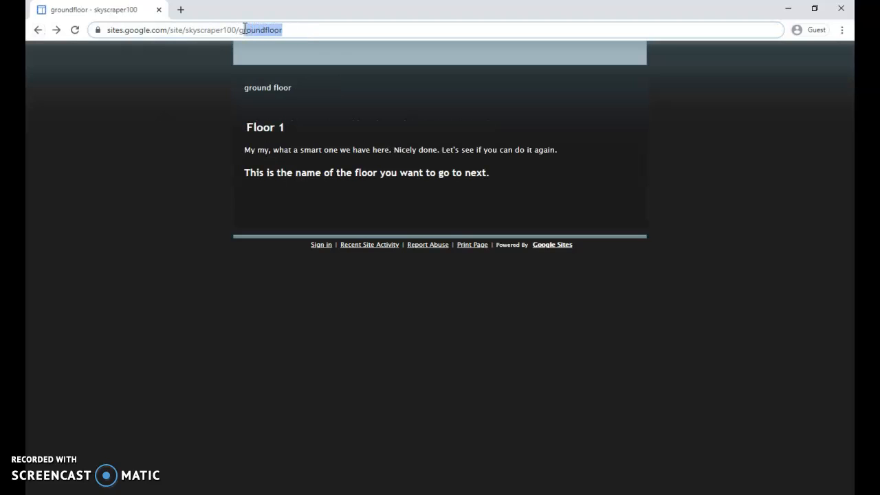
# - Correct the address ending to 'floor2' to reach Floor 2
pyautogui.write('floor')
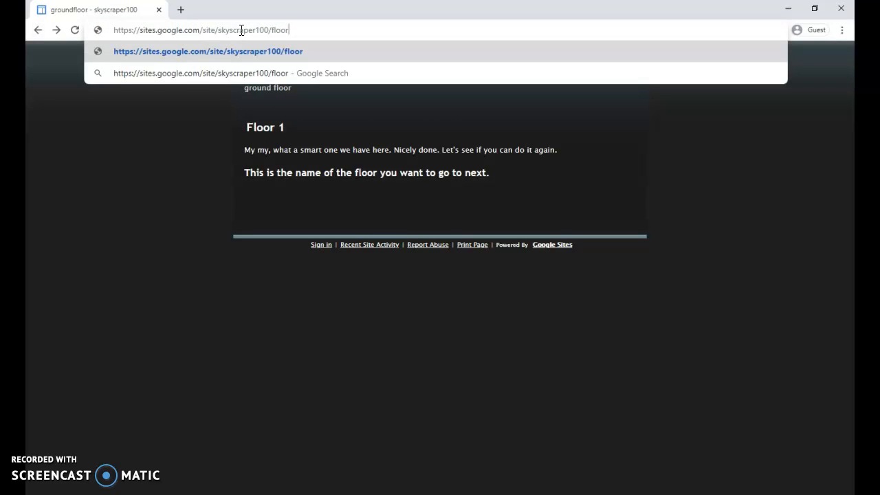
pyautogui.write('2')
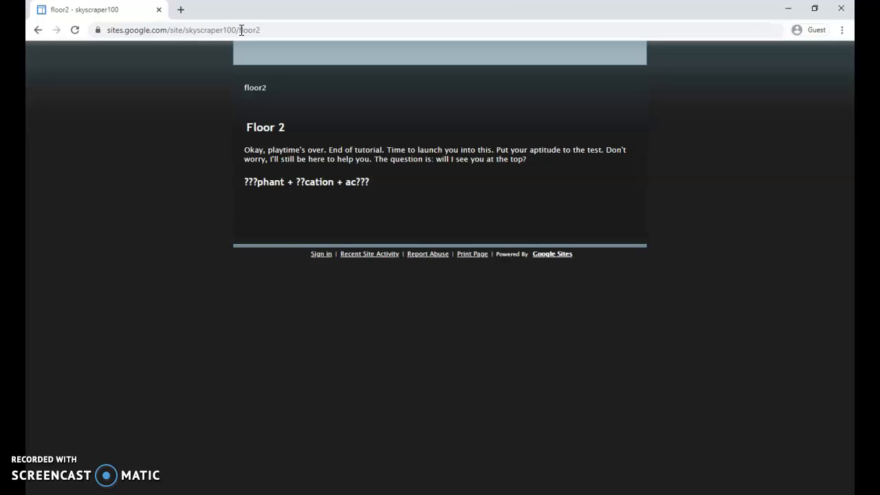
pyautogui.moveTo(300, 78)
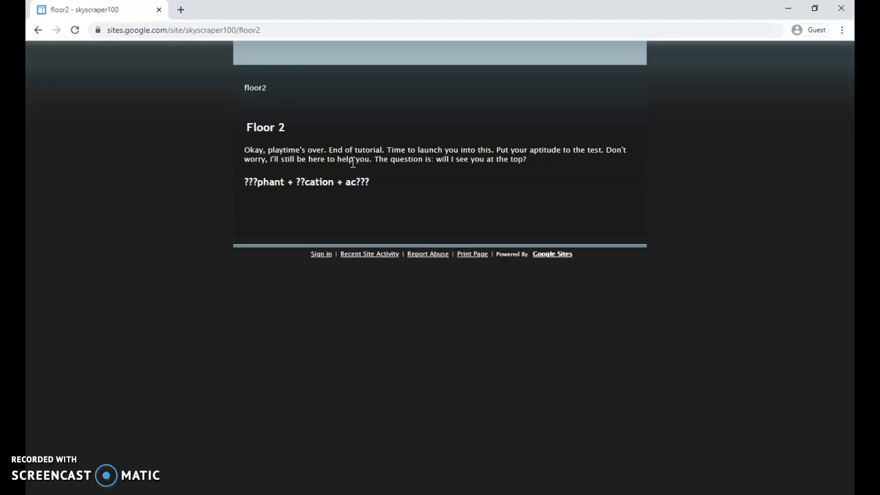
pyautogui.moveTo(429, 150)
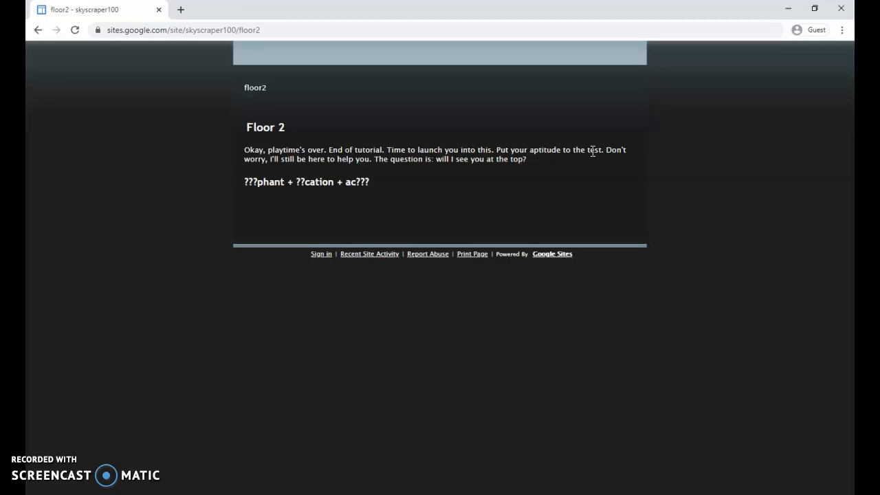
pyautogui.moveTo(311, 163)
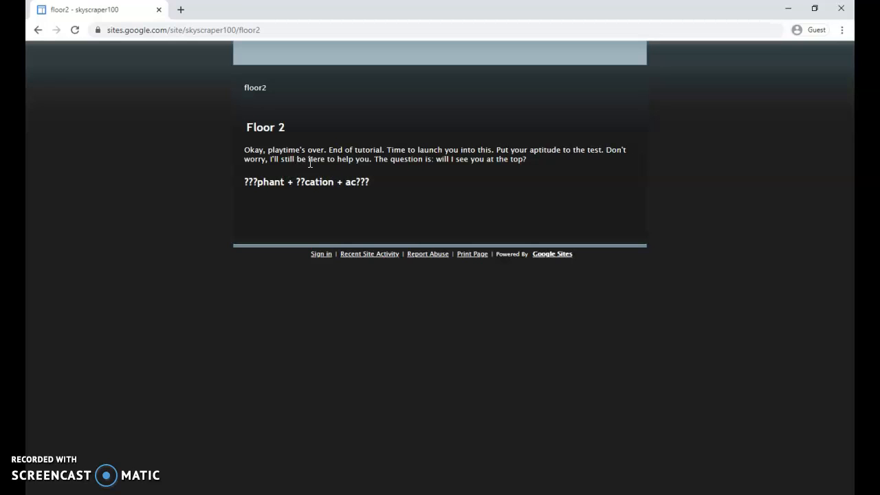
pyautogui.moveTo(544, 154)
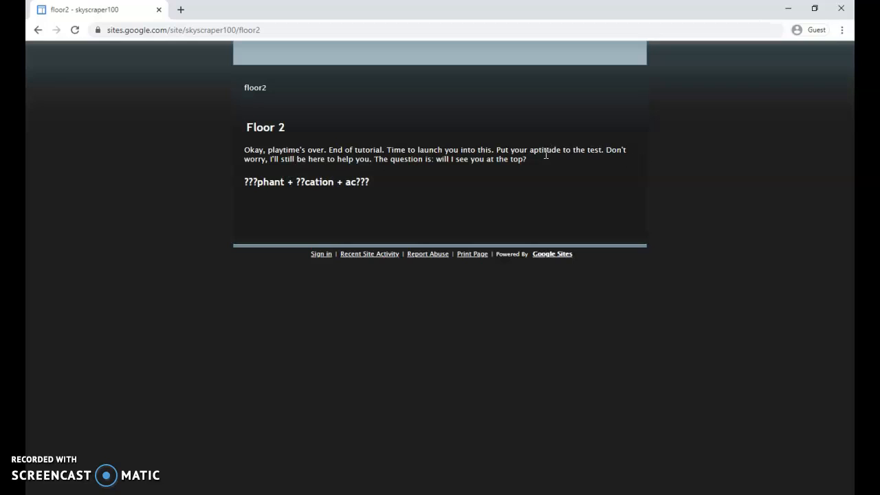
pyautogui.moveTo(344, 128)
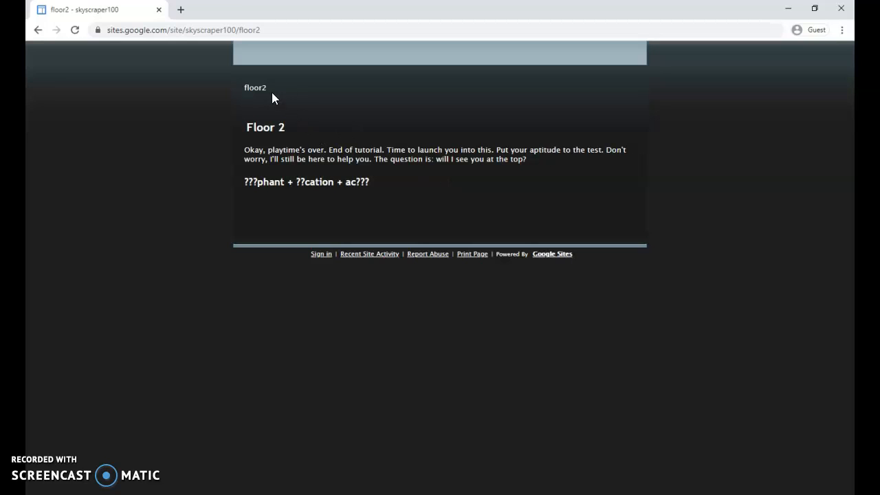
pyautogui.moveTo(382, 187)
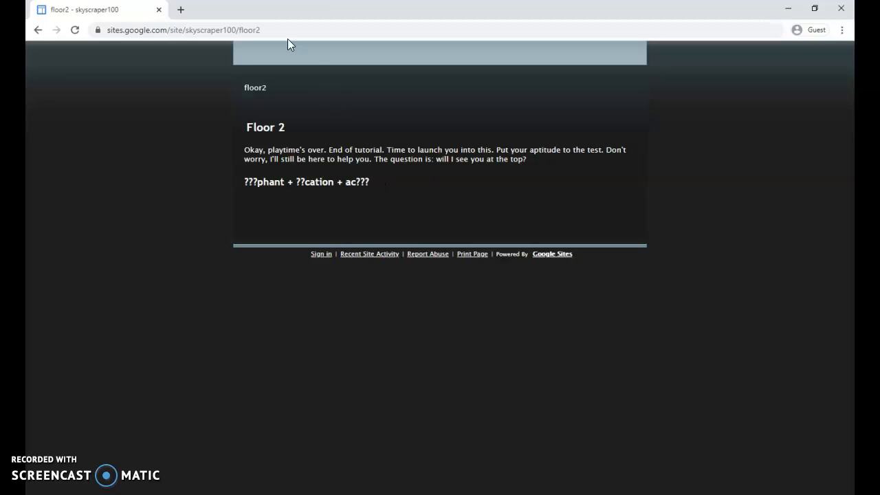
# - Replace 'floor2' in the address with 'elevator' to reach Floor 3
pyautogui.doubleClick(252, 30)
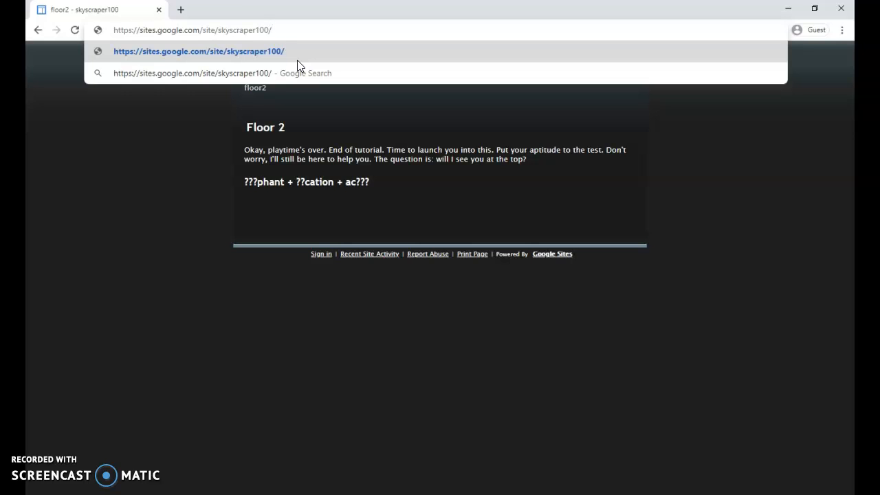
pyautogui.write('ele')
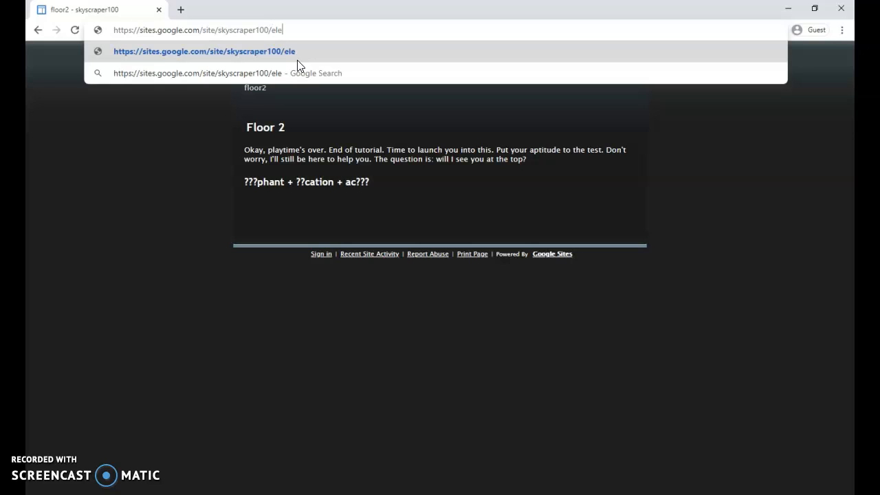
pyautogui.write('va')
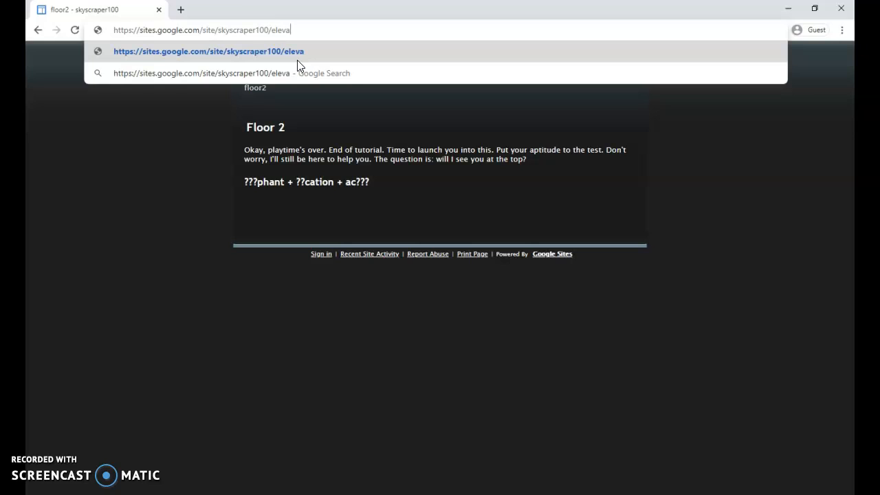
pyautogui.write('tor')
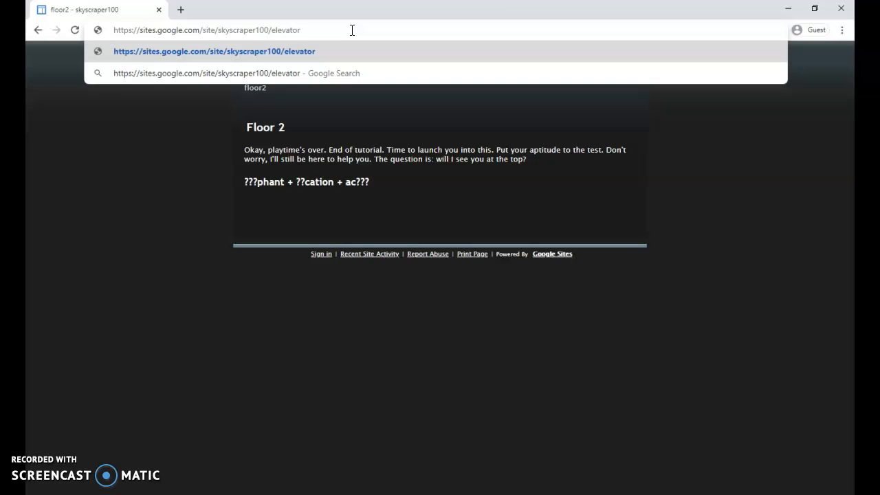
pyautogui.press('Enter')
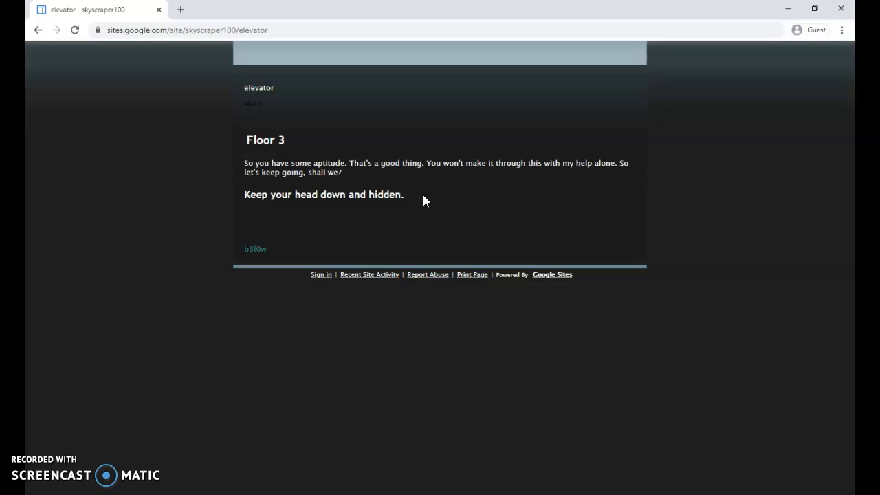
pyautogui.moveTo(383, 176)
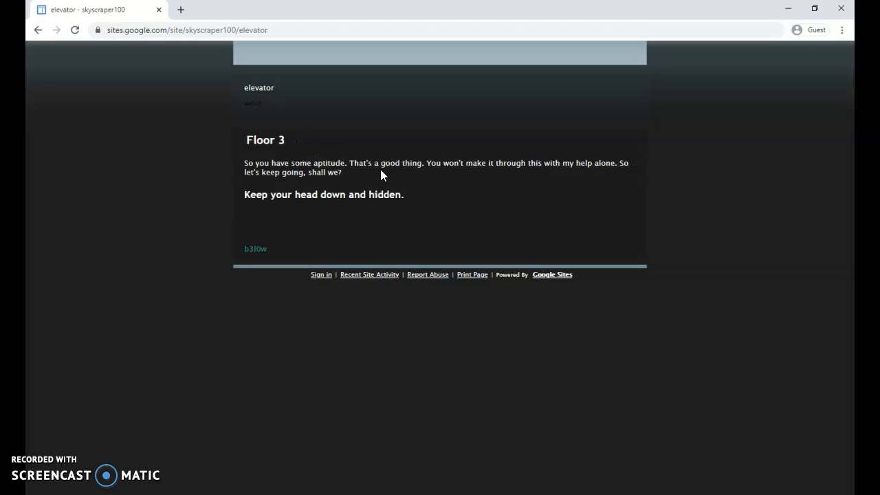
pyautogui.doubleClick(254, 247)
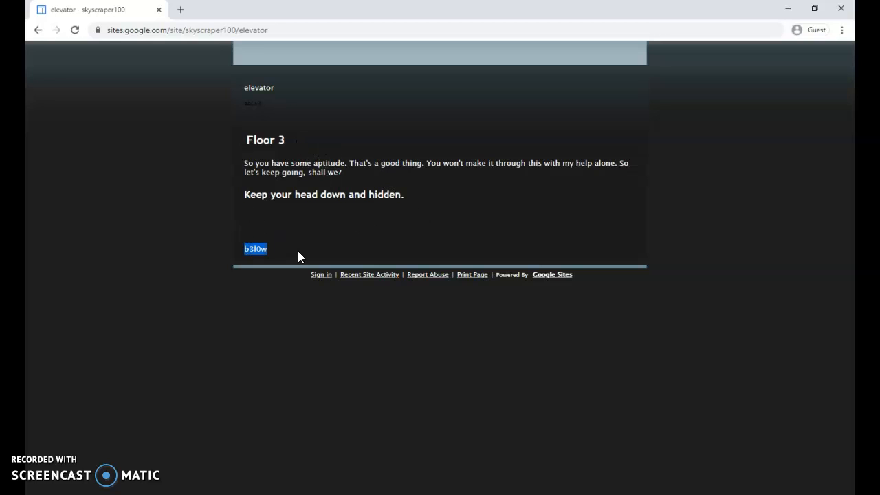
pyautogui.click(256, 248)
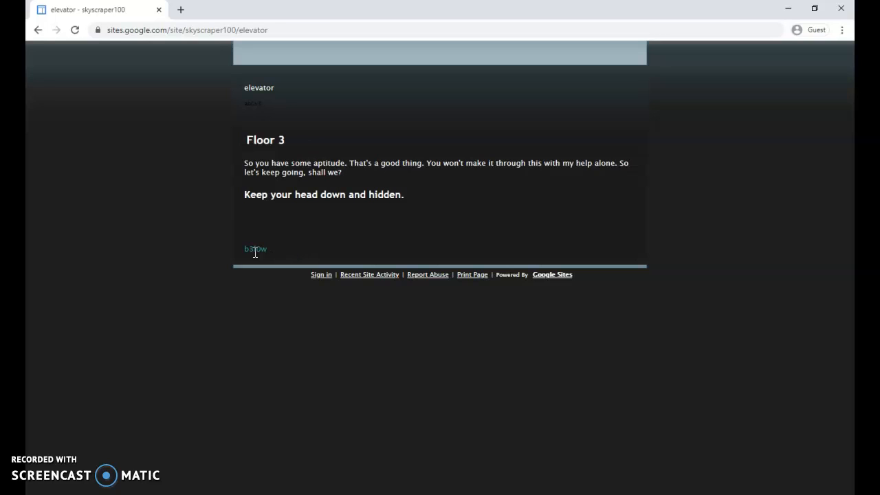
pyautogui.moveTo(613, 167)
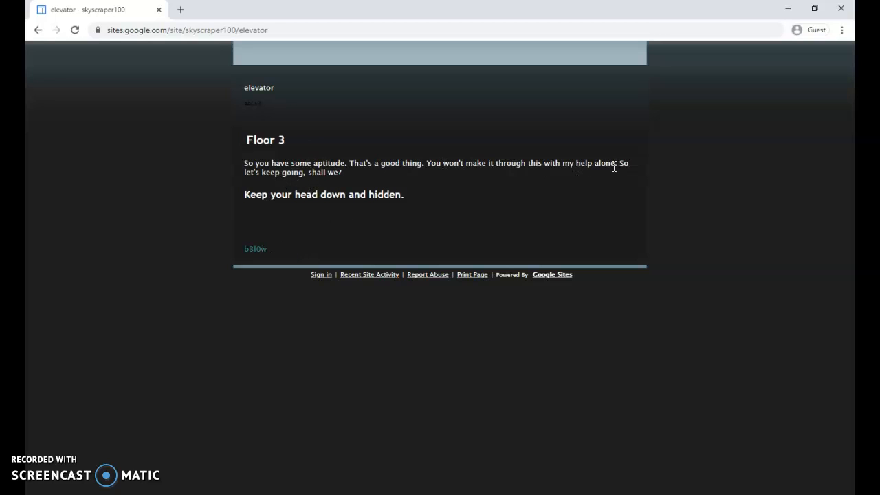
pyautogui.moveTo(429, 204)
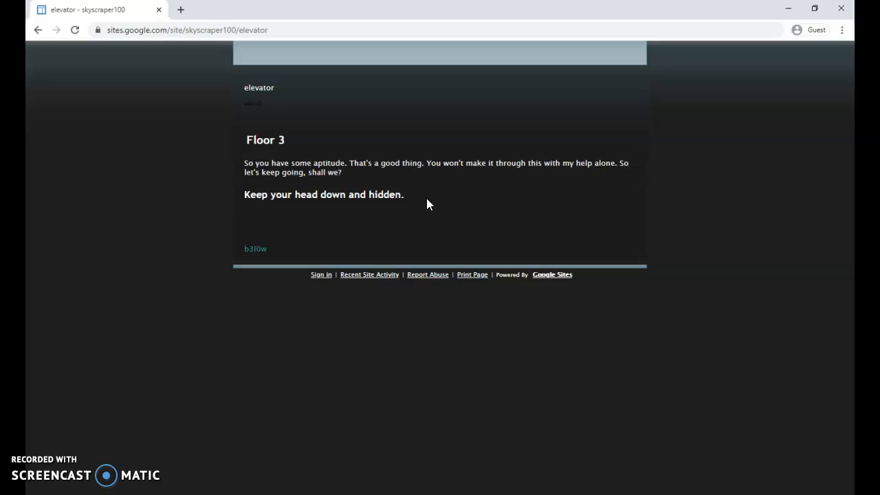
pyautogui.moveTo(433, 206)
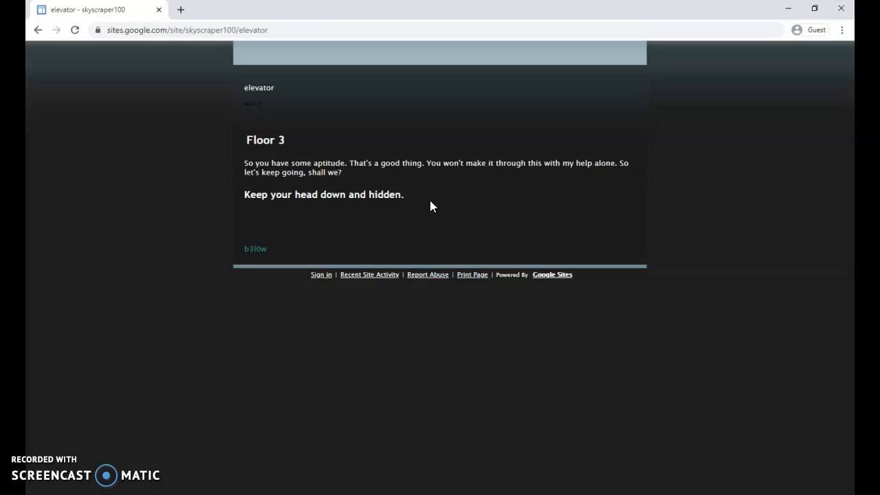
pyautogui.moveTo(288, 158)
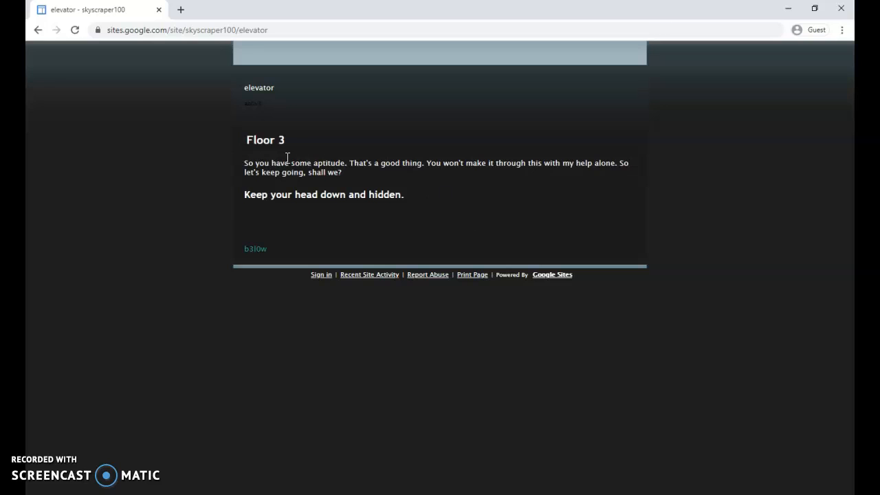
pyautogui.moveTo(283, 158)
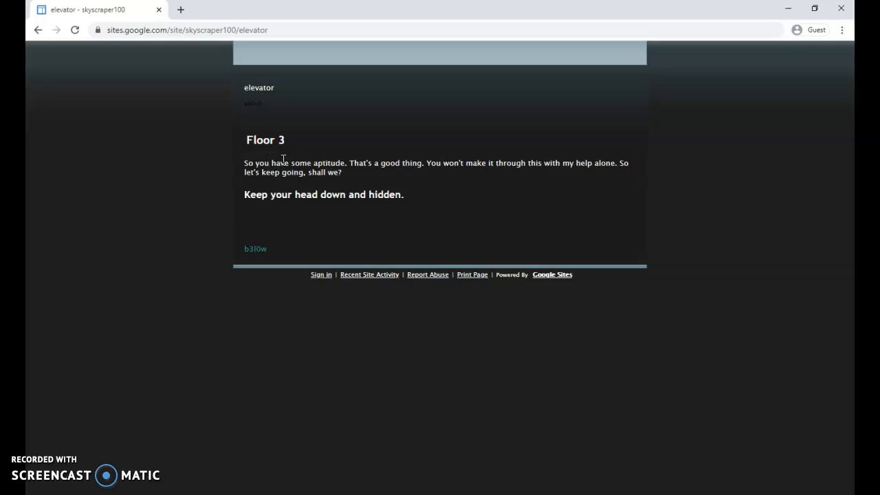
pyautogui.moveTo(296, 173)
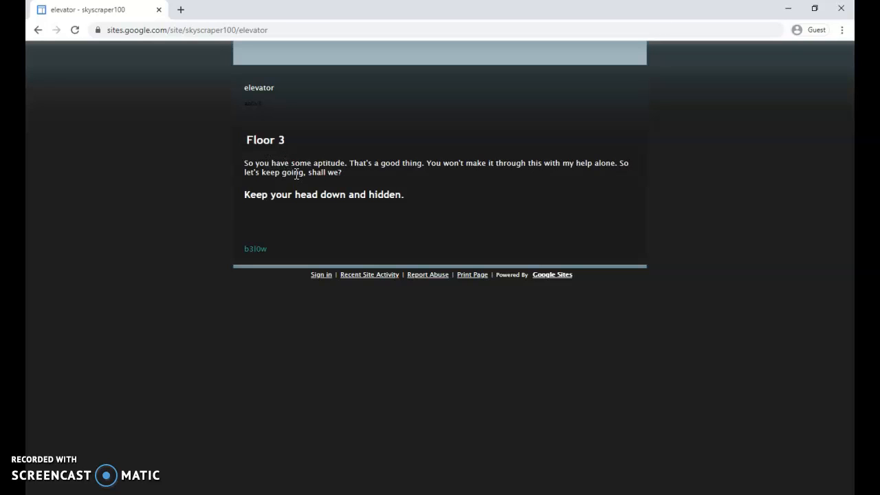
pyautogui.moveTo(238, 195)
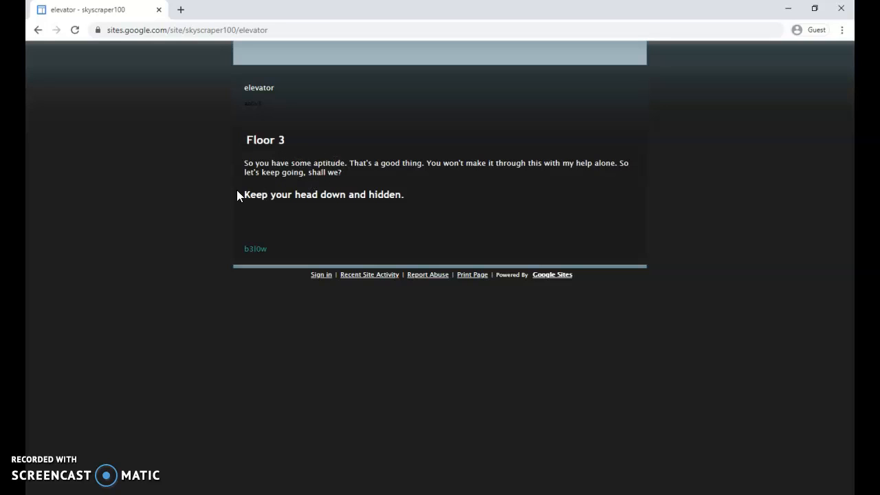
pyautogui.moveTo(385, 208)
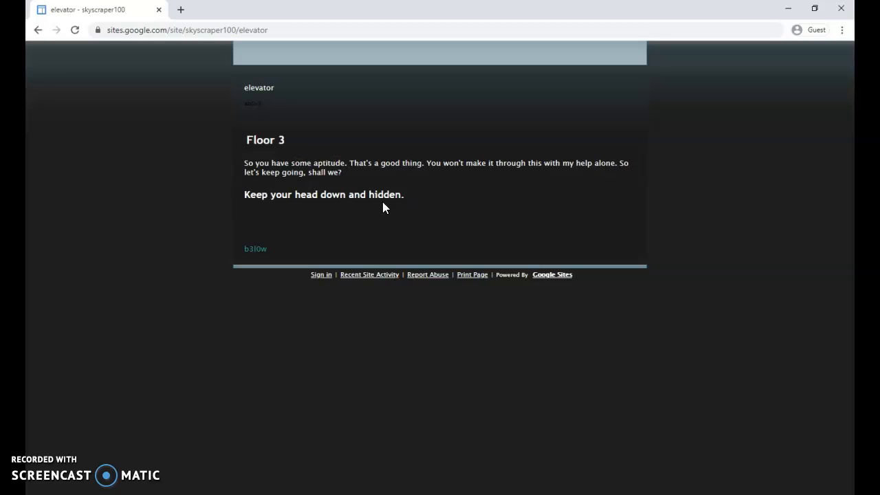
pyautogui.moveTo(274, 255)
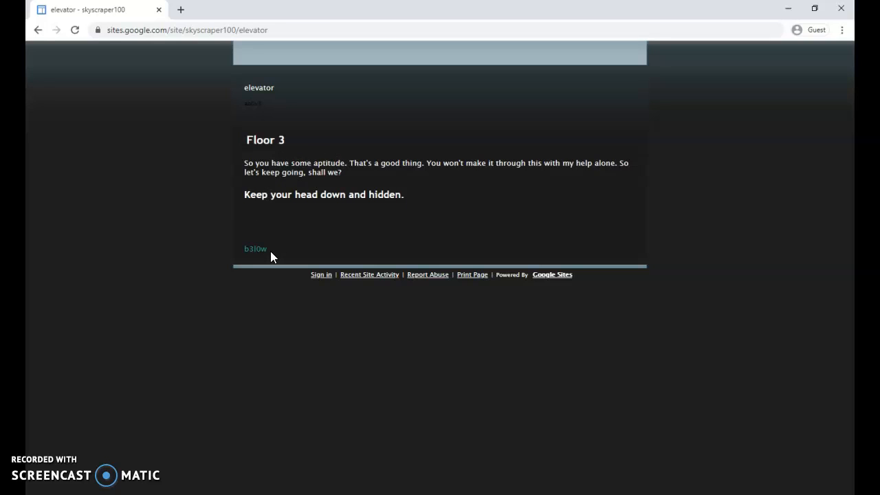
pyautogui.moveTo(307, 253)
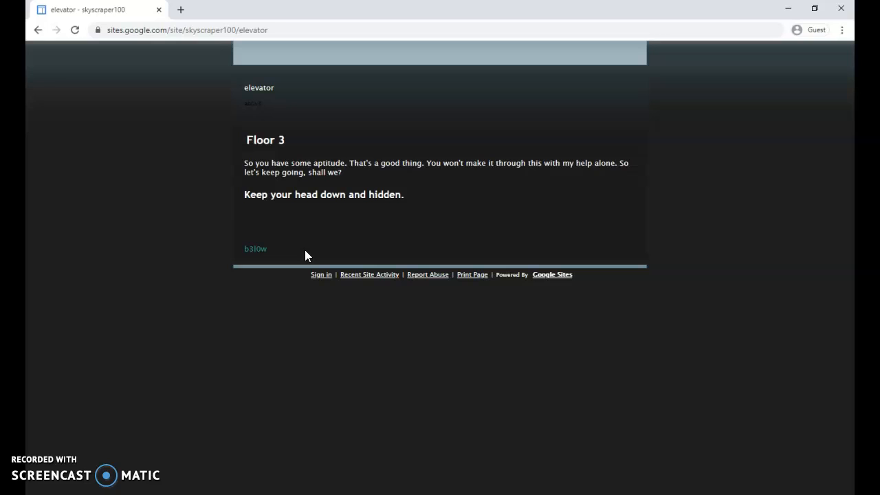
pyautogui.moveTo(278, 255)
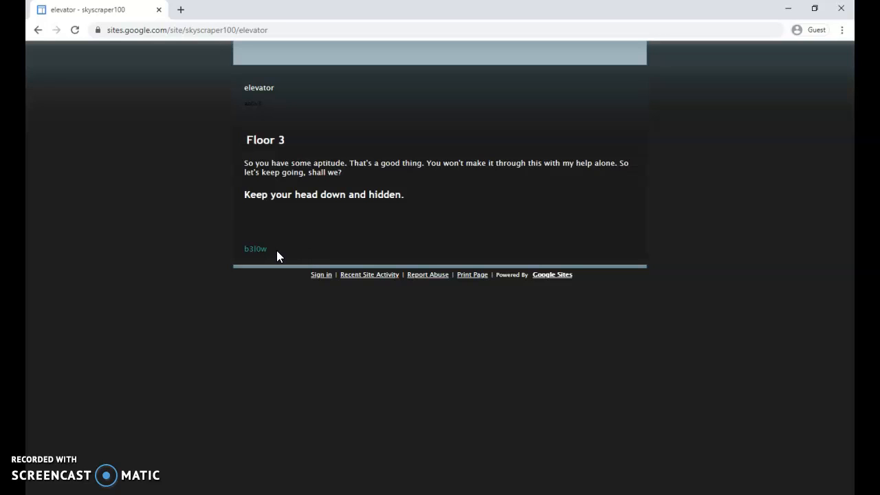
pyautogui.doubleClick(255, 249)
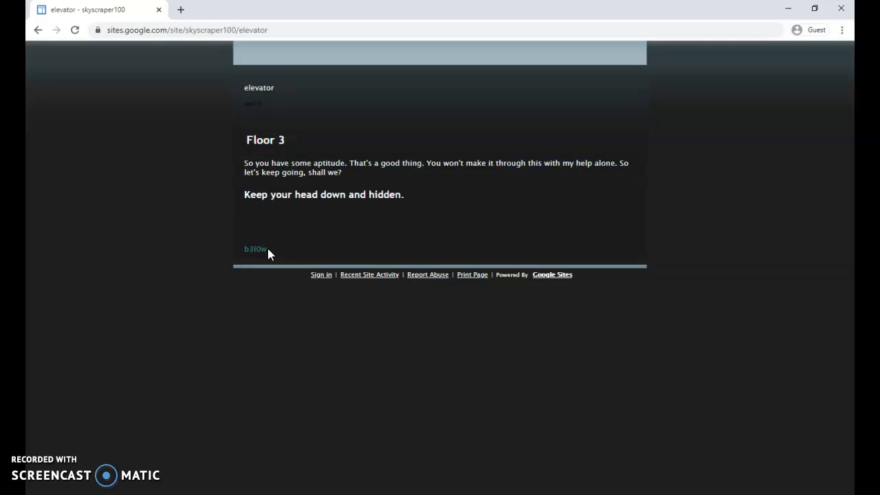
pyautogui.moveTo(275, 254)
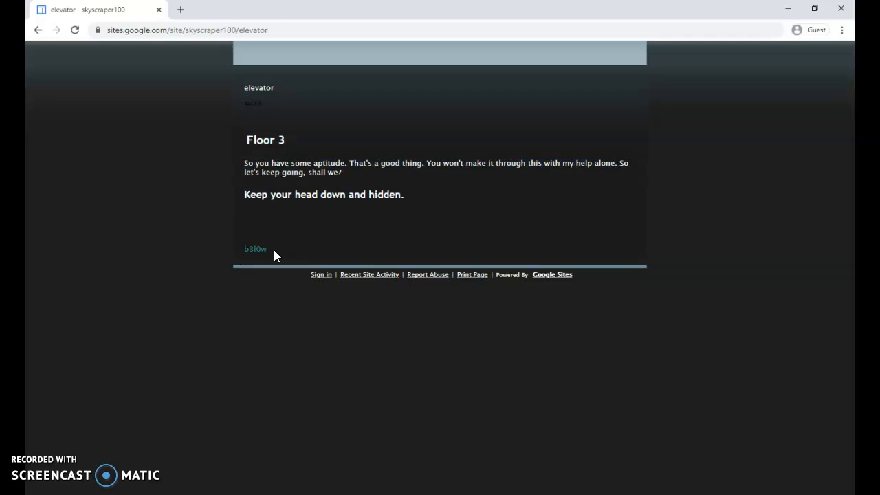
pyautogui.doubleClick(256, 248)
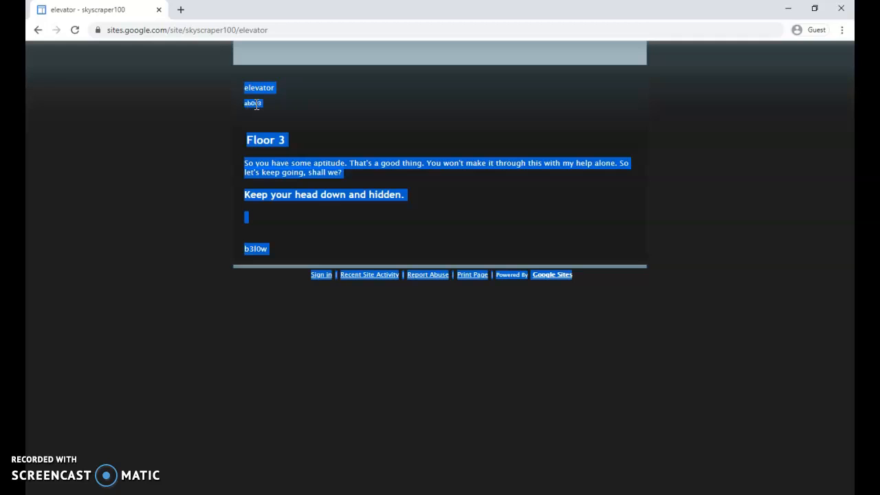
pyautogui.moveTo(275, 113)
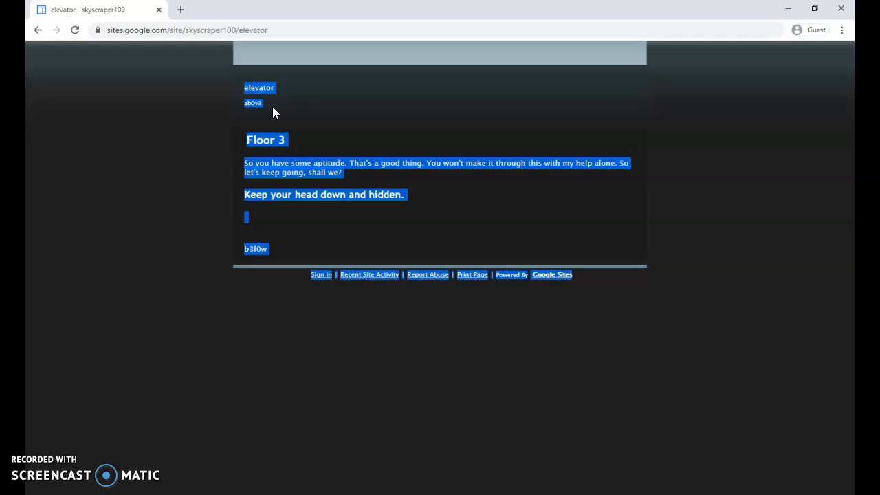
pyautogui.moveTo(302, 258)
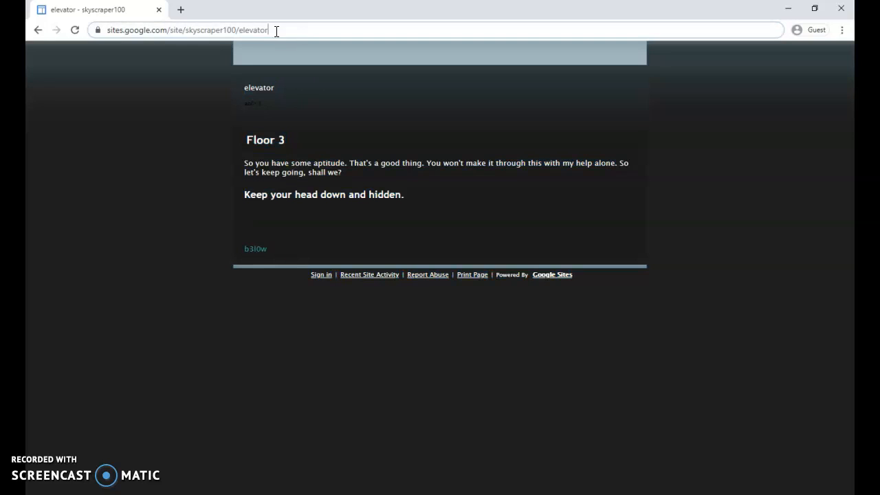
# - Replace 'elevator' in the address with 'b3l0w' to reach Floor 4
pyautogui.doubleClick(273, 30)
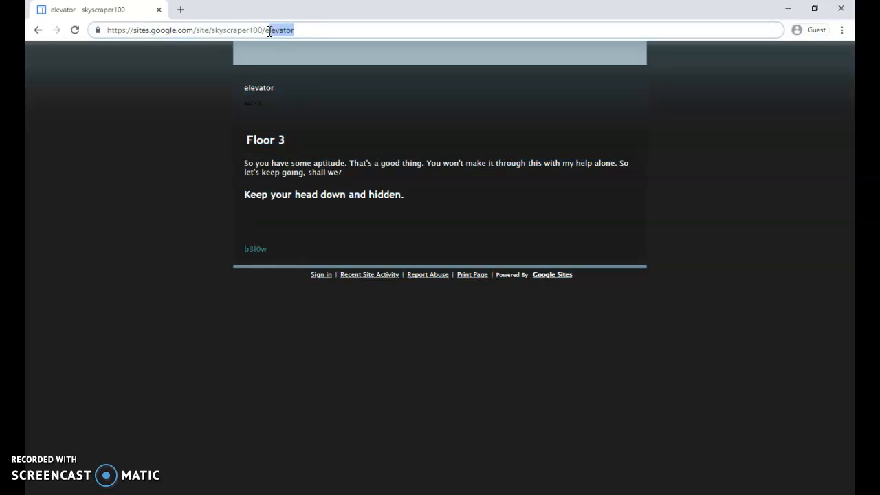
pyautogui.write('b')
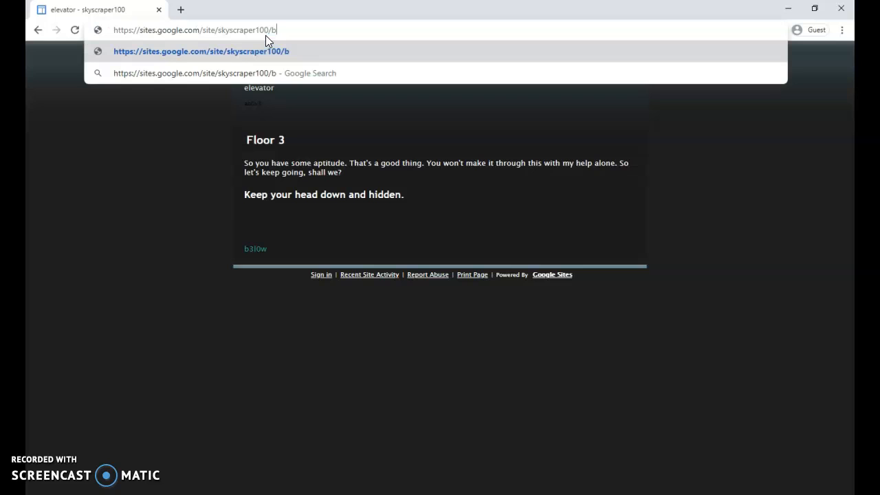
pyautogui.write('3')
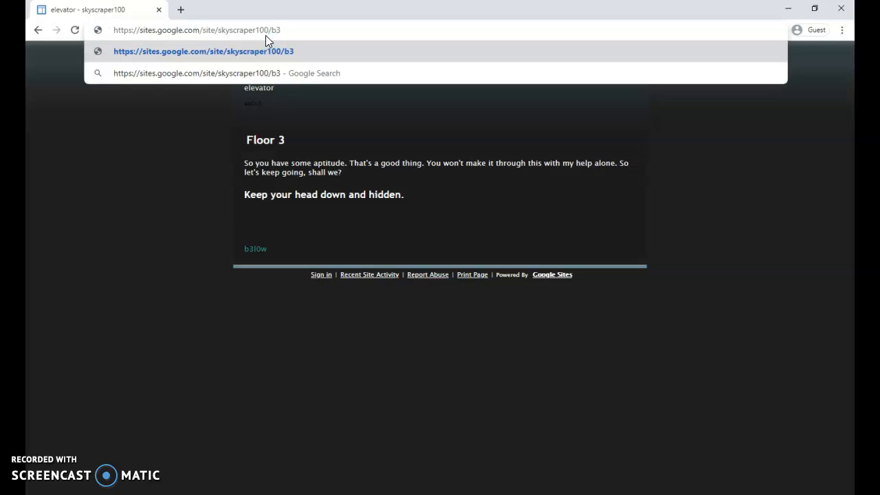
pyautogui.write('l0')
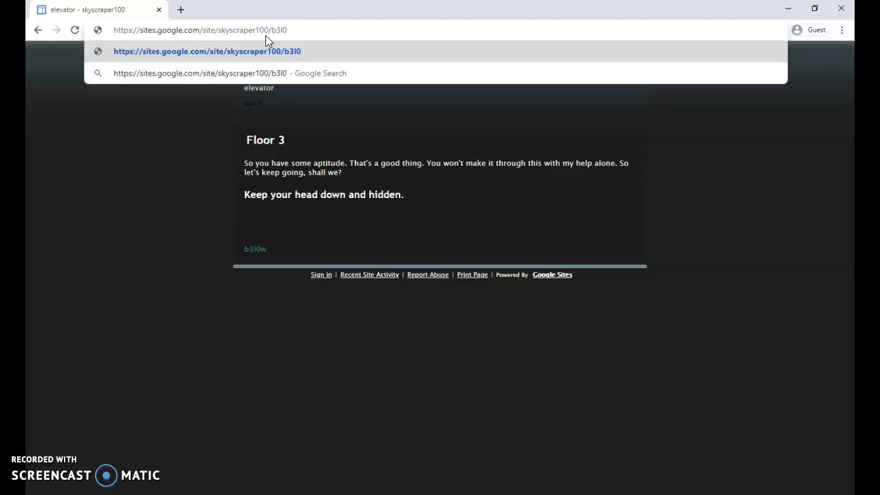
pyautogui.click(209, 51)
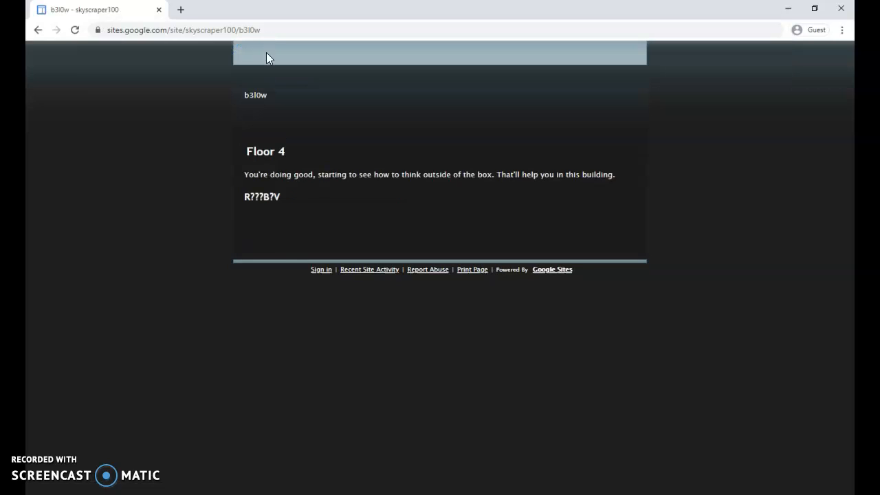
pyautogui.moveTo(252, 179)
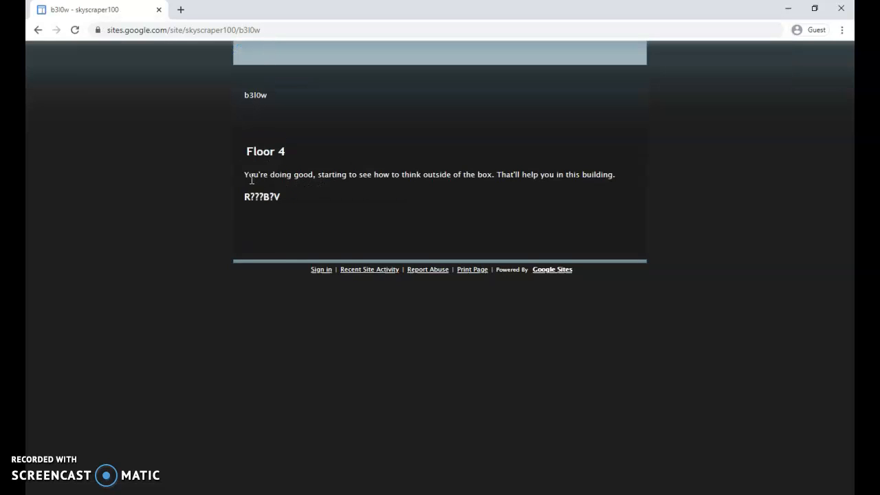
pyautogui.moveTo(476, 191)
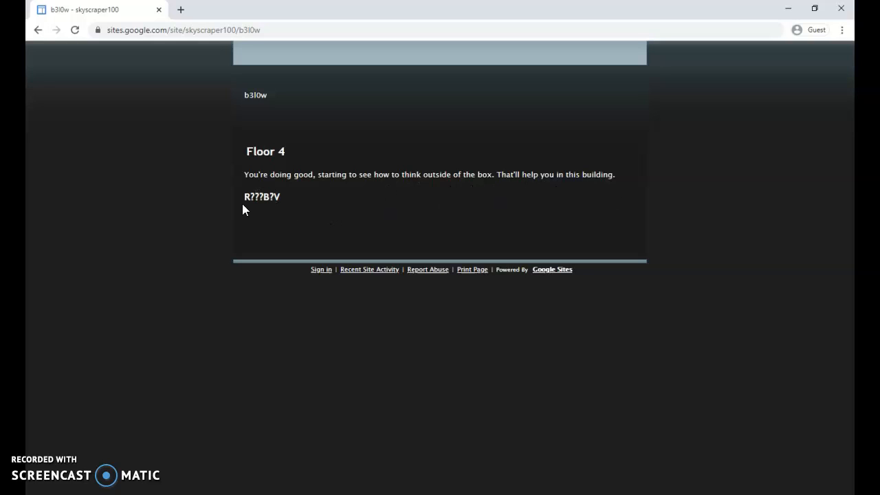
pyautogui.doubleClick(261, 197)
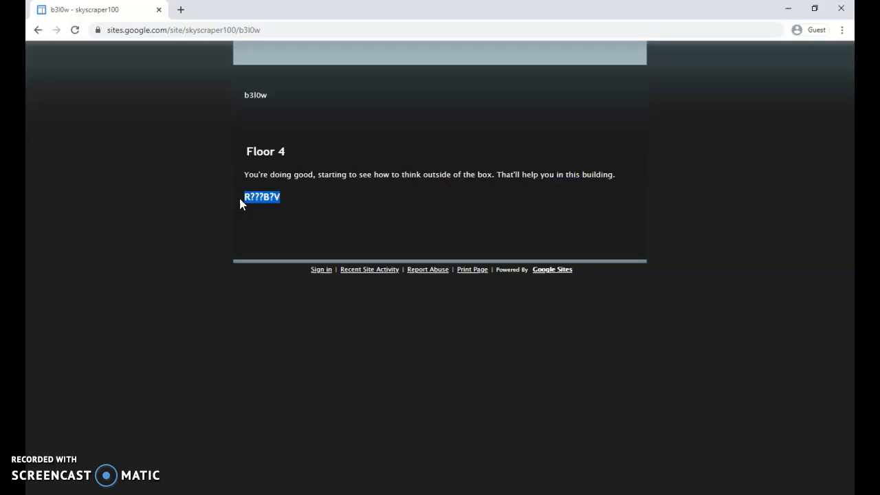
pyautogui.moveTo(339, 207)
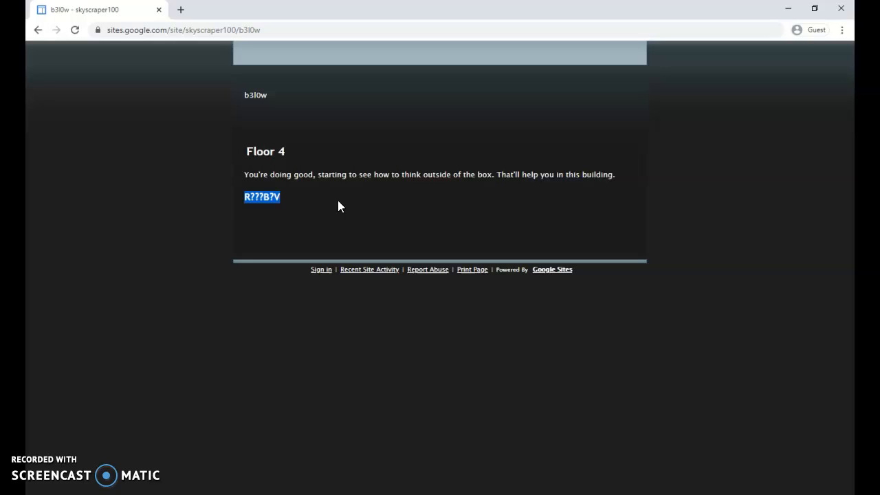
pyautogui.moveTo(291, 209)
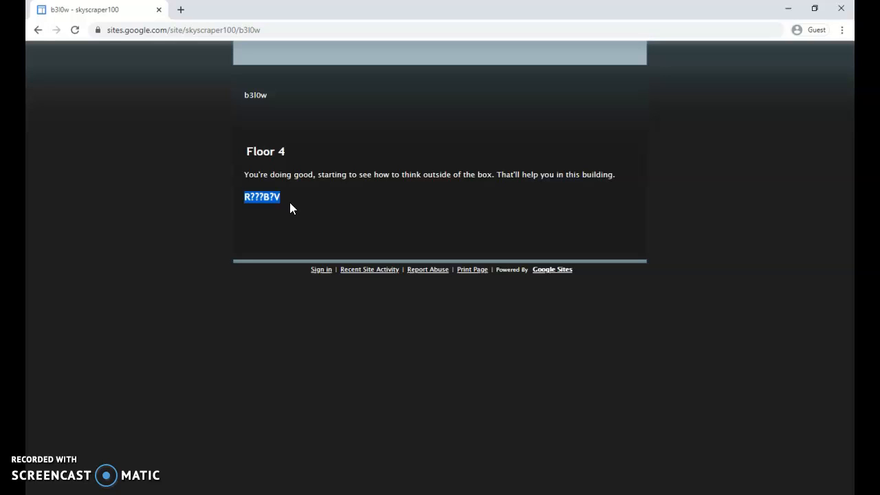
pyautogui.moveTo(284, 206)
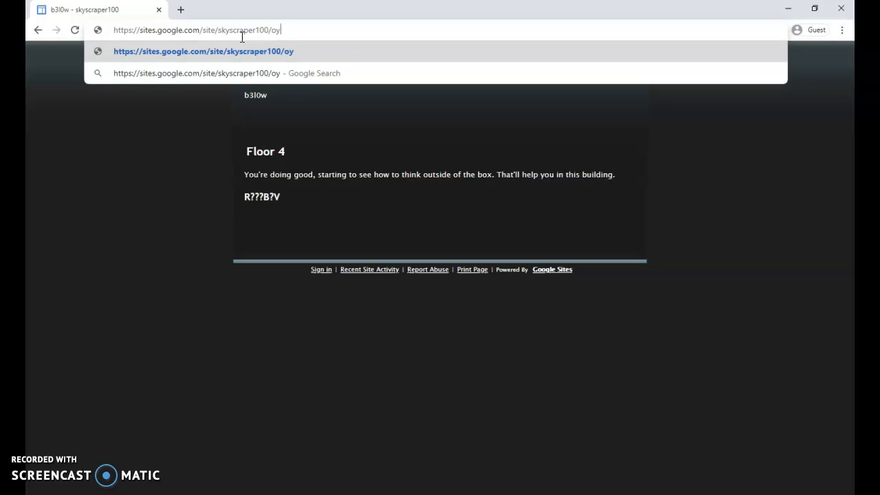
pyautogui.write('g')
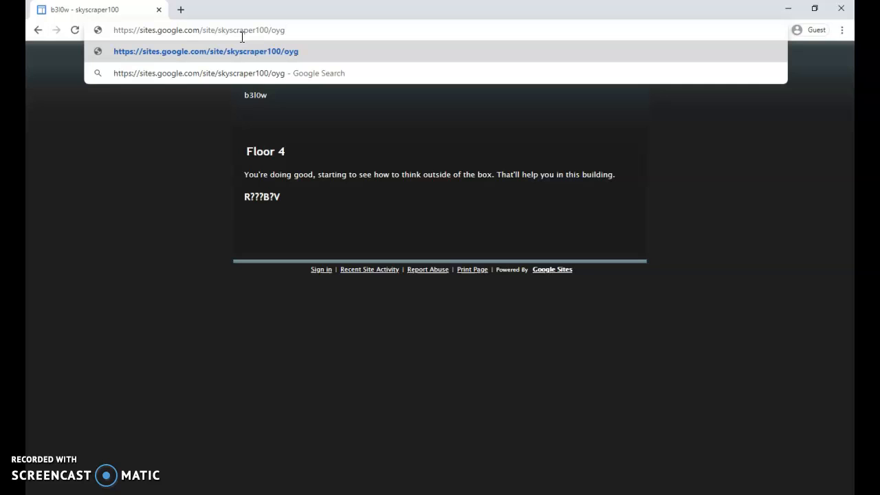
pyautogui.write('i')
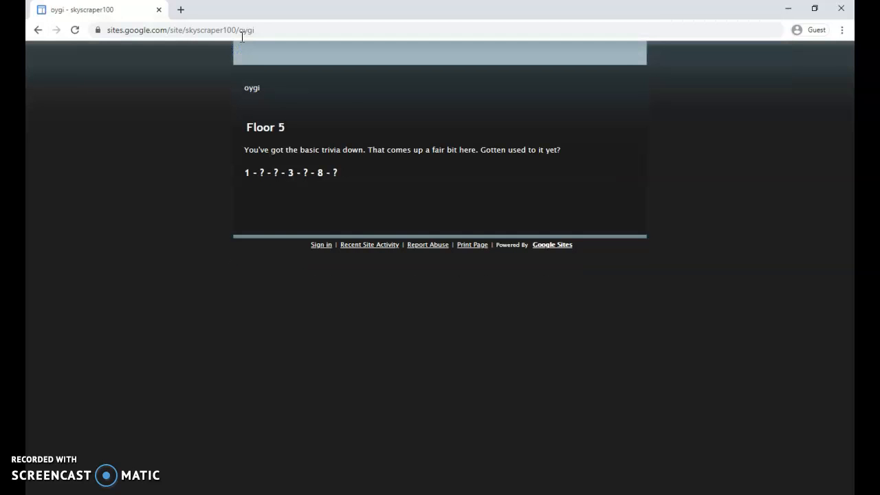
pyautogui.moveTo(338, 164)
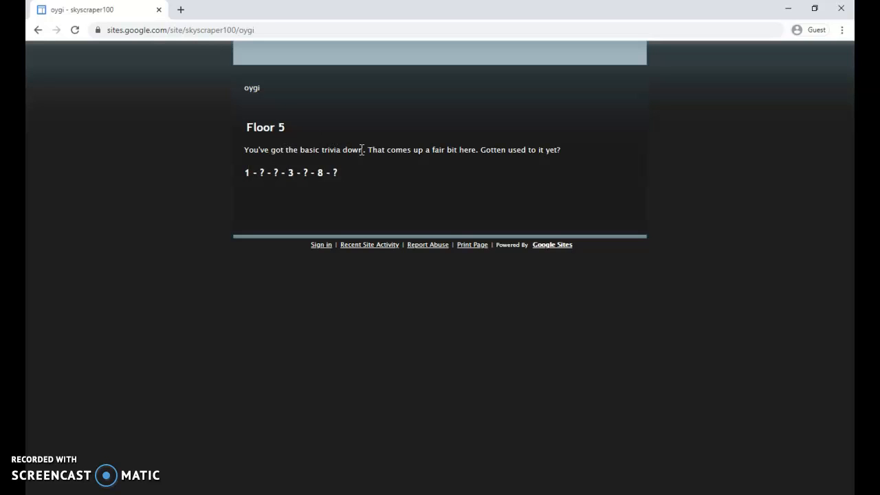
pyautogui.moveTo(502, 150)
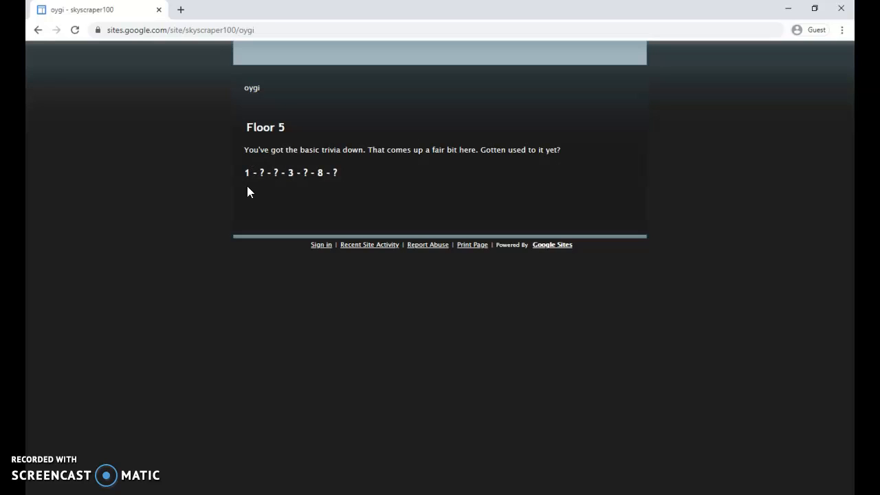
pyautogui.moveTo(355, 201)
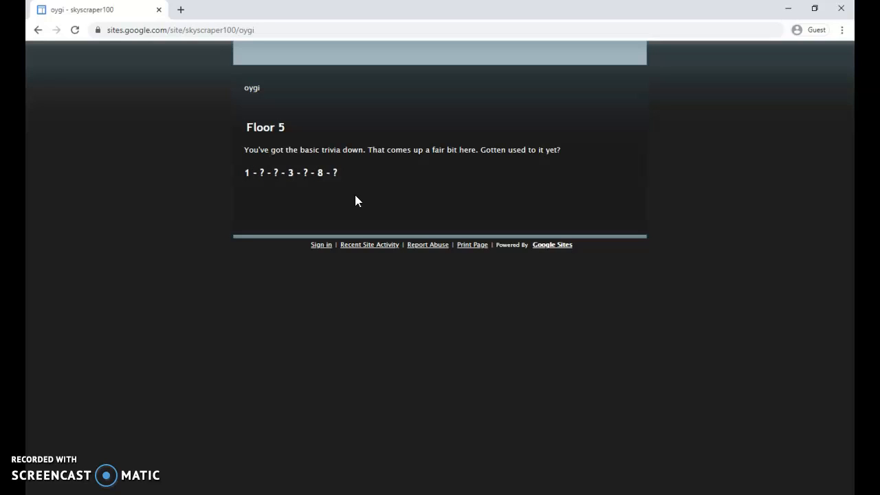
pyautogui.moveTo(268, 201)
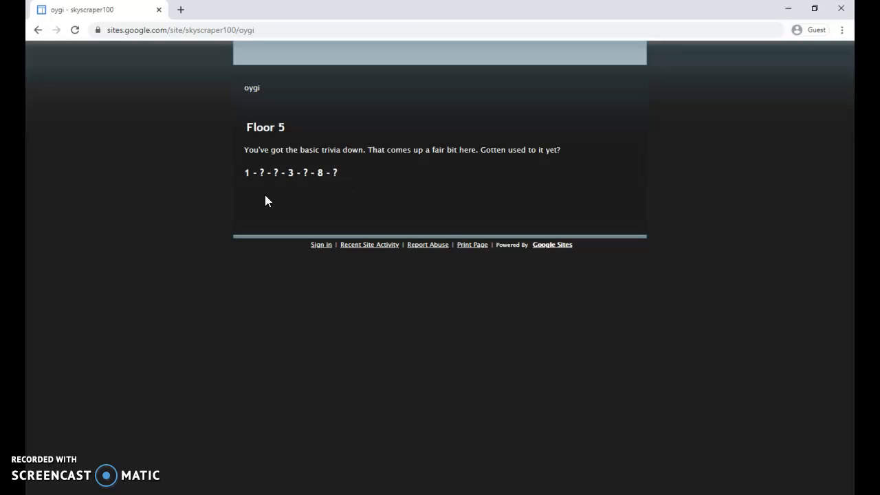
pyautogui.moveTo(255, 191)
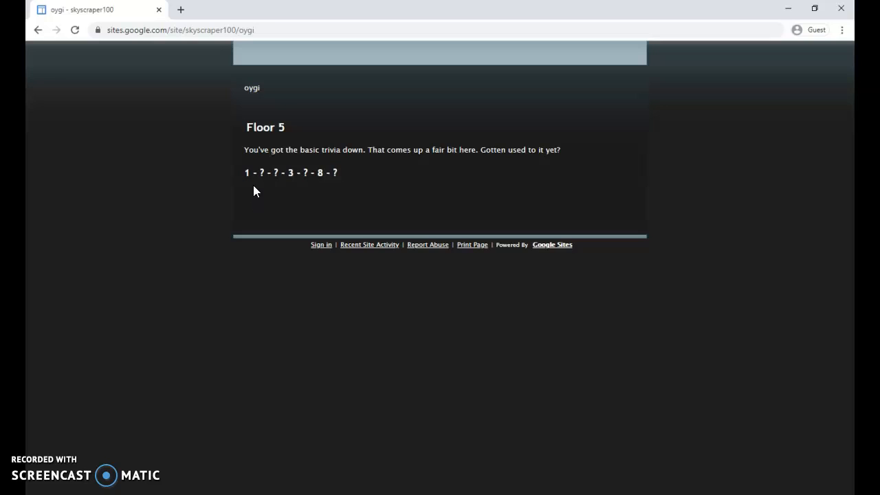
pyautogui.moveTo(259, 192)
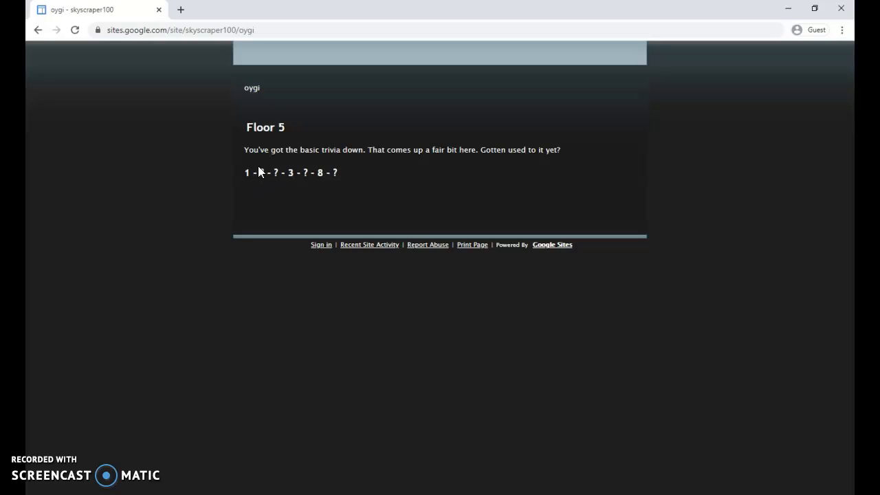
pyautogui.moveTo(275, 170)
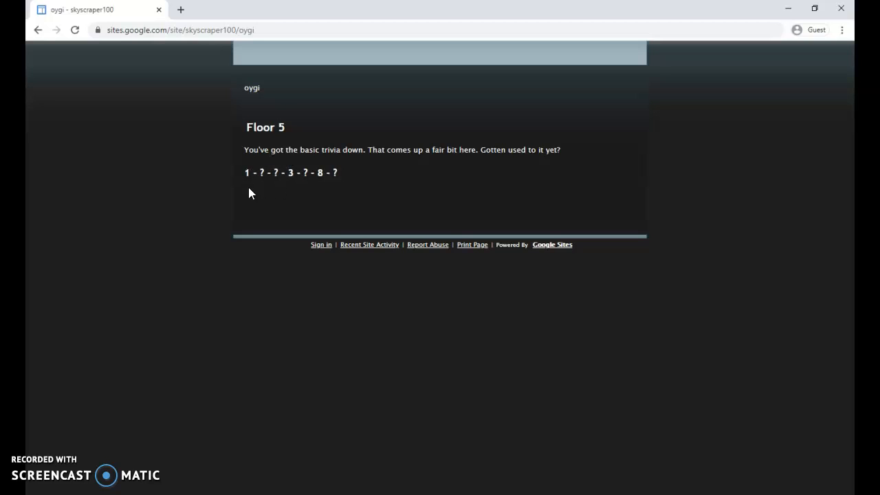
pyautogui.moveTo(264, 176)
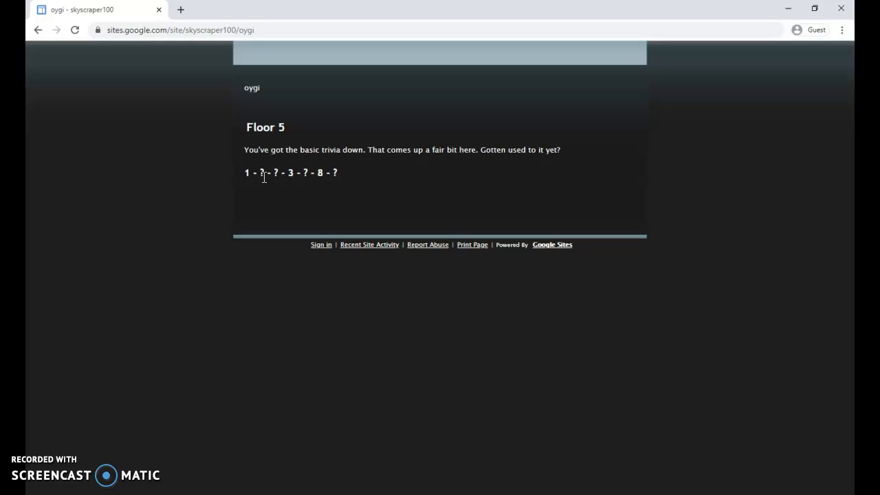
# - Pick out the missing numbers in Floor 5's number sequence clue
pyautogui.doubleClick(255, 30)
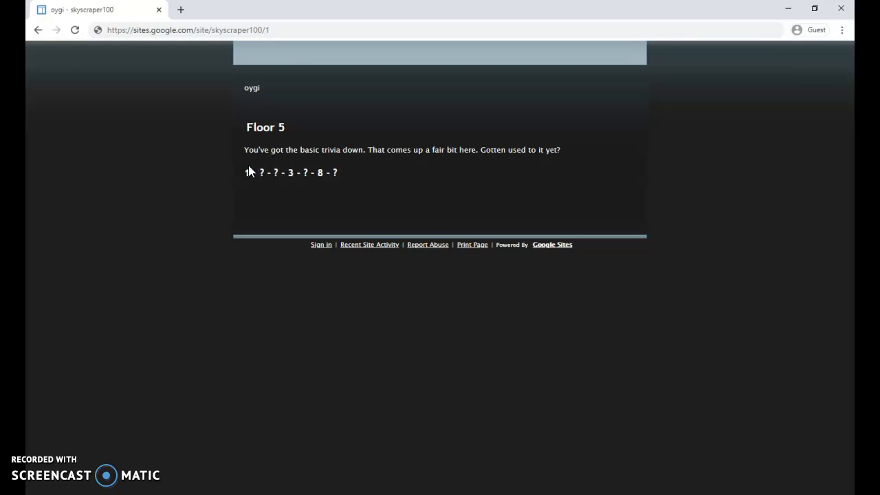
pyautogui.doubleClick(275, 172)
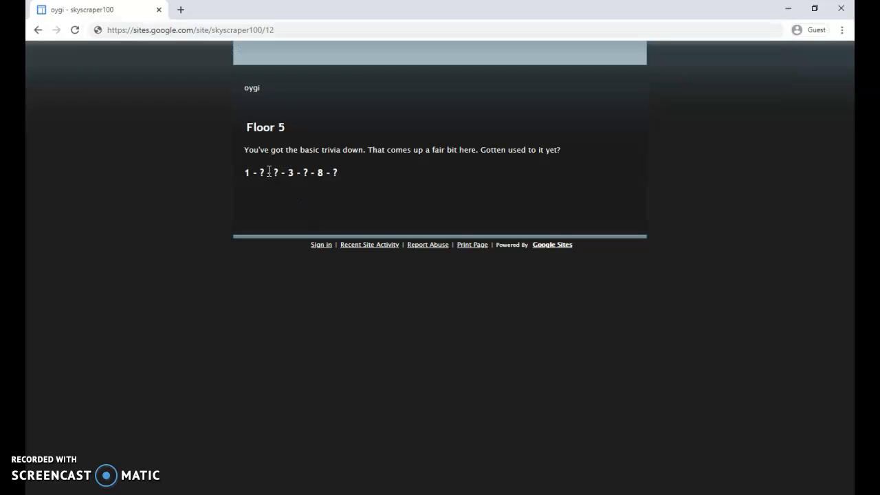
pyautogui.doubleClick(266, 174)
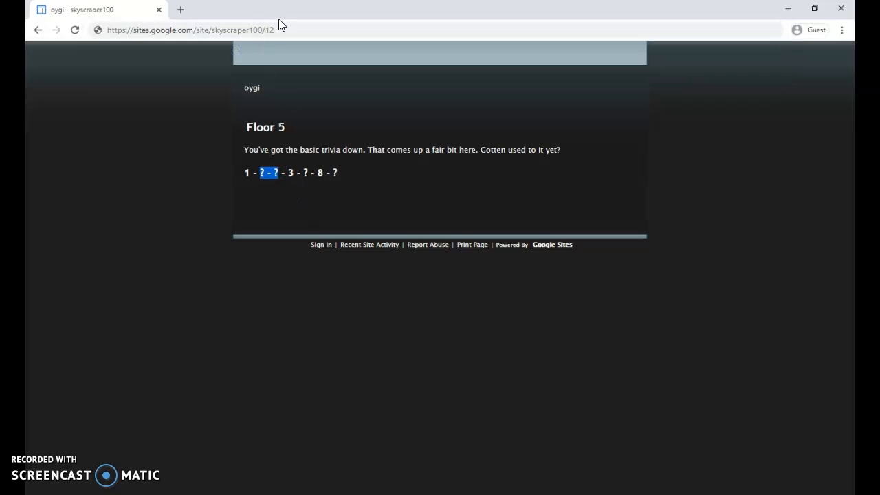
pyautogui.moveTo(291, 180)
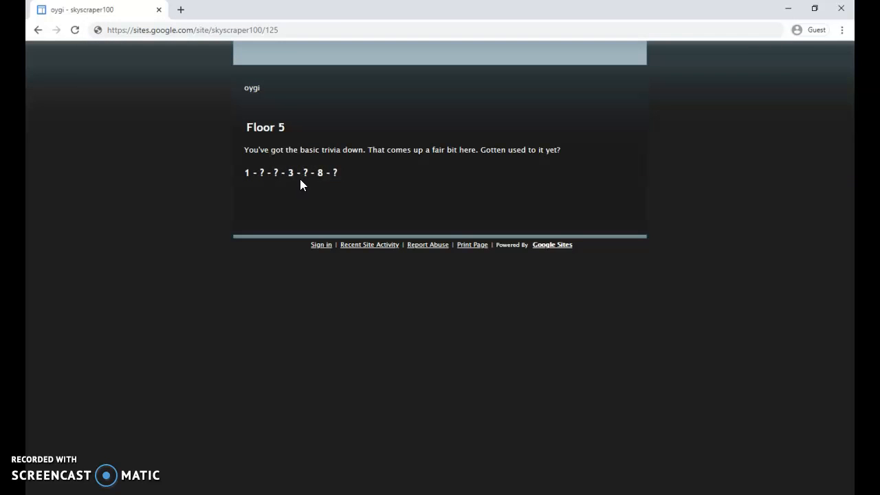
pyautogui.moveTo(308, 173)
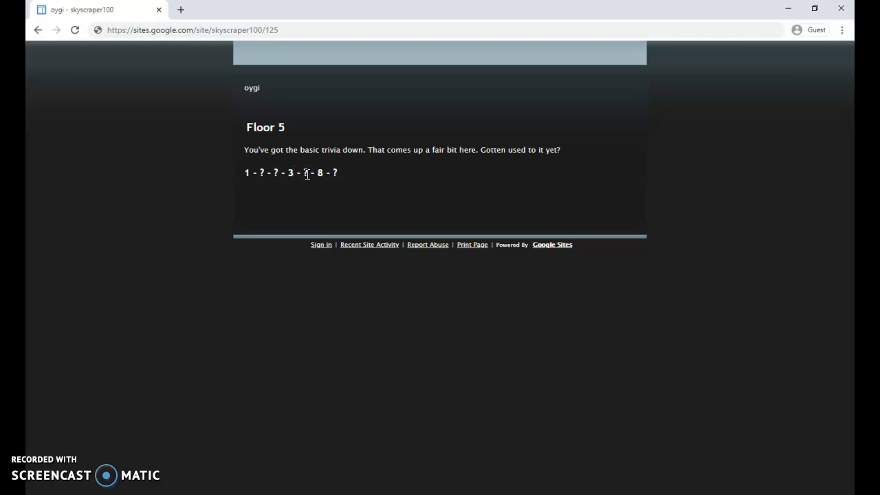
pyautogui.moveTo(322, 178)
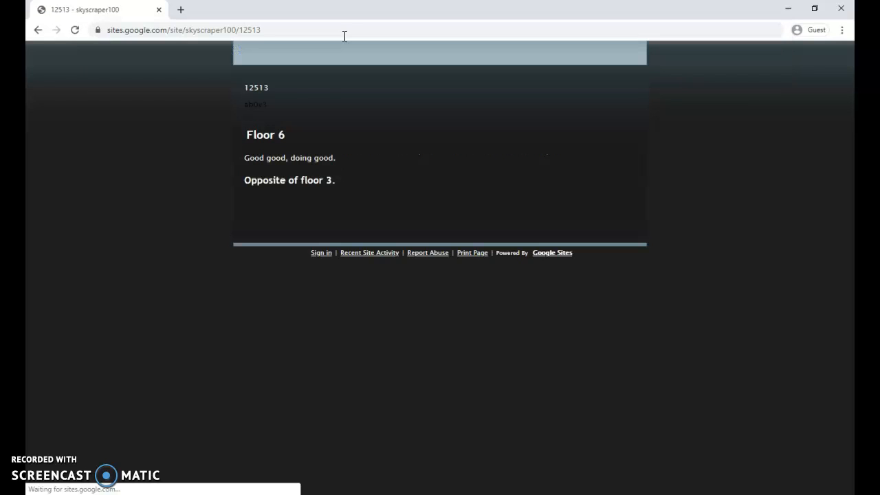
pyautogui.moveTo(322, 95)
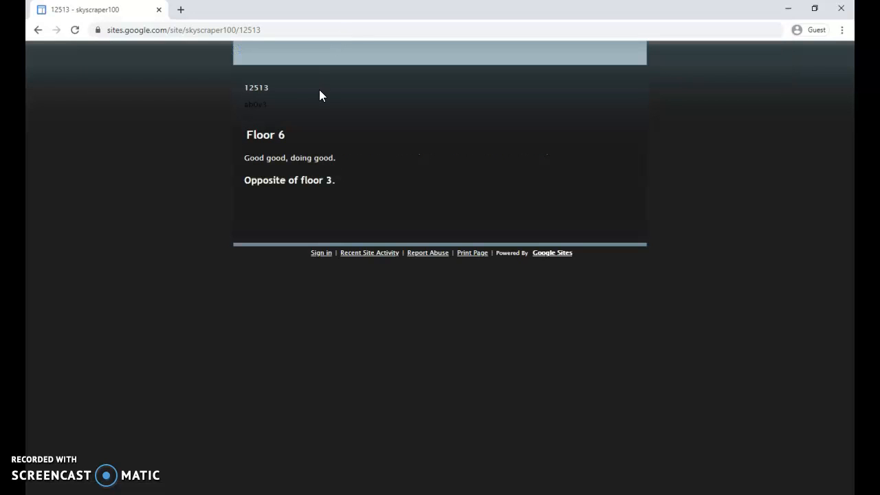
pyautogui.moveTo(286, 140)
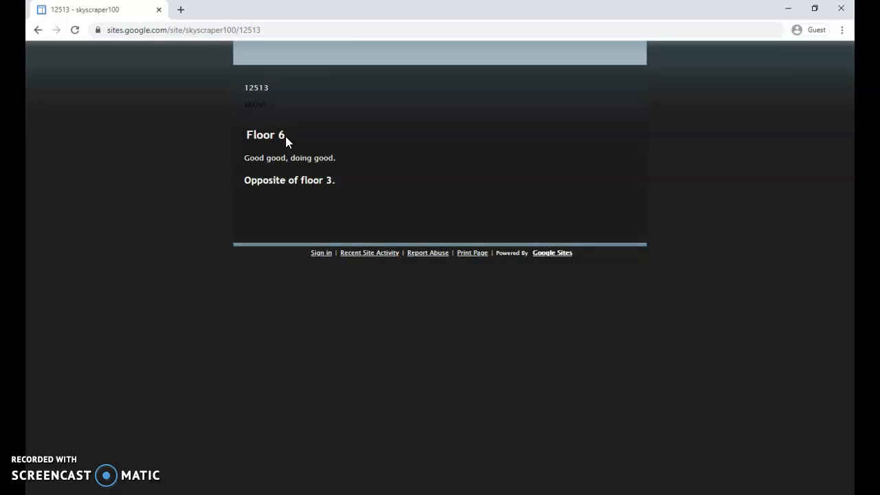
pyautogui.moveTo(344, 164)
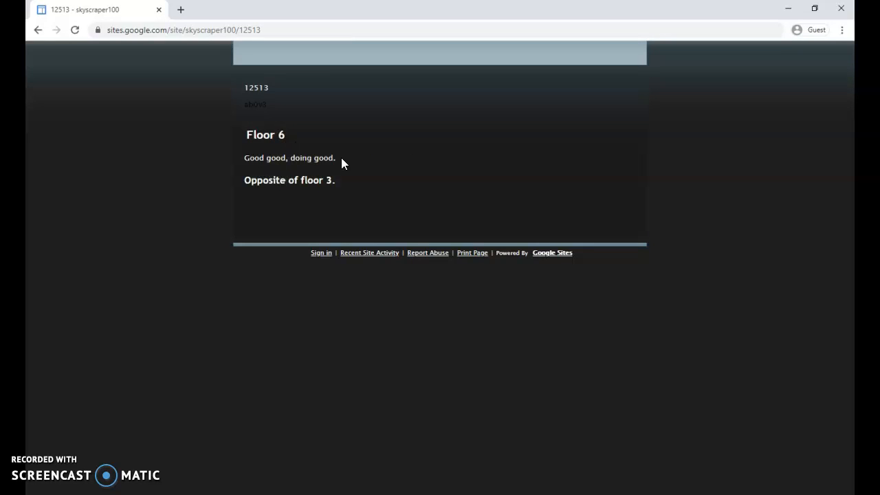
pyautogui.moveTo(351, 184)
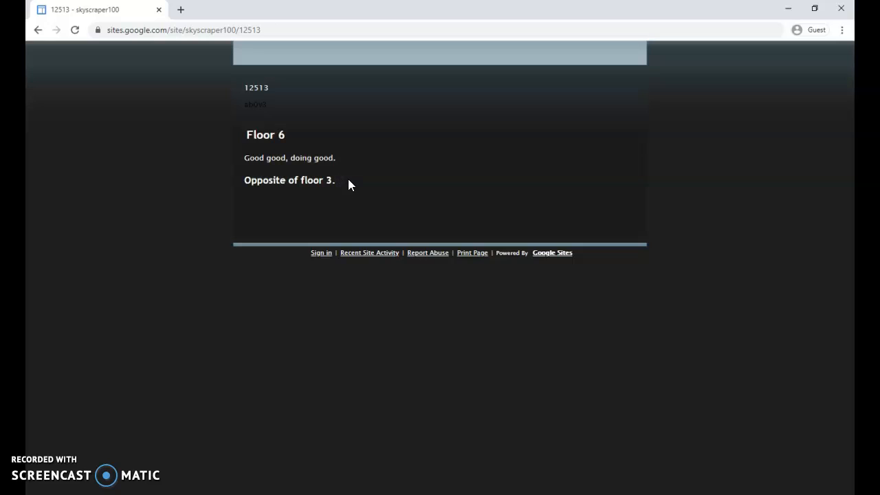
# - Reveal Floor 6's hidden word and replace '12513' in the address with 'ab0v3' to reach Floor 7
pyautogui.doubleClick(255, 105)
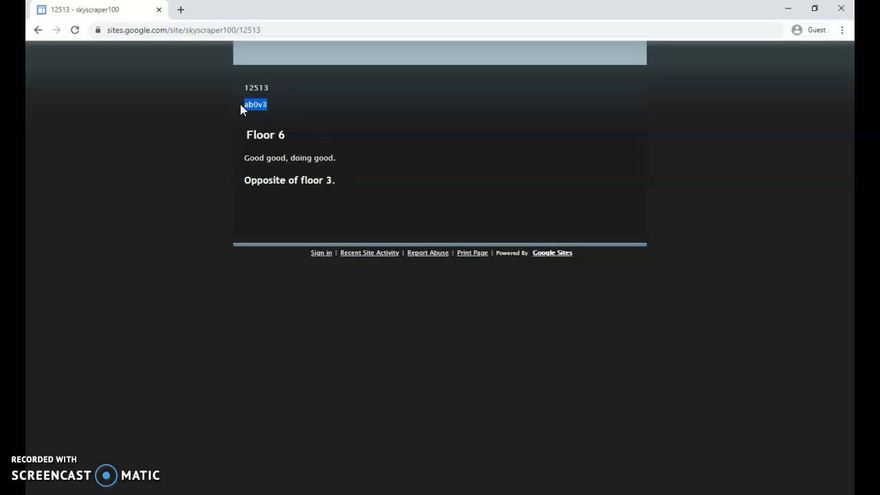
pyautogui.moveTo(305, 138)
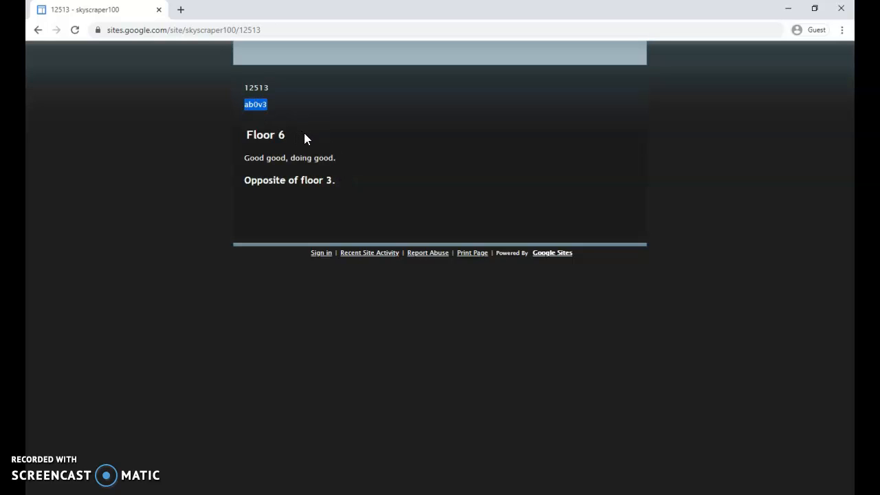
pyautogui.moveTo(316, 115)
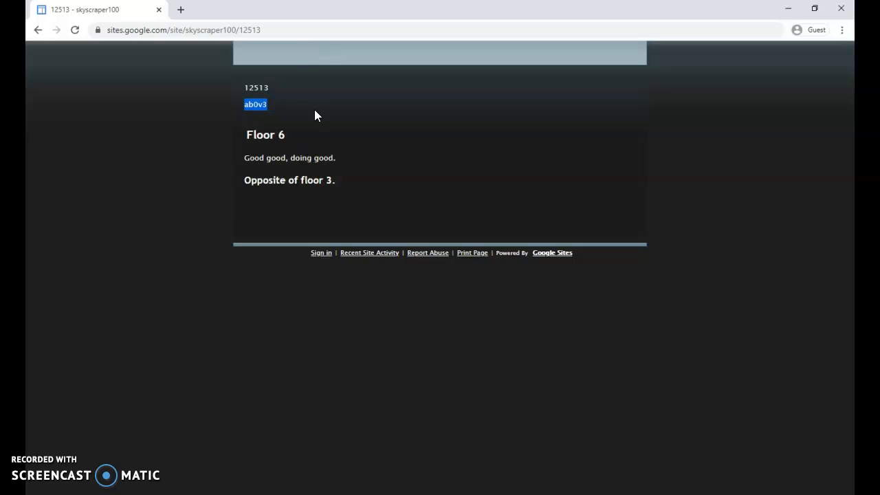
pyautogui.click(301, 30)
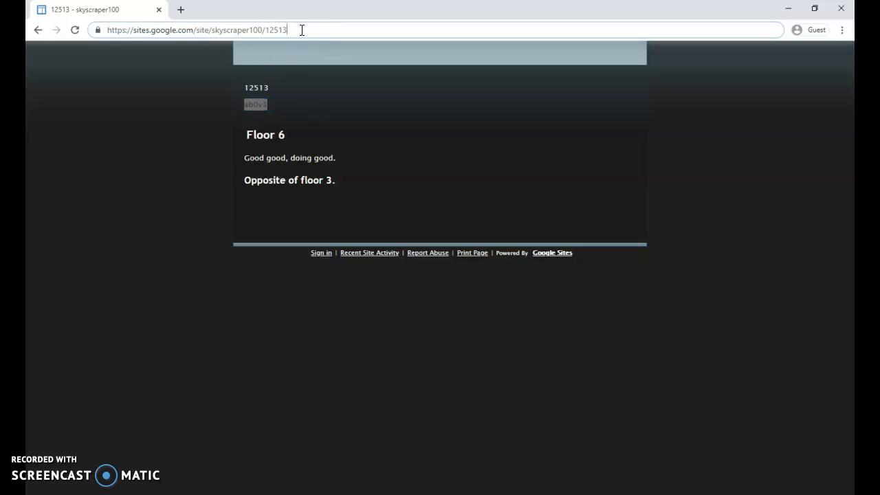
pyautogui.doubleClick(277, 31)
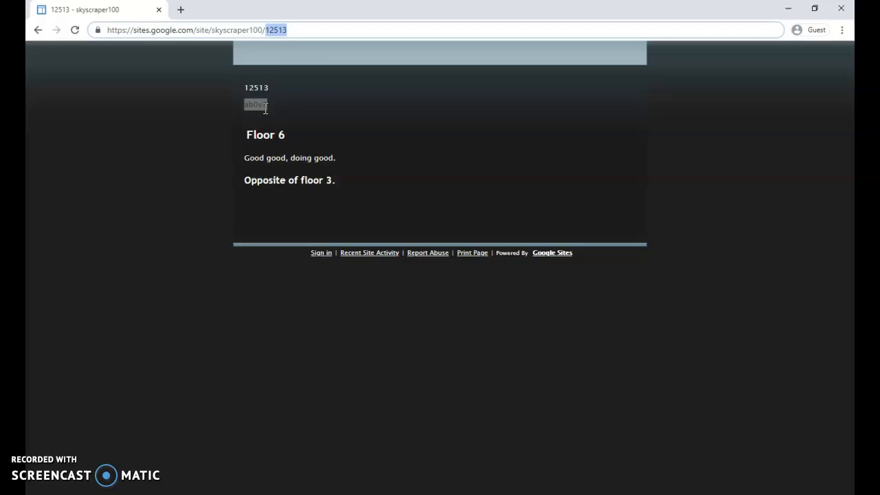
pyautogui.write('ab0v3')
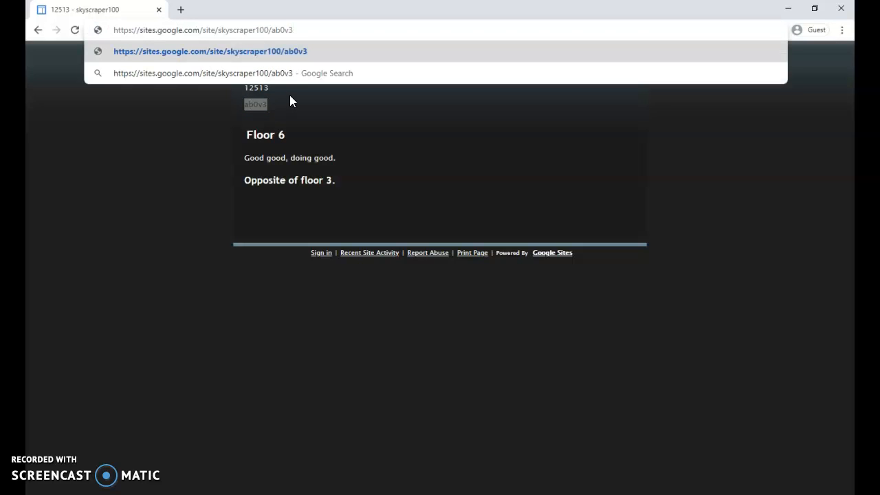
pyautogui.click(209, 51)
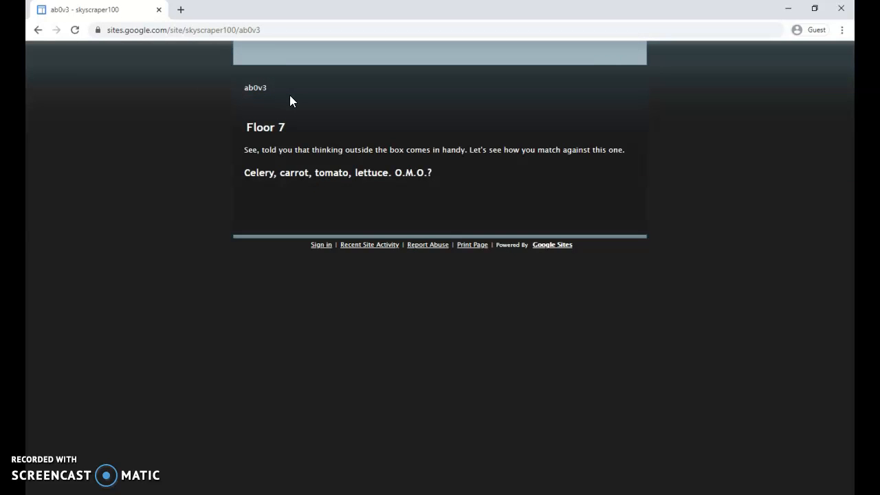
pyautogui.moveTo(289, 134)
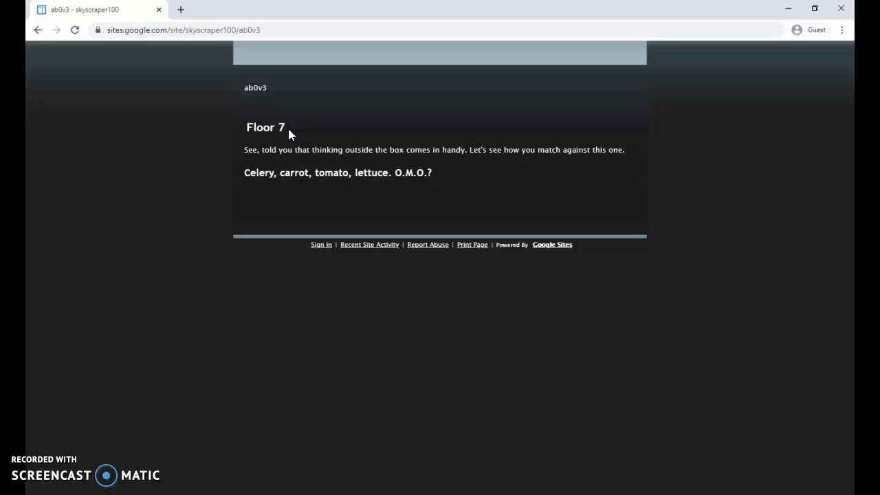
pyautogui.moveTo(250, 162)
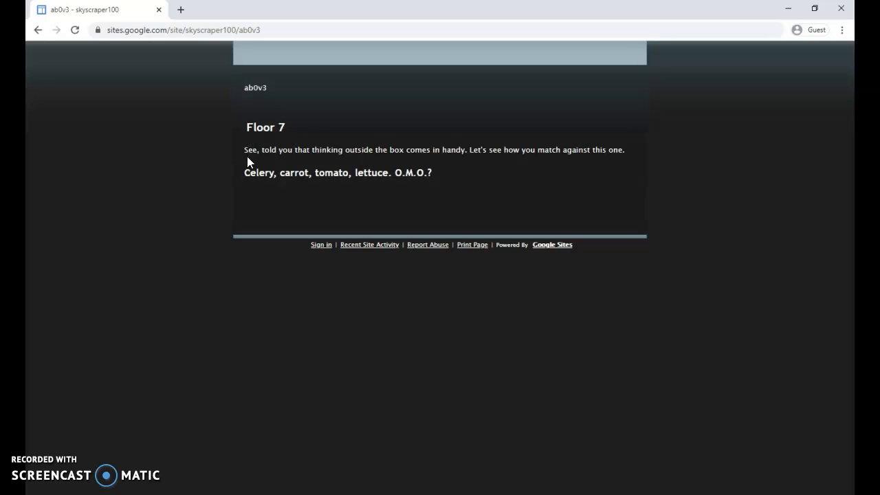
pyautogui.moveTo(368, 170)
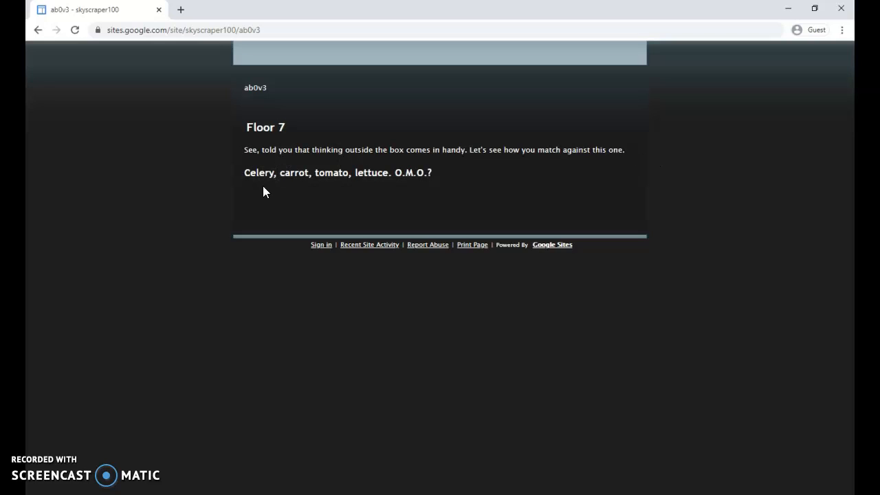
pyautogui.moveTo(409, 174)
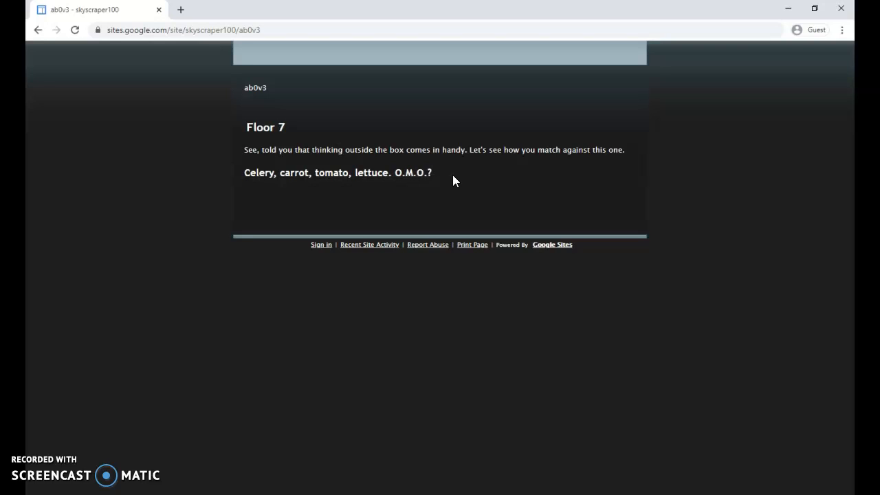
pyautogui.moveTo(453, 187)
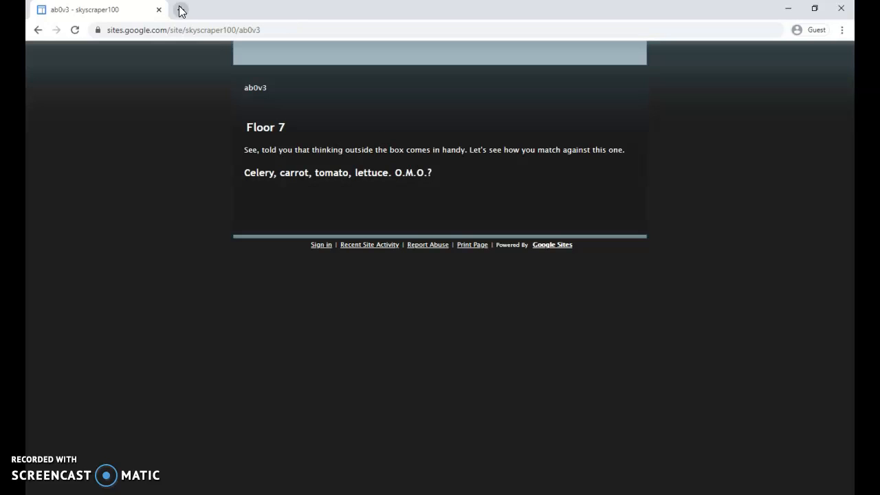
# - Search 'omo abbreviation' in a new tab and mark the Odd Man Out meaning
pyautogui.click(181, 9)
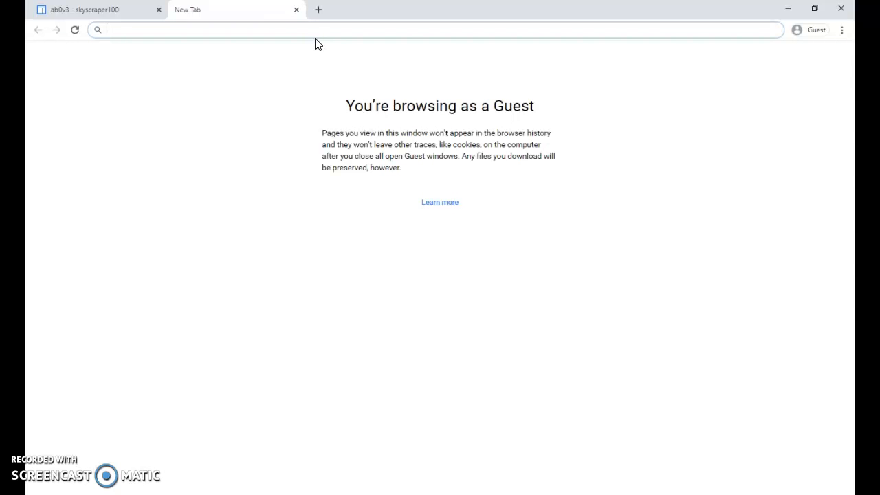
pyautogui.write('omo')
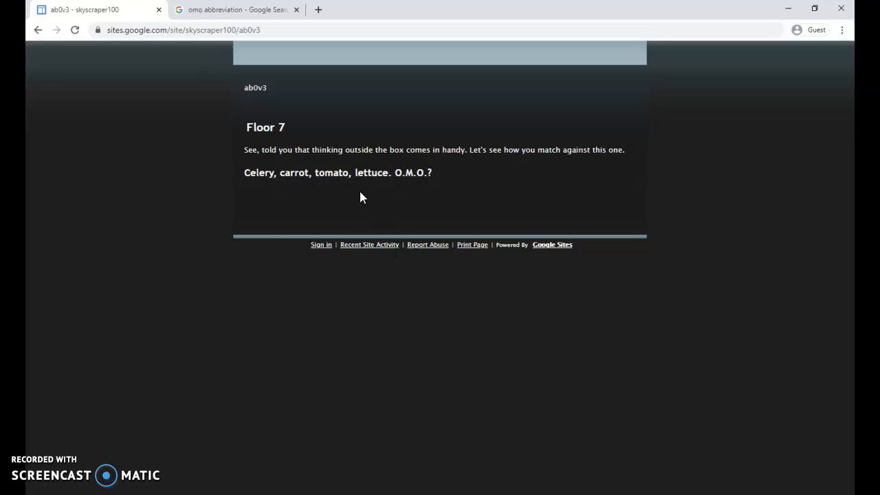
pyautogui.moveTo(272, 165)
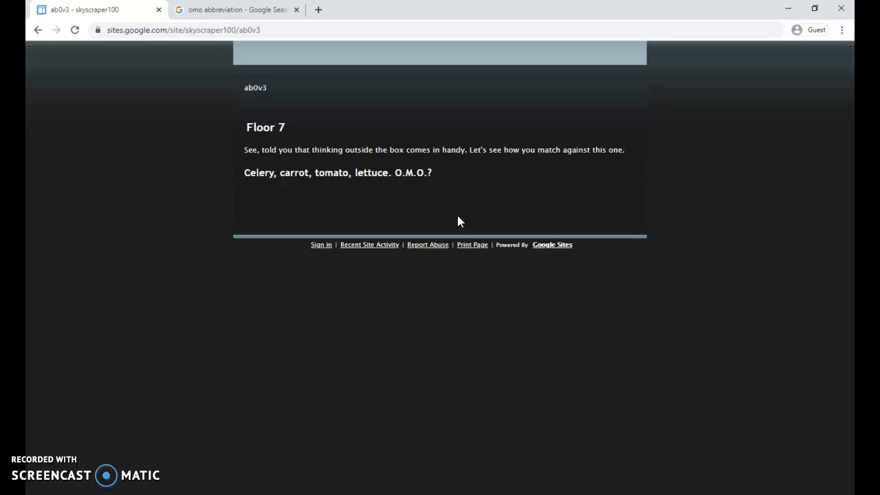
pyautogui.moveTo(452, 173)
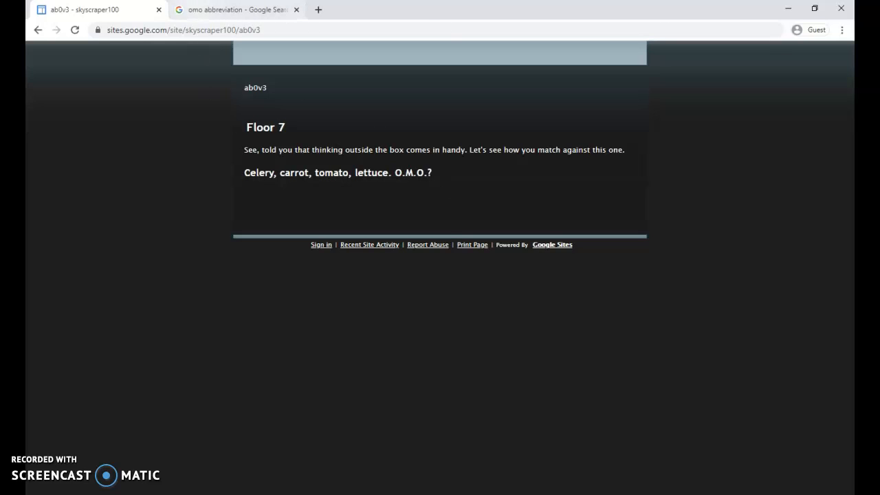
pyautogui.click(234, 10)
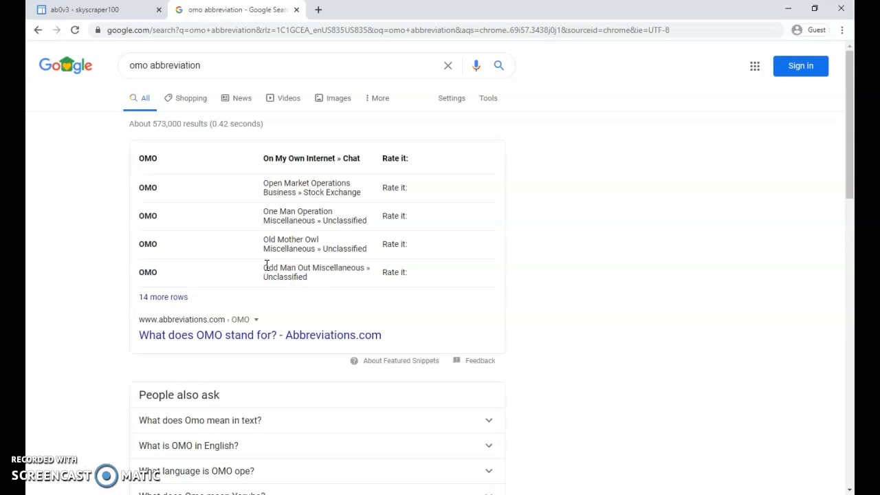
pyautogui.doubleClick(286, 268)
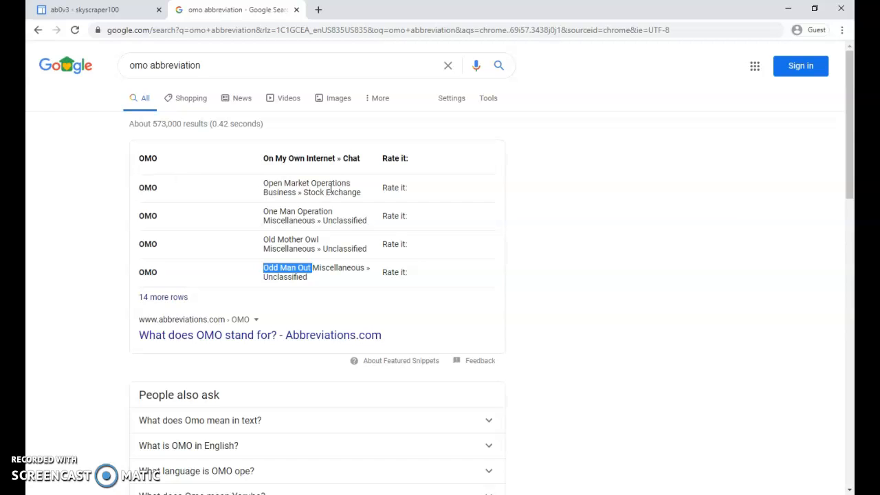
pyautogui.moveTo(261, 214)
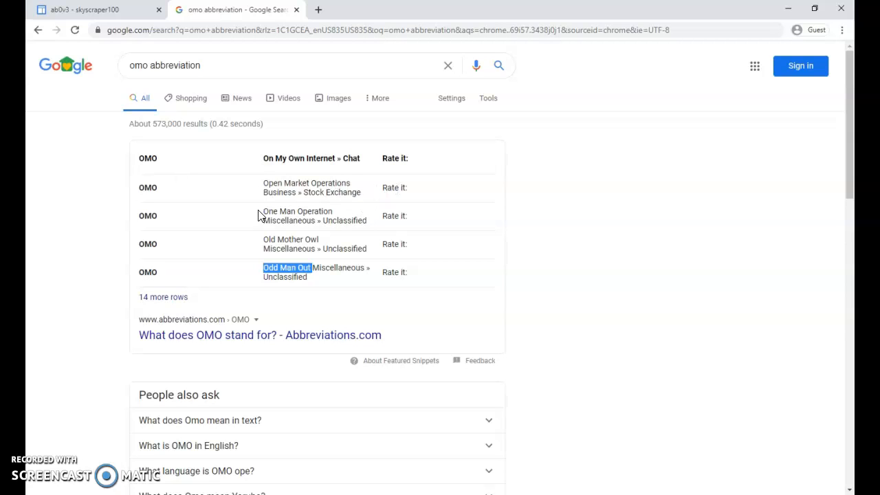
pyautogui.moveTo(322, 249)
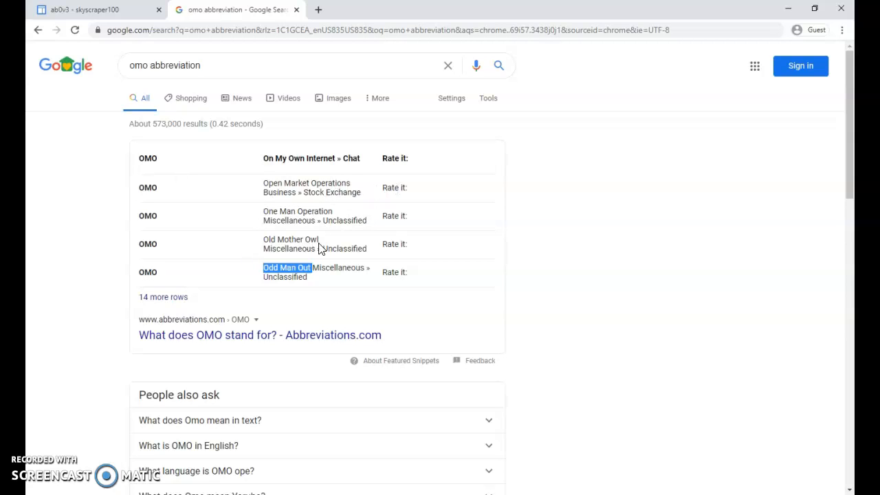
pyautogui.moveTo(299, 262)
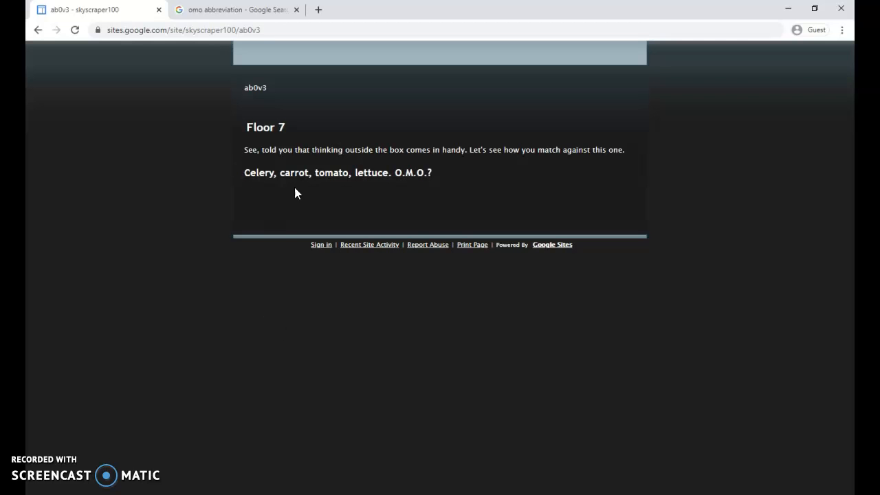
pyautogui.moveTo(383, 170)
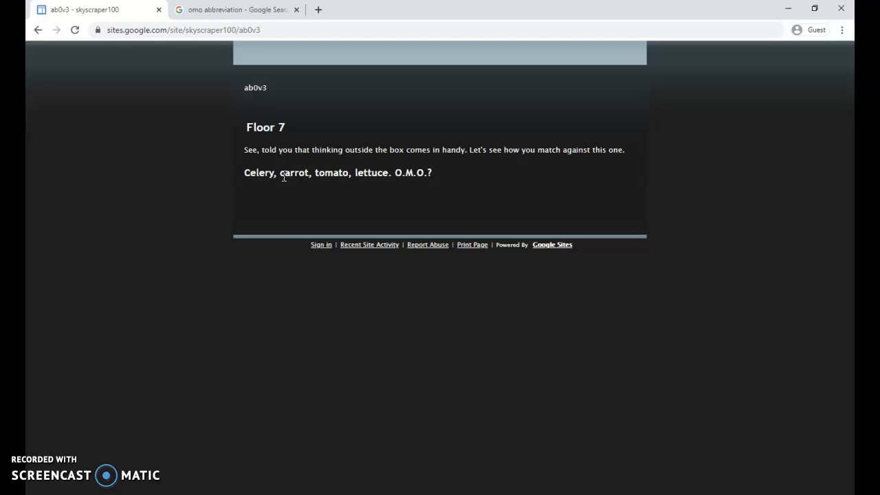
pyautogui.moveTo(391, 172)
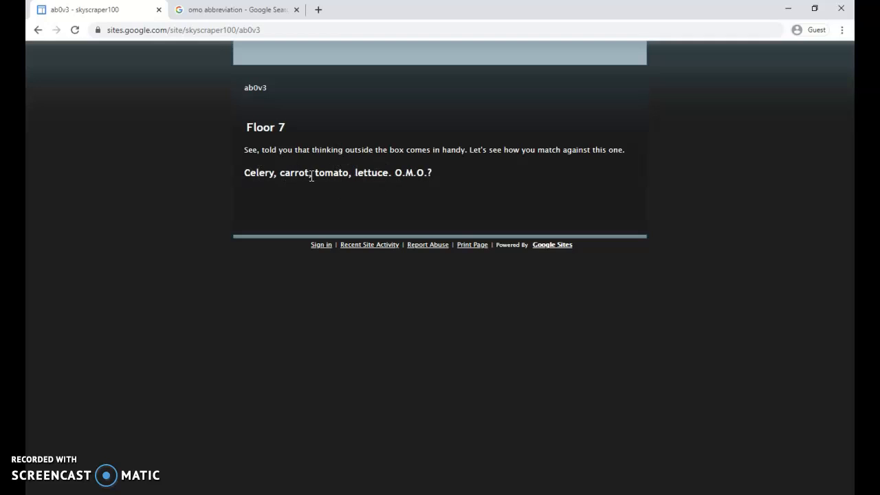
# - Replace ab0v3 in the address with tomato to load the Floor 8 page
pyautogui.doubleClick(256, 30)
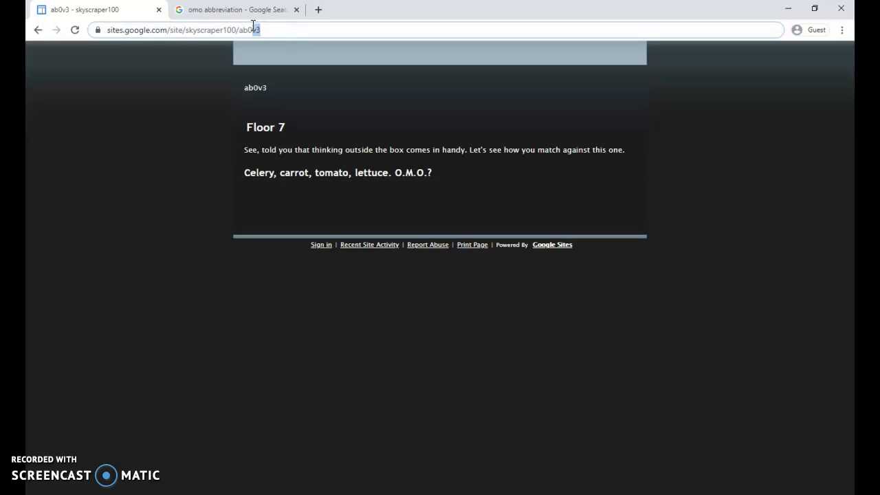
pyautogui.write('tomato')
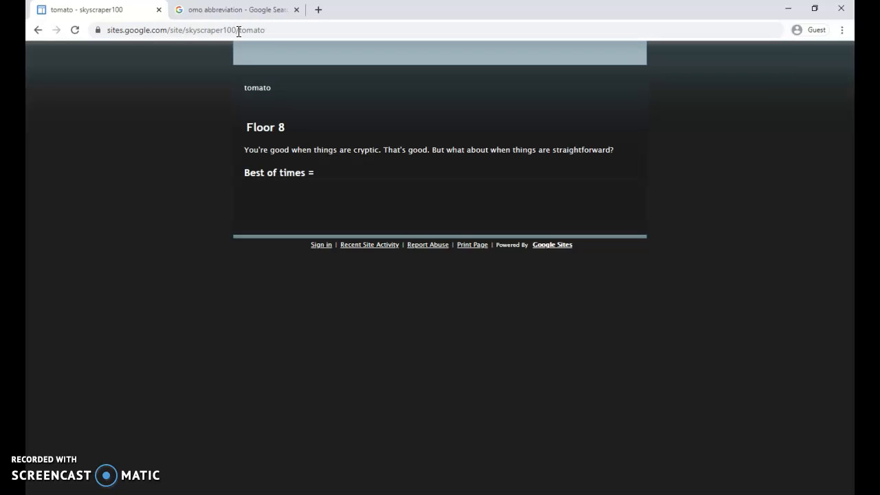
pyautogui.moveTo(297, 152)
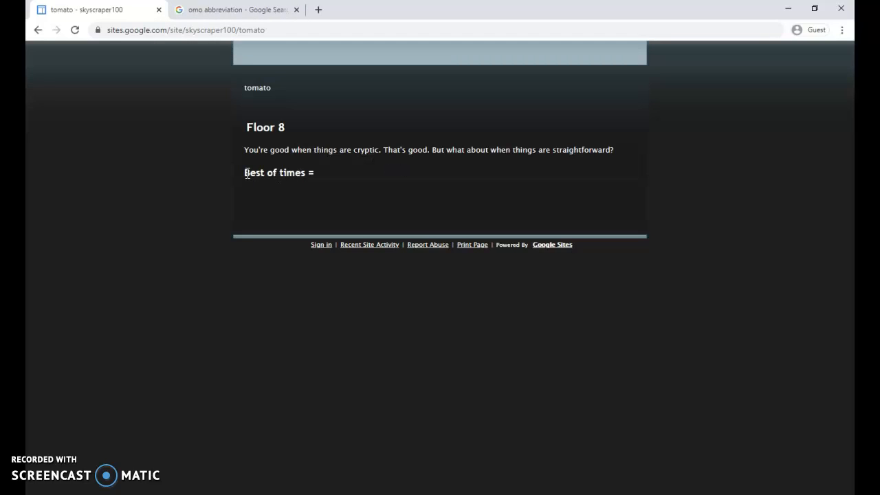
# - Replace tomato in the address with worstoftimes, then select Level 9's cocktail ingredient list
pyautogui.doubleClick(251, 31)
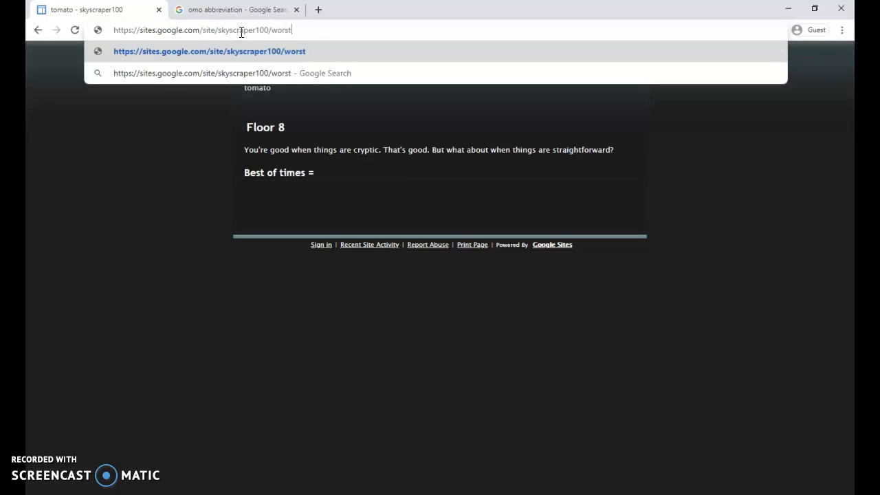
pyautogui.write('oftimes')
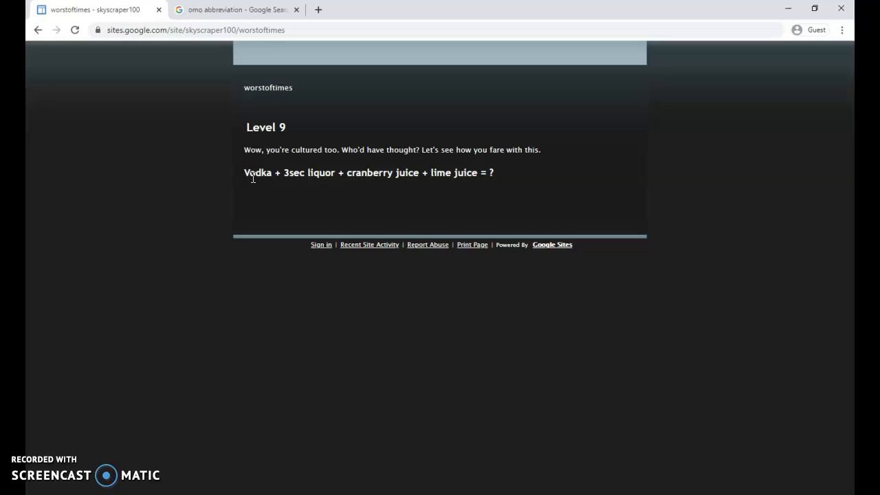
pyautogui.moveTo(402, 165)
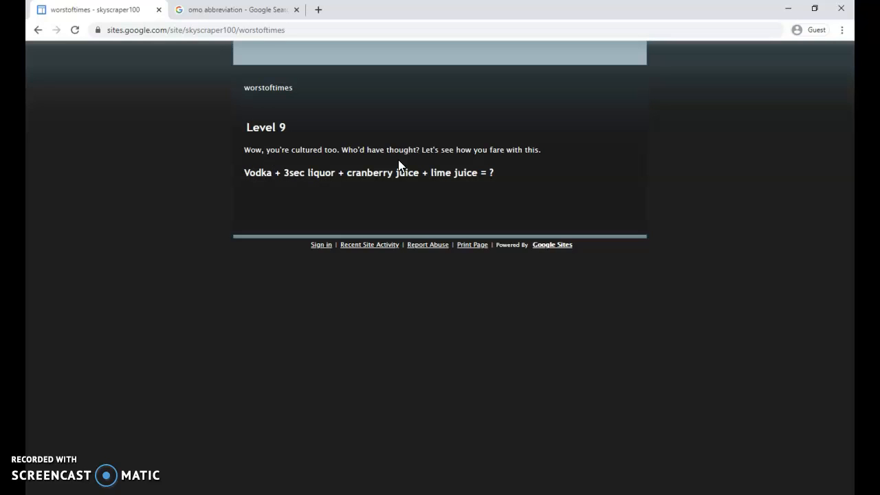
pyautogui.moveTo(242, 173)
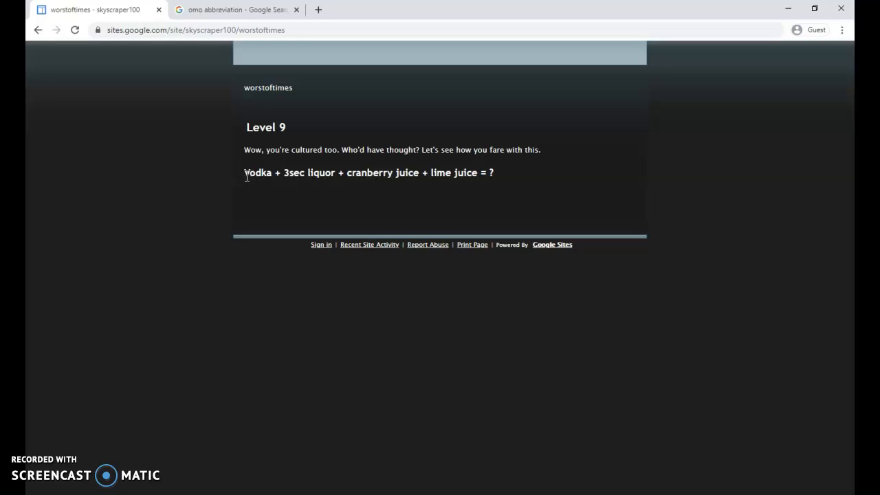
pyautogui.moveTo(246, 174); pyautogui.dragTo(494, 173)
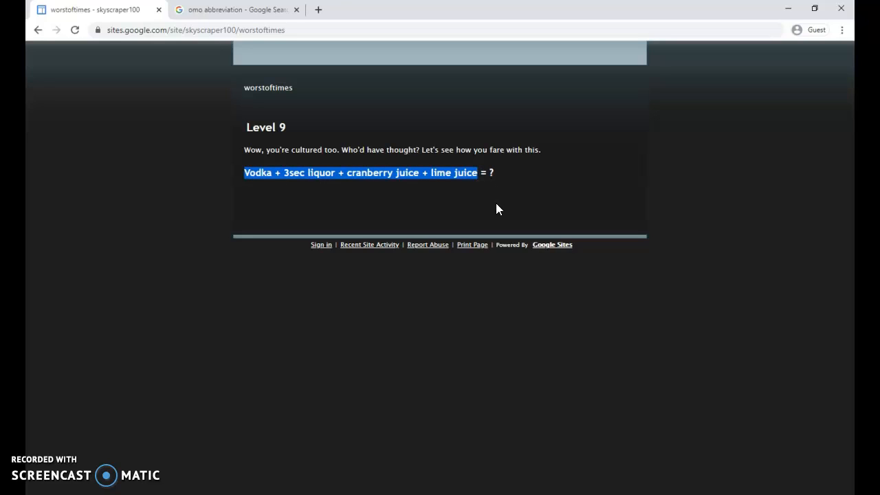
pyautogui.moveTo(244, 48)
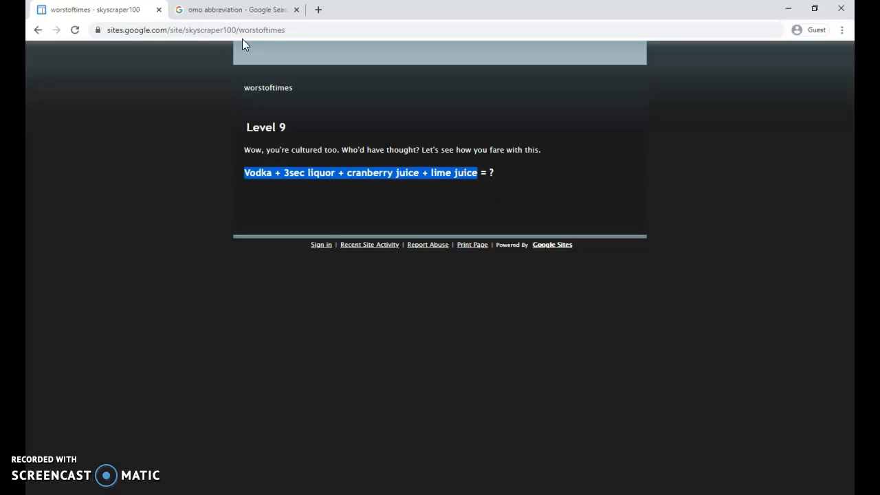
# - Search Google for 'Vodka + 3sec liquor + cranberry juice + lime juice', find Cosmopolitan, return to Level 9
pyautogui.click(236, 10)
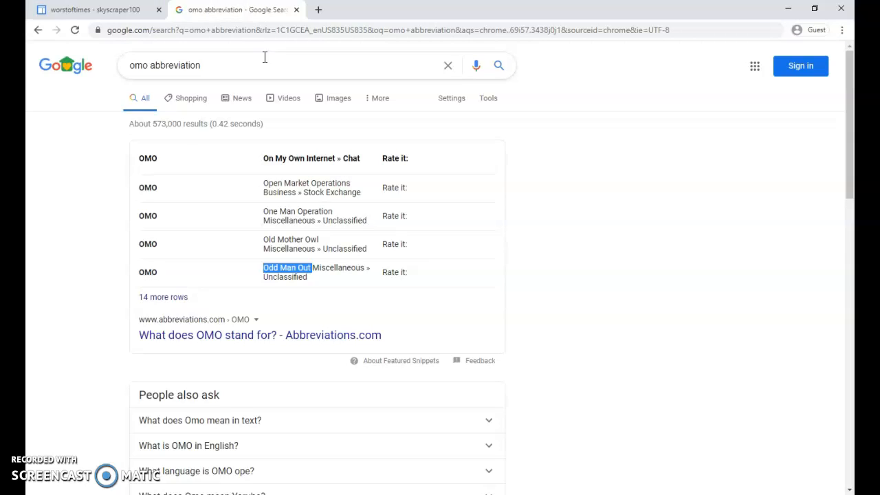
pyautogui.write('Vodka + 3sec liquor + cranberry juice + lime juice')
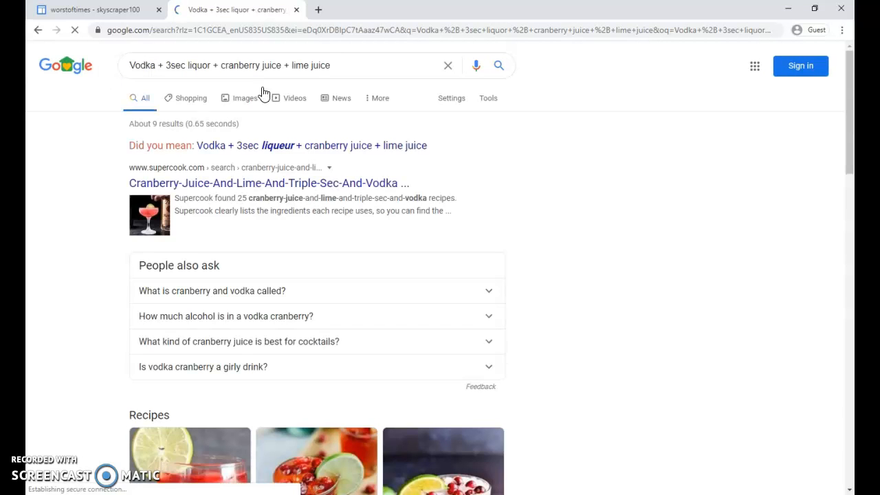
pyautogui.scroll(-3)
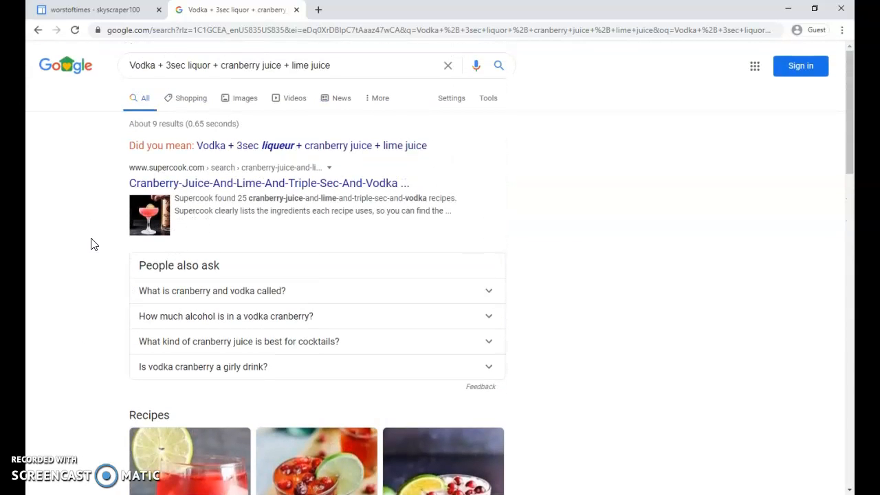
pyautogui.scroll(-3)
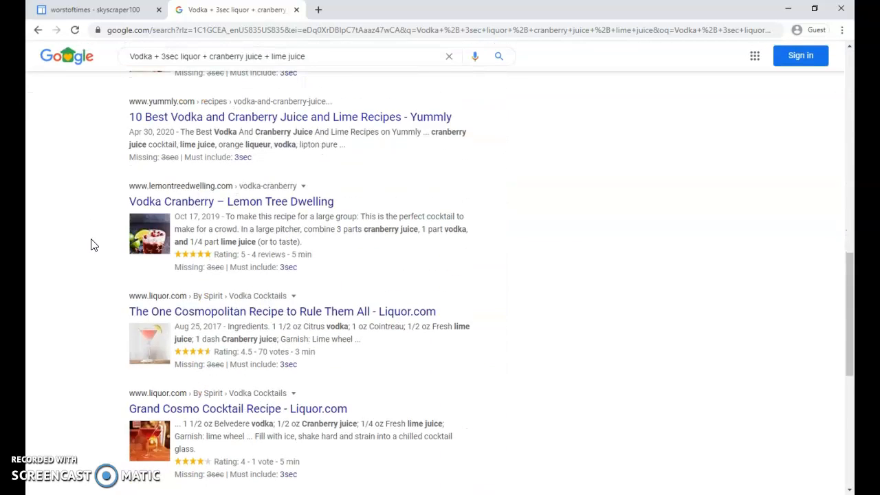
pyautogui.scroll(-3)
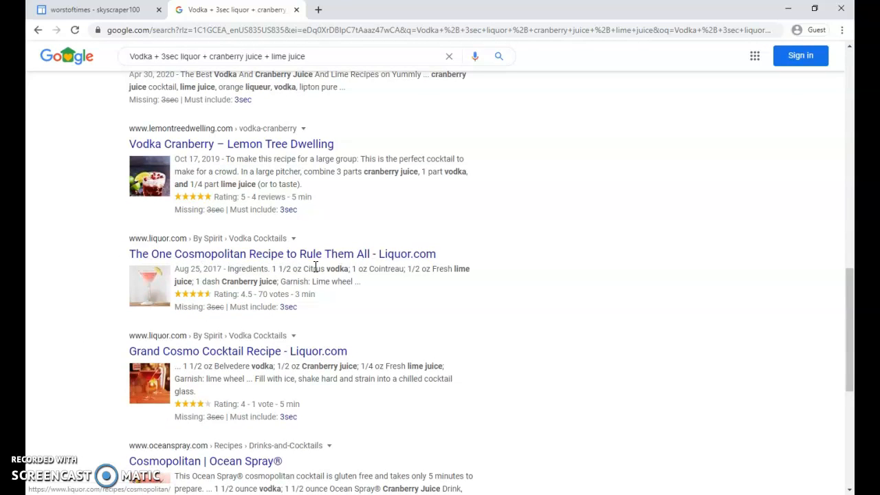
pyautogui.moveTo(156, 121)
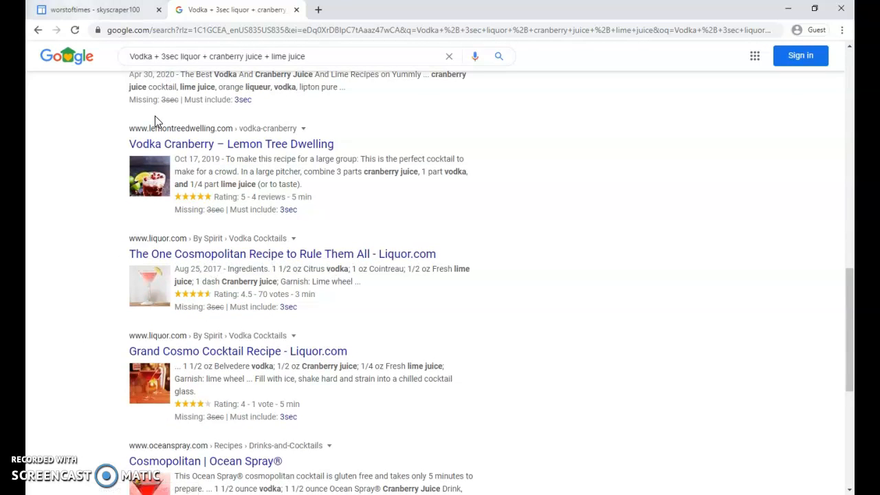
pyautogui.click(89, 10)
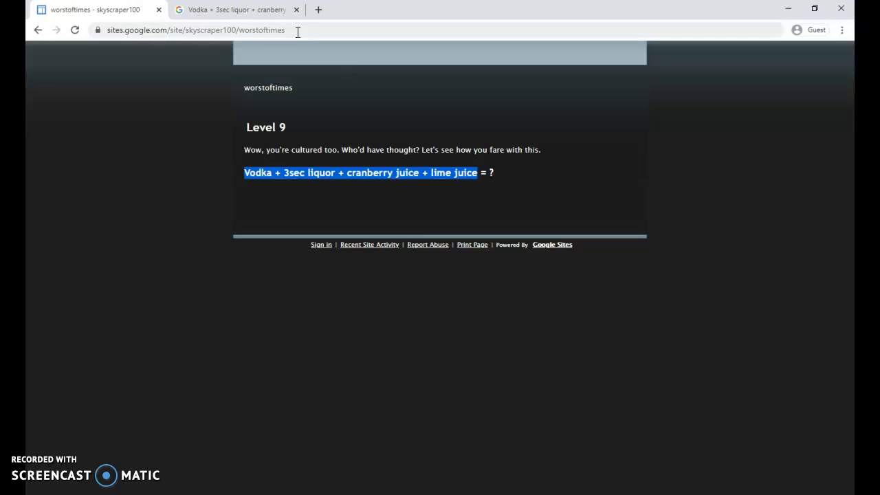
# - Load the skyscraper100/cosmopolitan address, which gives Page not found
pyautogui.write('https://sites.google.com/site/skyscraper100/cos')
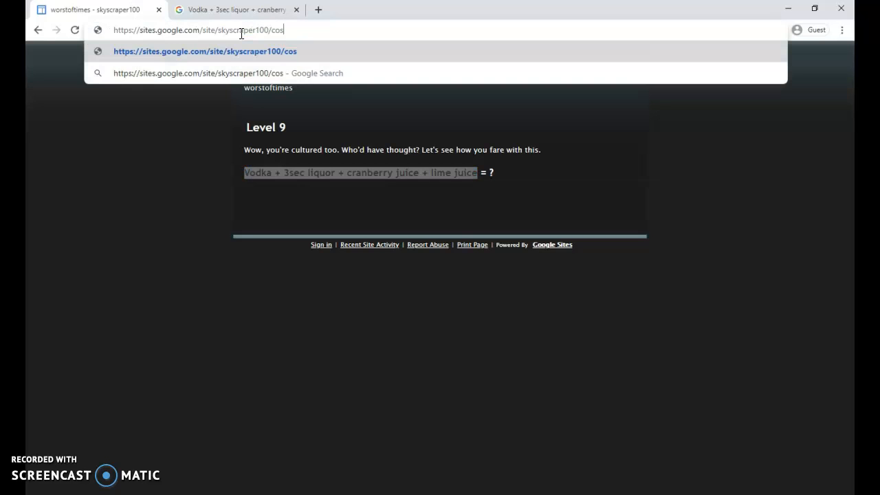
pyautogui.write('mopolitan')
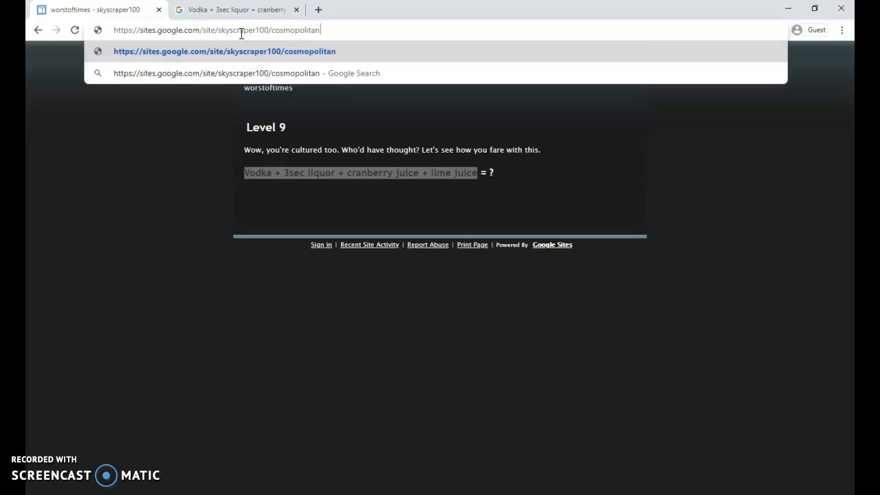
pyautogui.press('Enter')
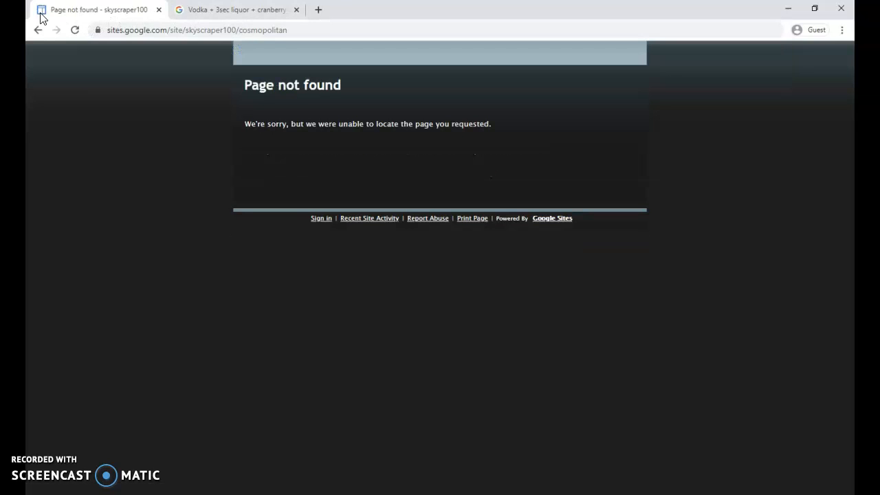
# - Shorten the address to /cosmo to reach Floor 10, then return to the search results
pyautogui.doubleClick(272, 31)
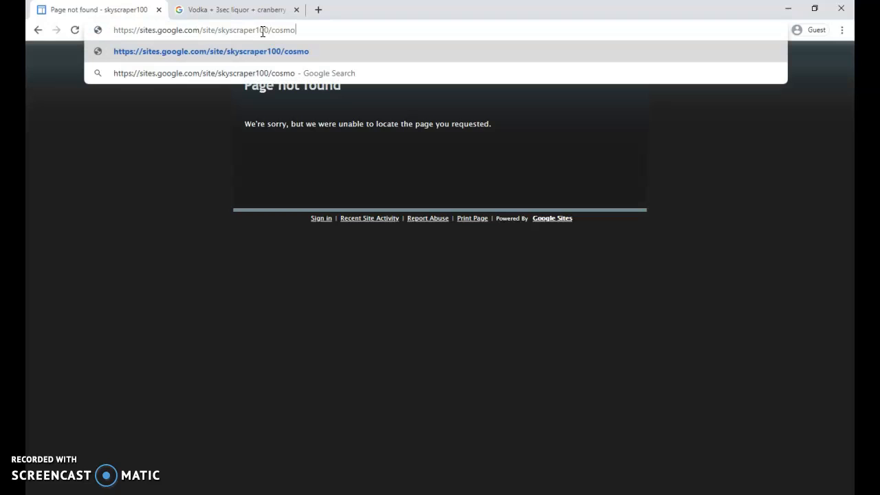
pyautogui.press('Enter')
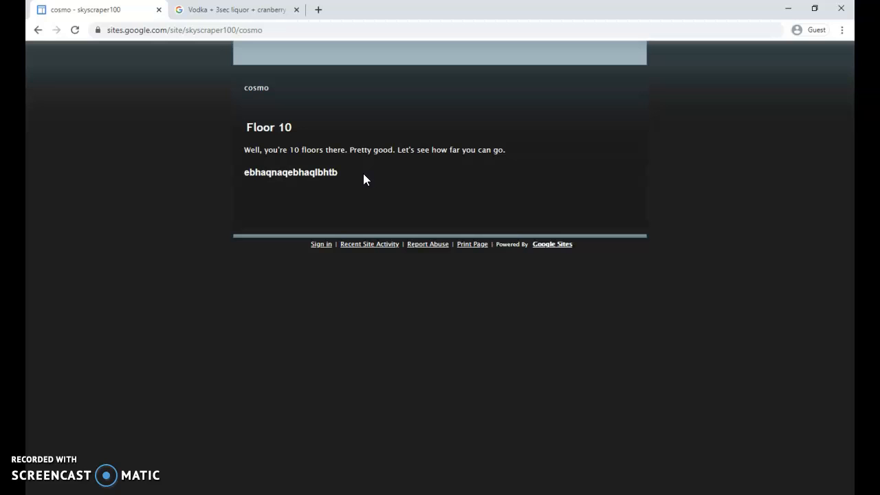
pyautogui.moveTo(323, 170)
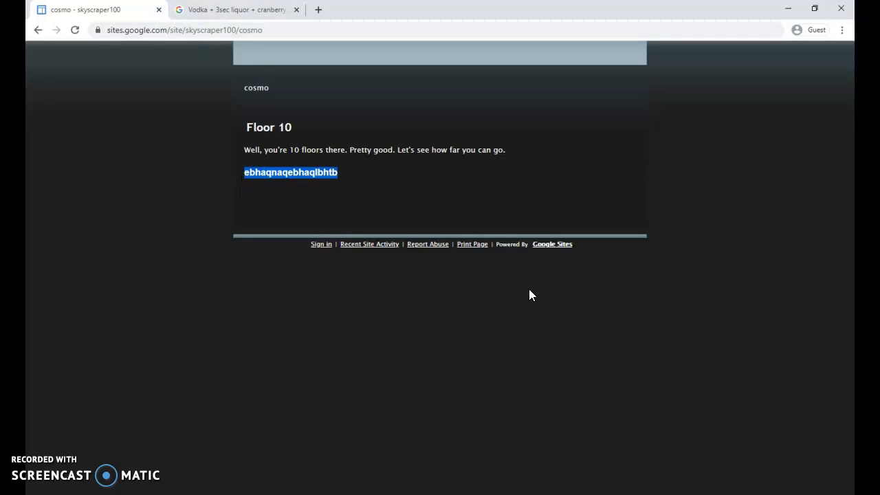
pyautogui.moveTo(514, 264)
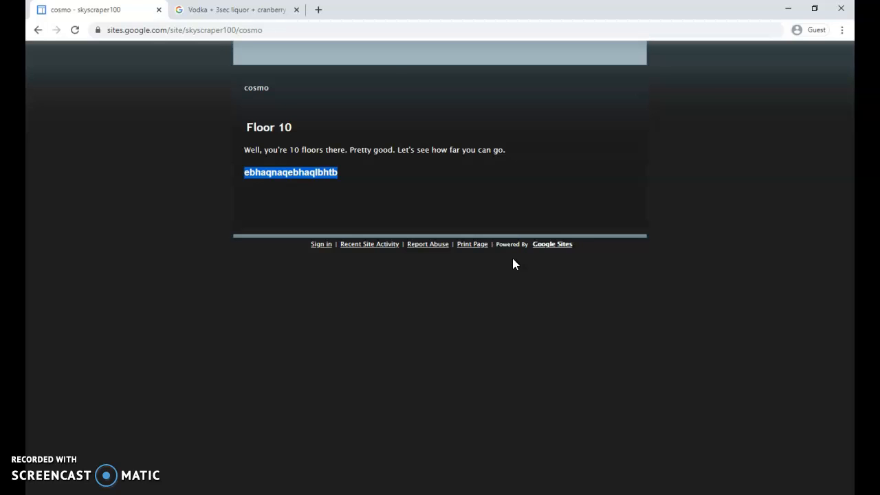
pyautogui.click(234, 9)
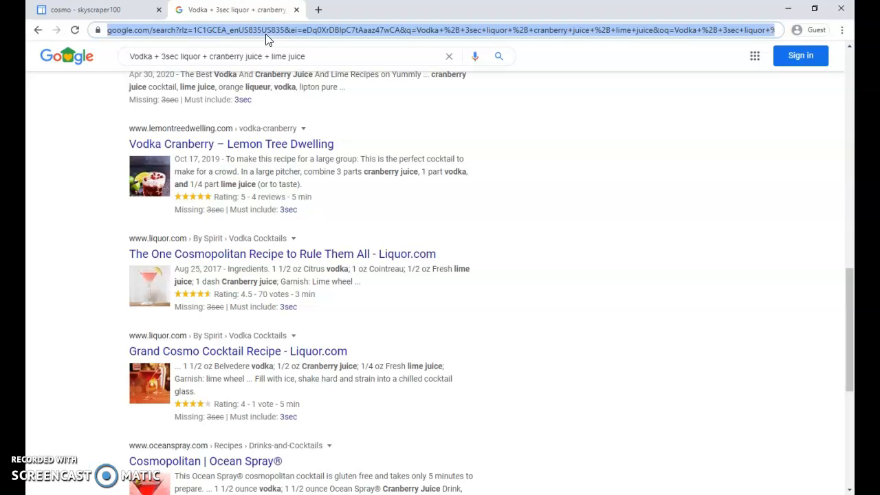
# - Go to marionpubliclibrary.org and open eLibrary > Online Resources
pyautogui.write('marionpubliclibrary.org')
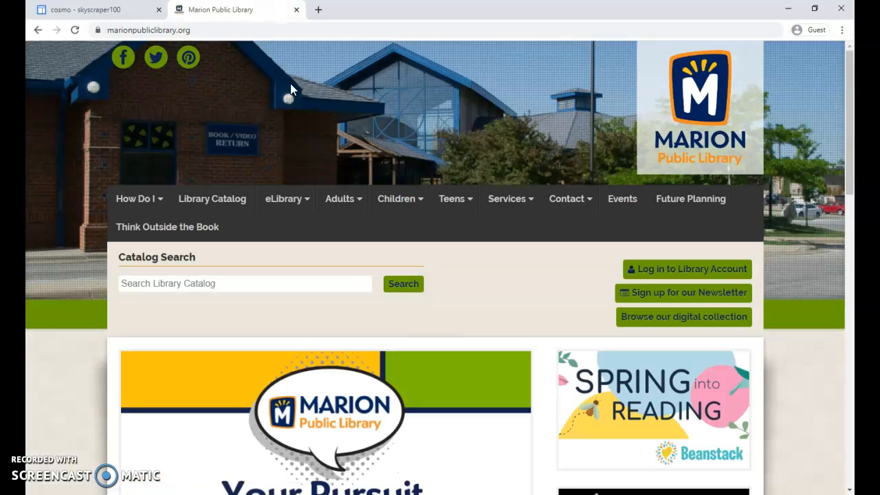
pyautogui.click(283, 198)
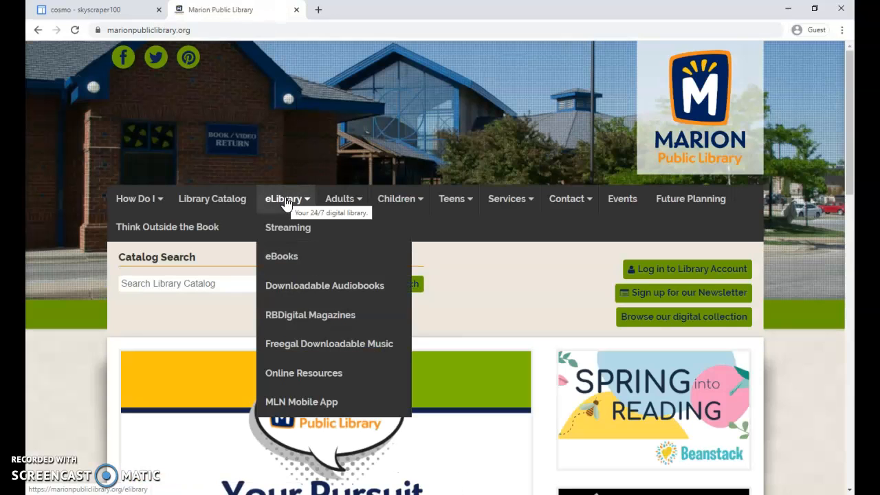
pyautogui.moveTo(284, 205)
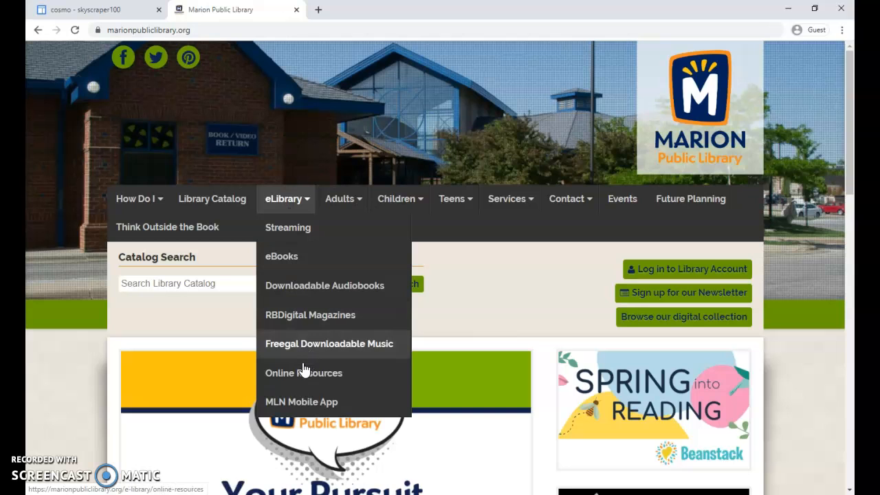
pyautogui.moveTo(294, 380)
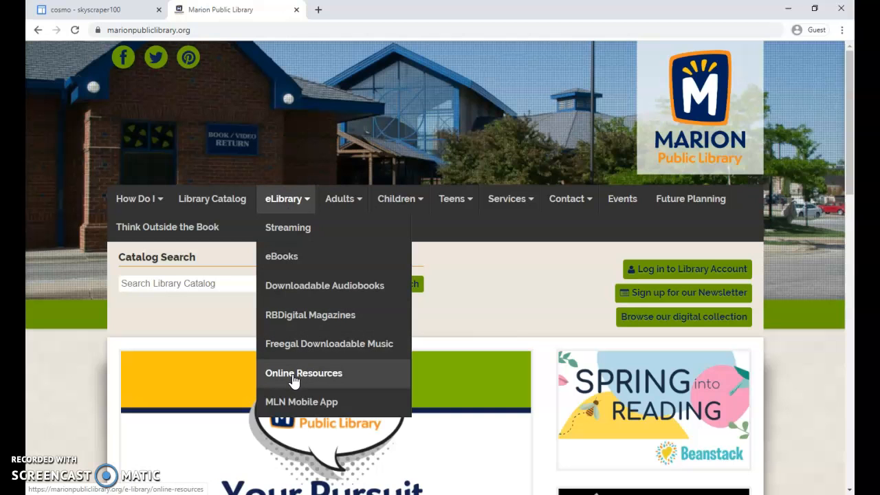
pyautogui.click(303, 372)
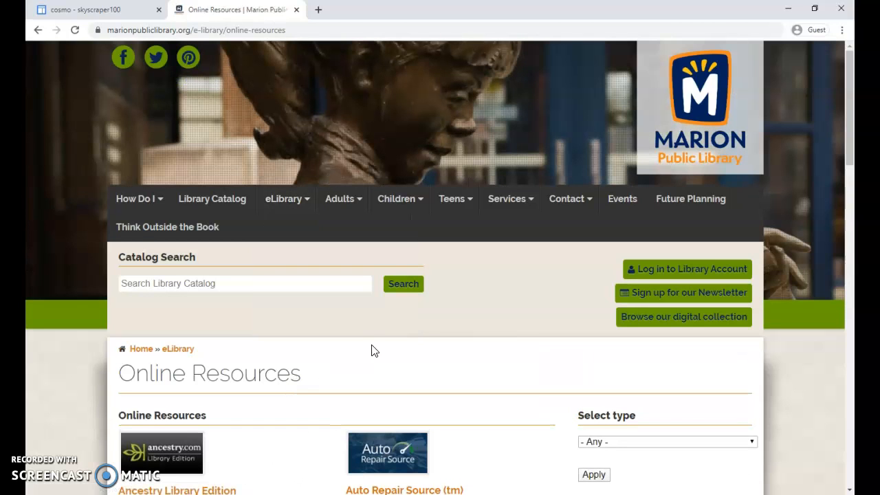
# - Browse the database list, highlighting Biography Reference Center, then return to the Skyscraper 100 tab
pyautogui.scroll(-3)
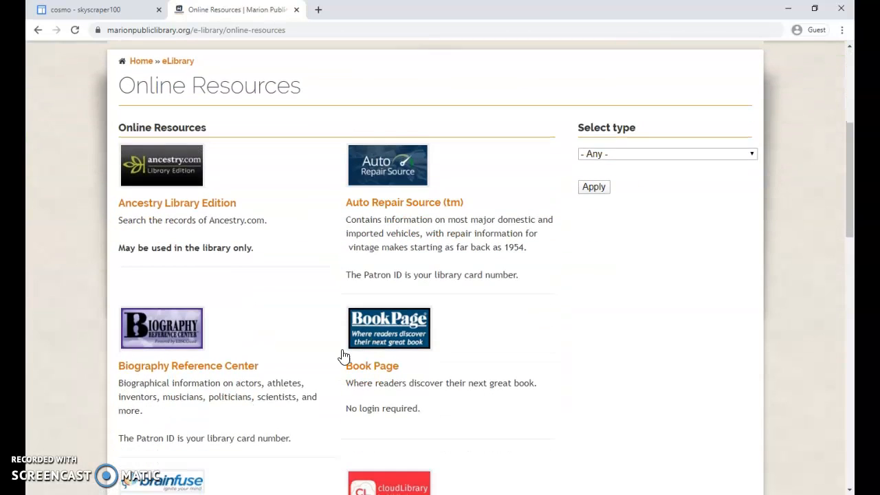
pyautogui.moveTo(305, 327)
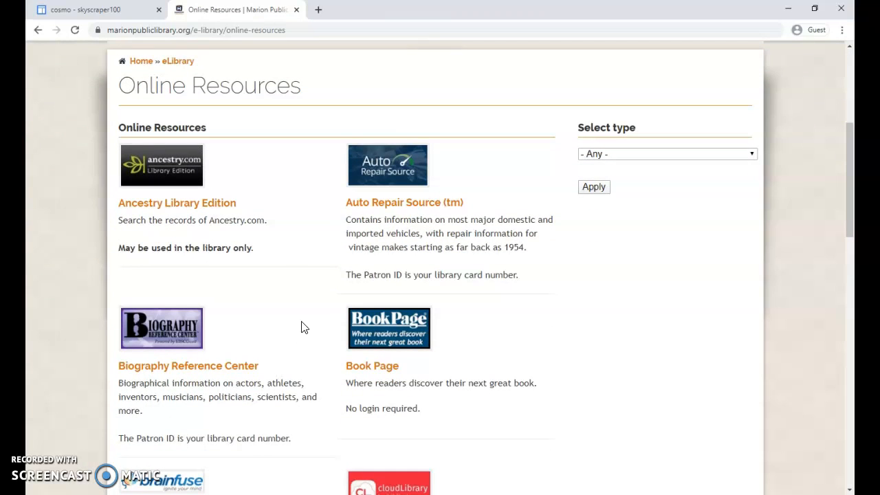
pyautogui.moveTo(390, 207)
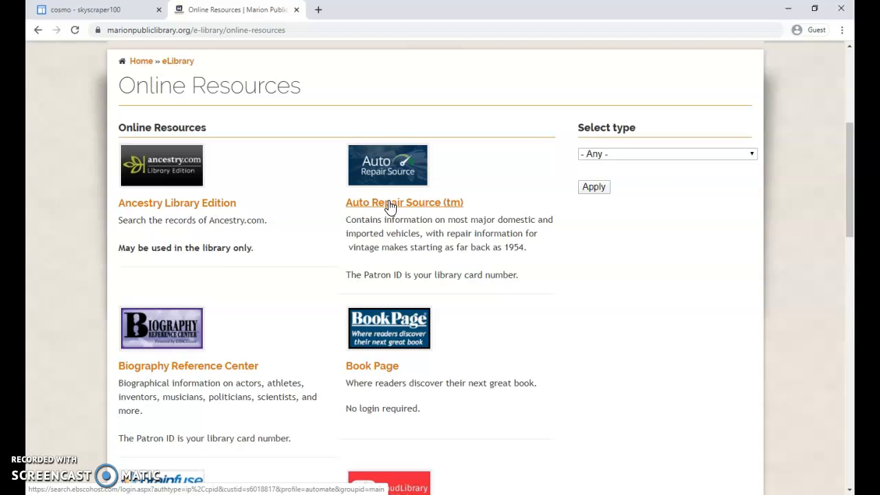
pyautogui.moveTo(387, 207)
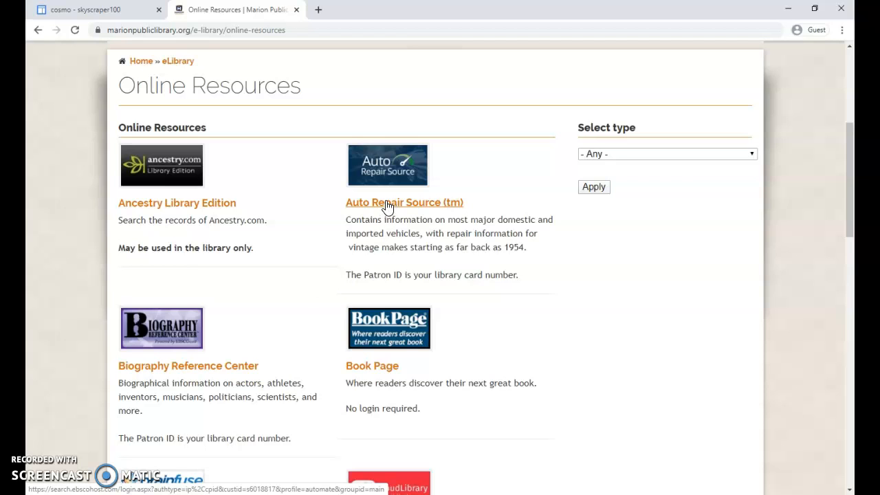
pyautogui.scroll(-3)
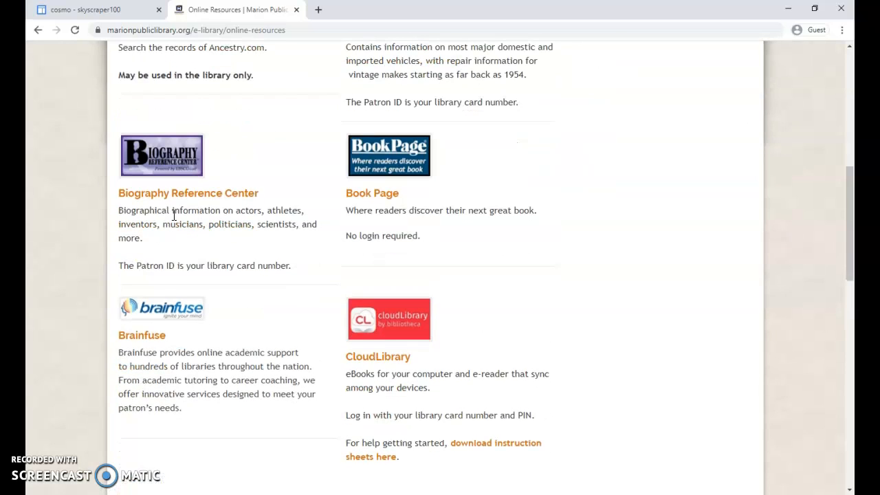
pyautogui.moveTo(118, 210); pyautogui.dragTo(144, 238)
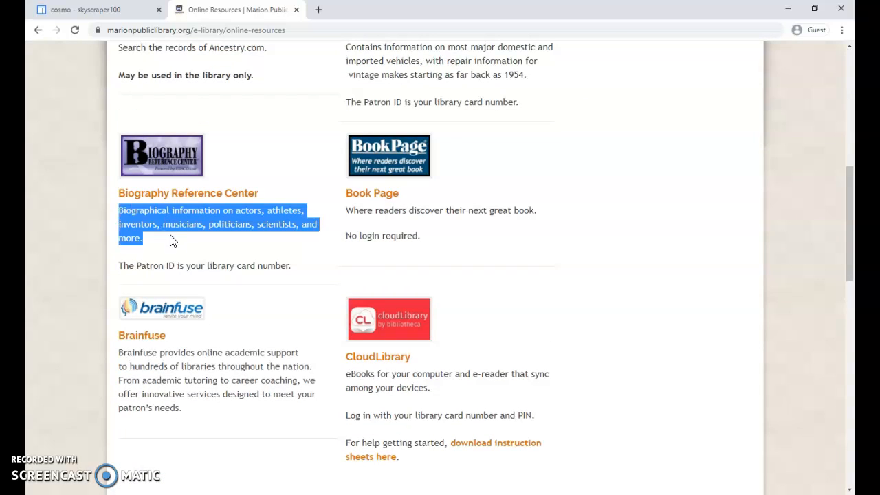
pyautogui.moveTo(190, 231)
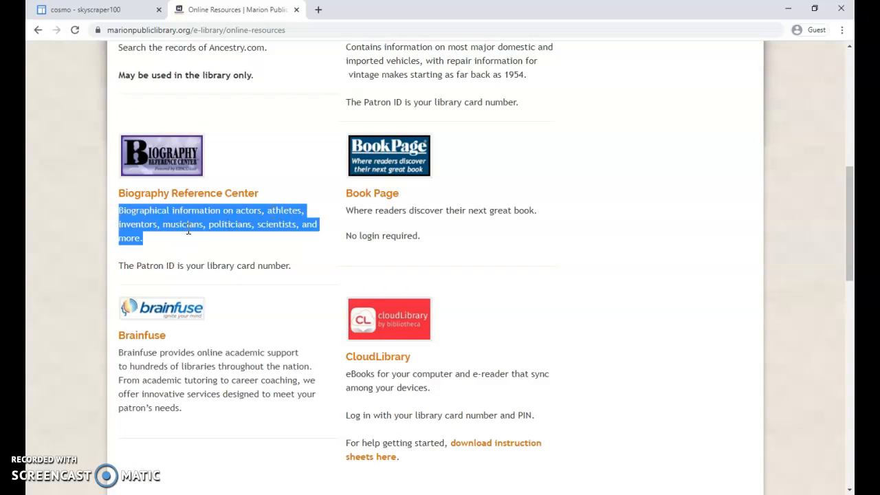
pyautogui.click(330, 327)
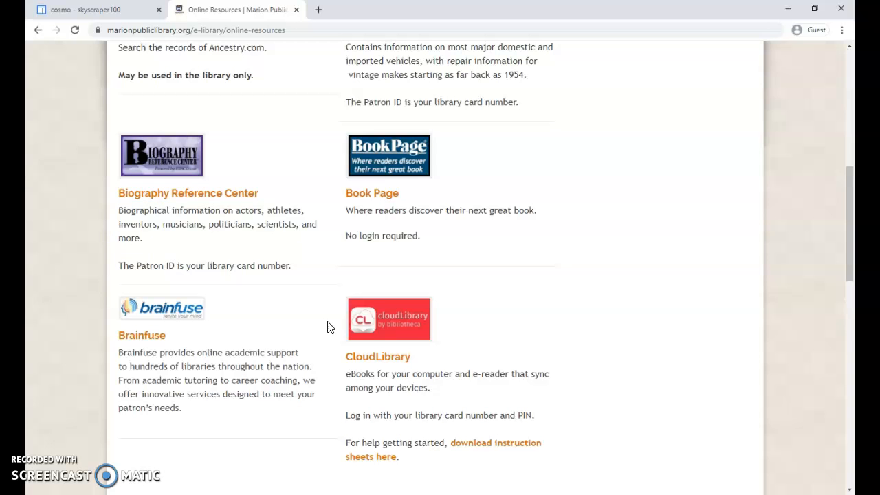
pyautogui.scroll(-3)
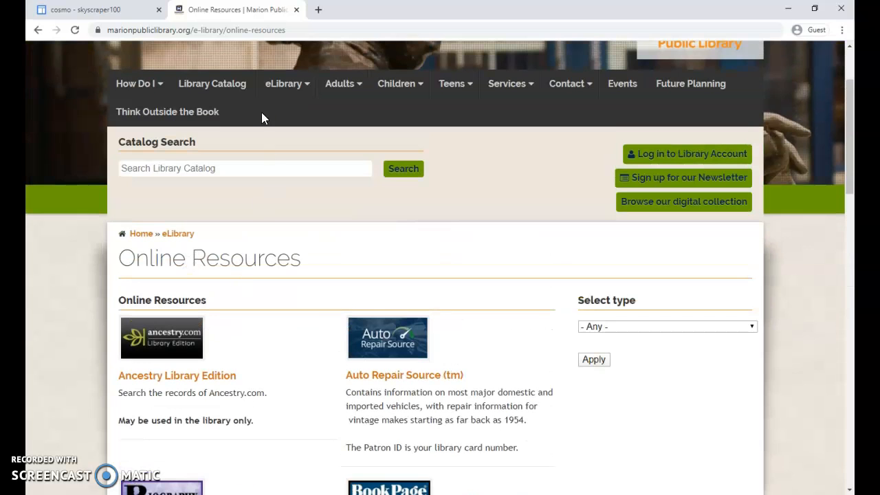
pyautogui.click(283, 84)
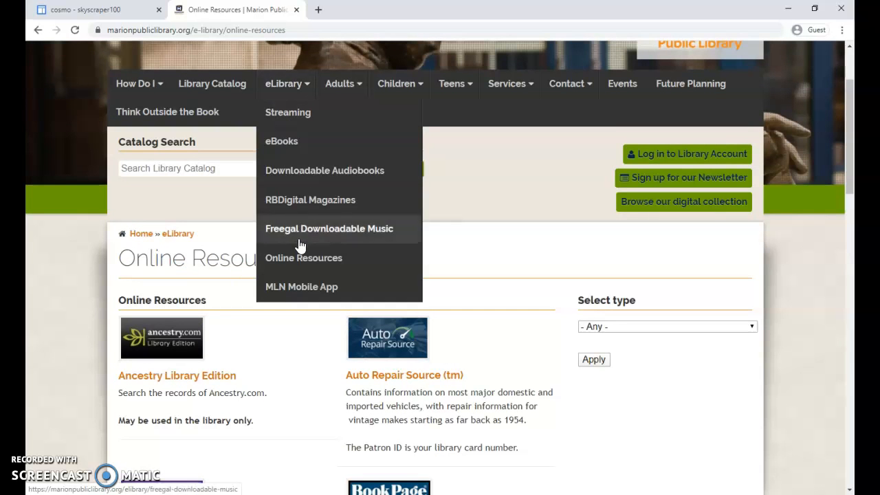
pyautogui.scroll(-3)
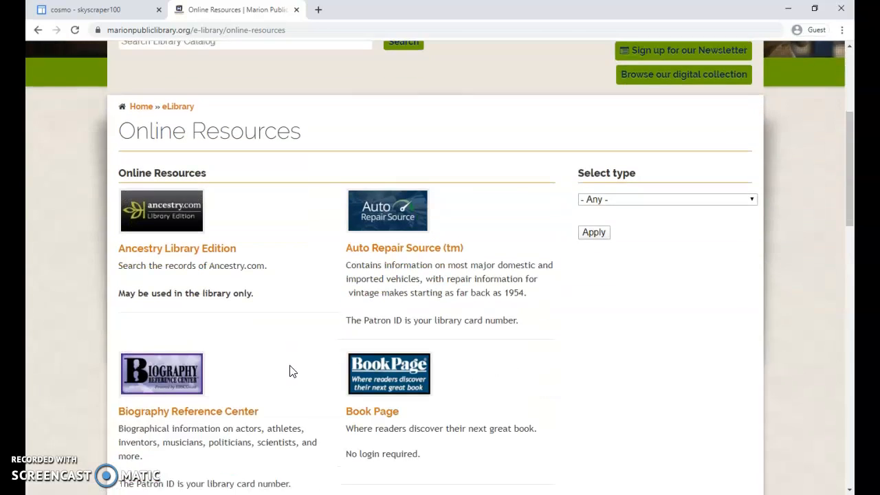
pyautogui.scroll(-3)
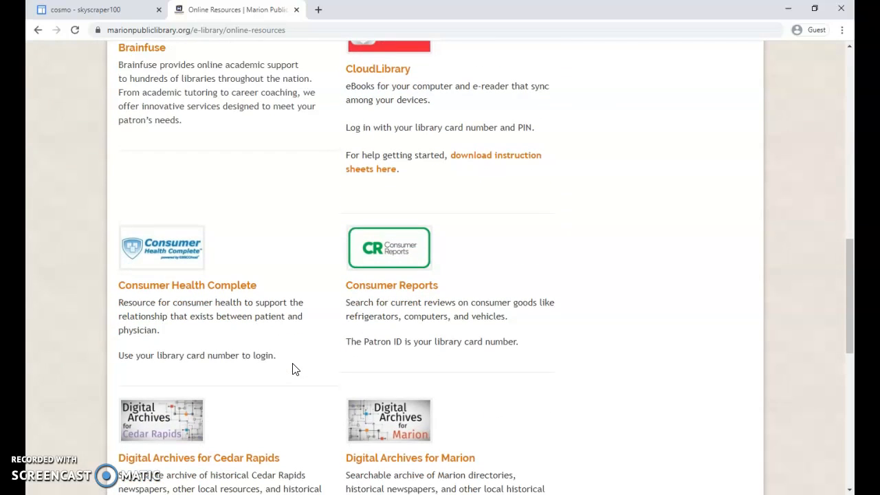
pyautogui.click(90, 10)
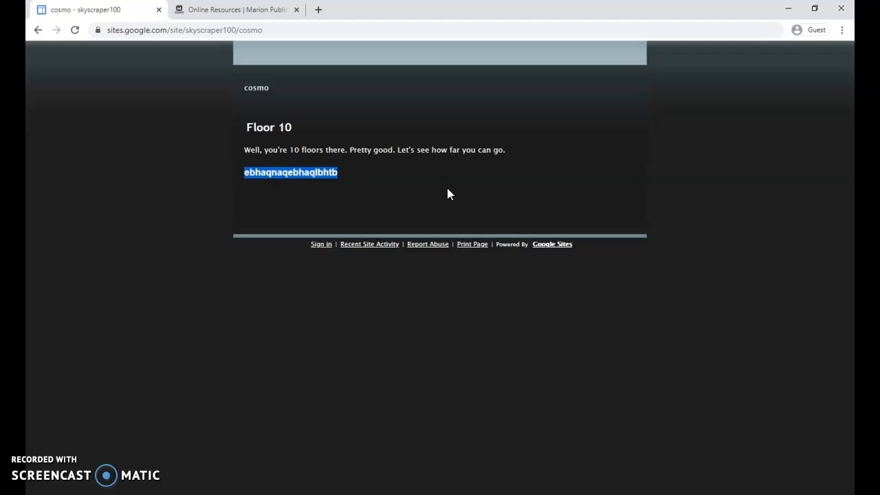
pyautogui.click(448, 192)
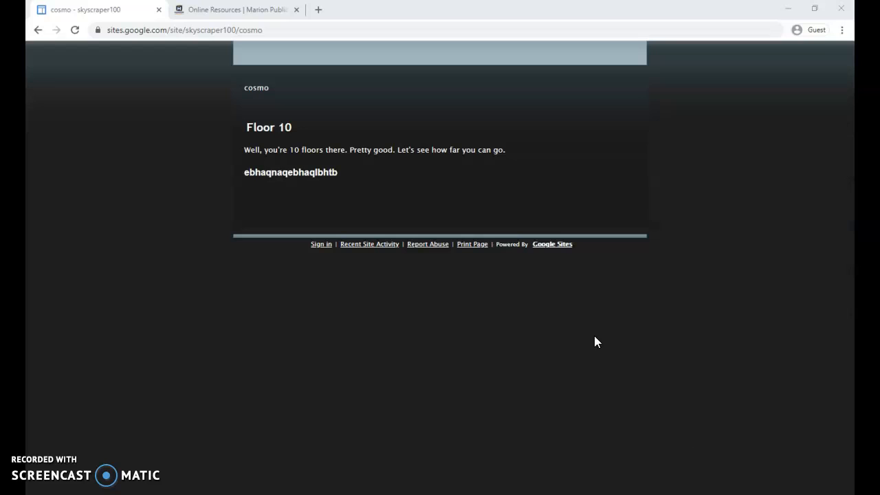
pyautogui.moveTo(175, 402)
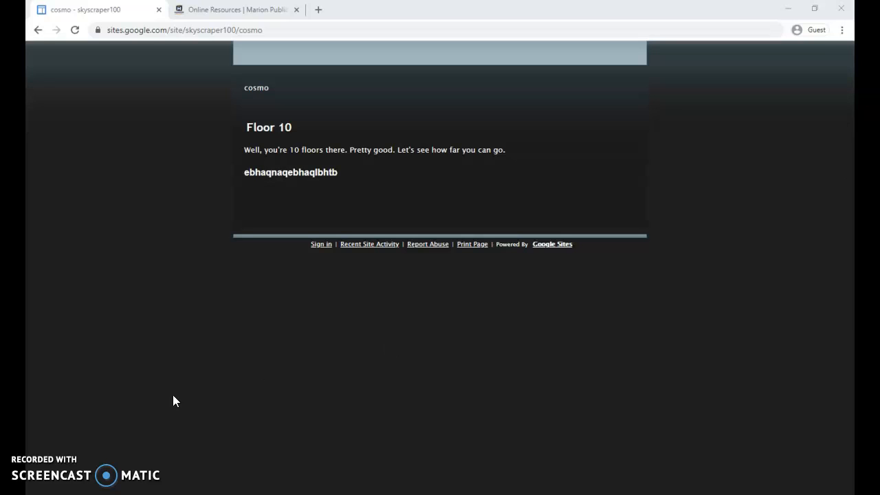